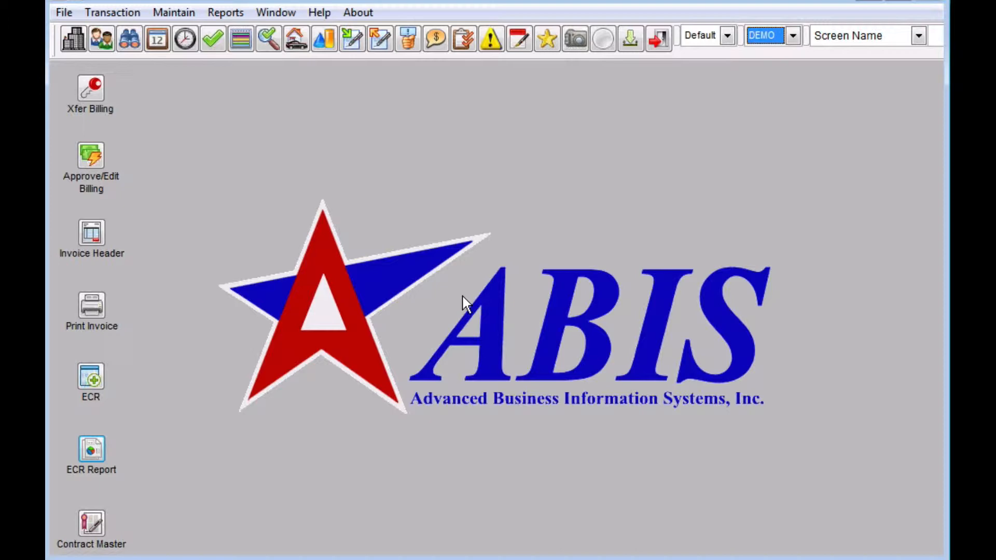
{"action": "mouse_move", "coordinate": [497, 297]}
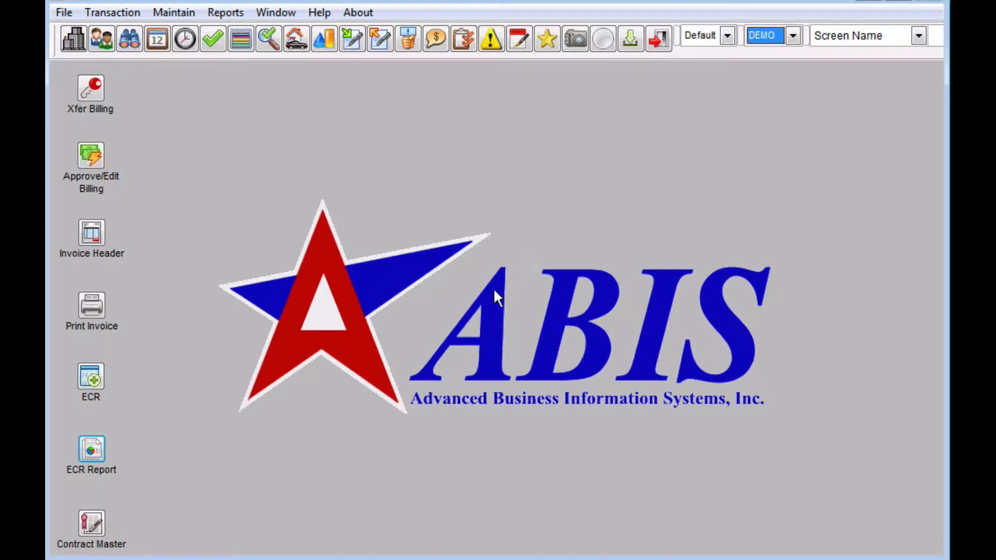
{"action": "mouse_move", "coordinate": [225, 12]}
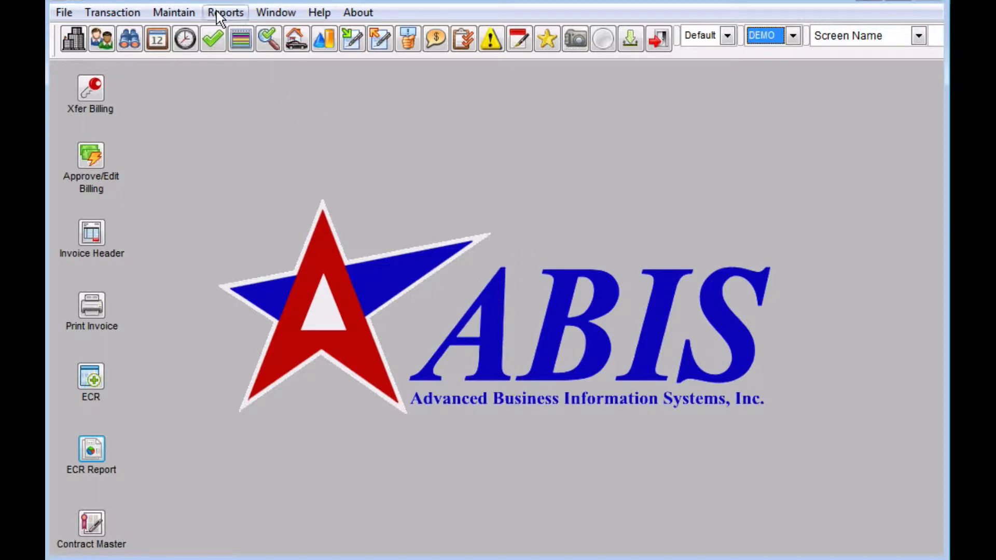
- Open the AP Aging report from Reports > Accounts Payable
{"action": "left_click", "coordinate": [225, 12]}
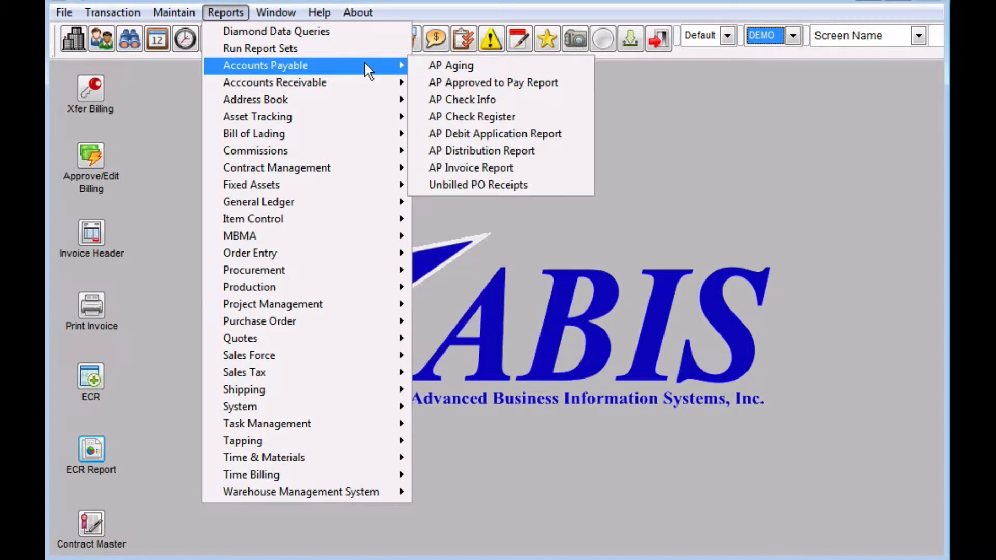
{"action": "left_click", "coordinate": [450, 64]}
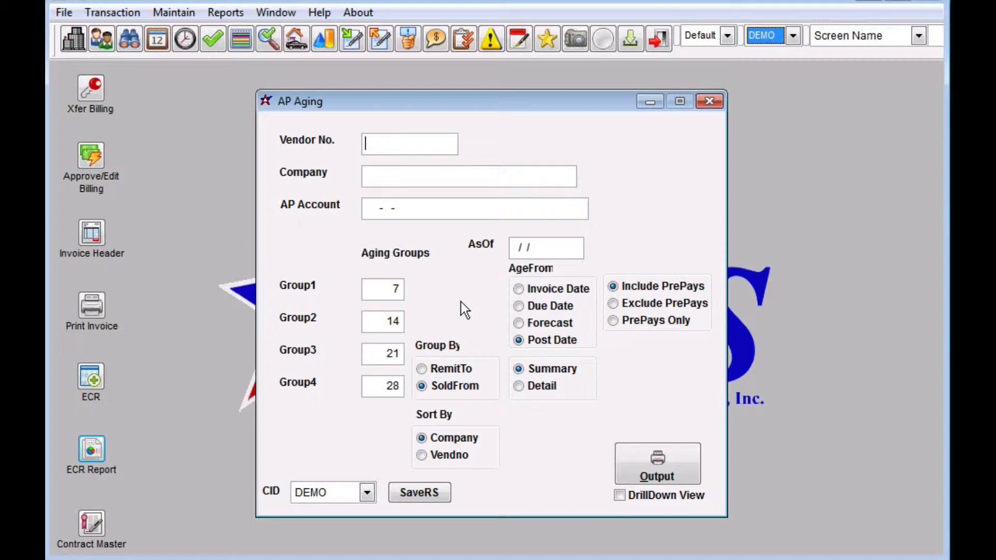
{"action": "mouse_move", "coordinate": [458, 495]}
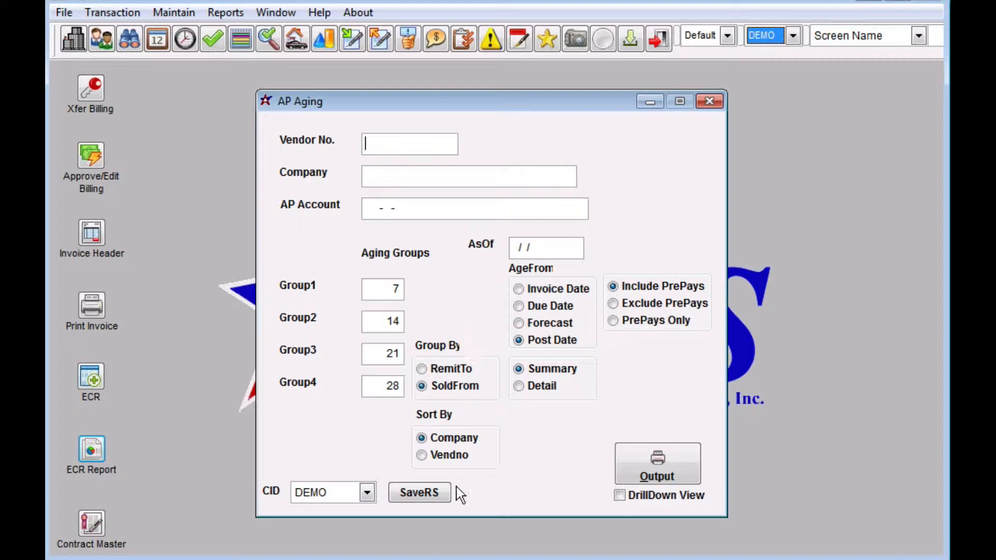
{"action": "mouse_move", "coordinate": [567, 448]}
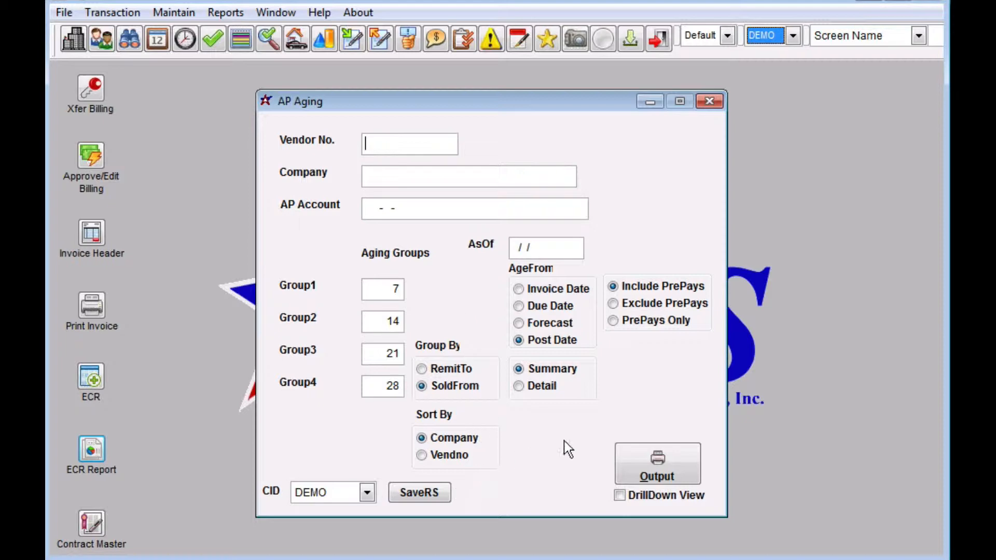
{"action": "mouse_move", "coordinate": [430, 239]}
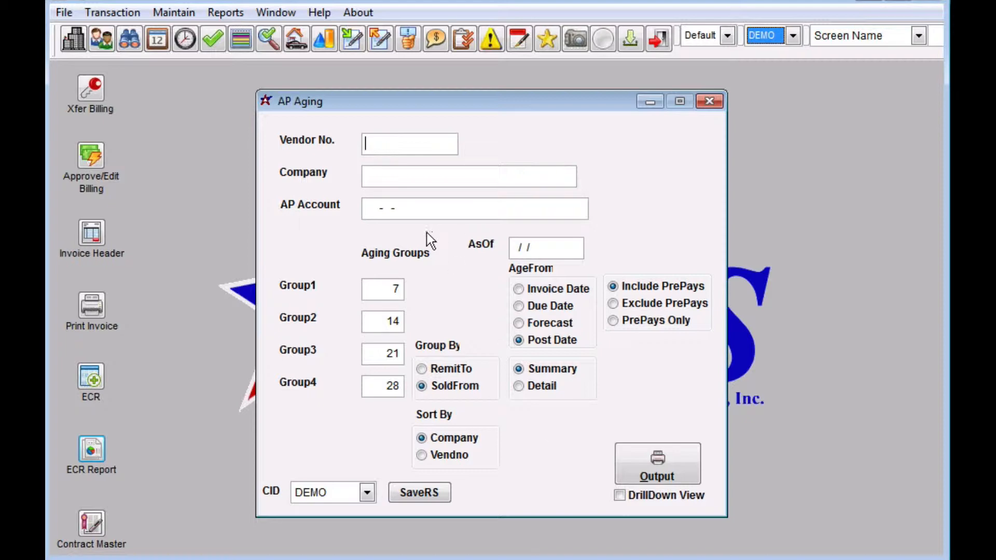
{"action": "mouse_move", "coordinate": [538, 469]}
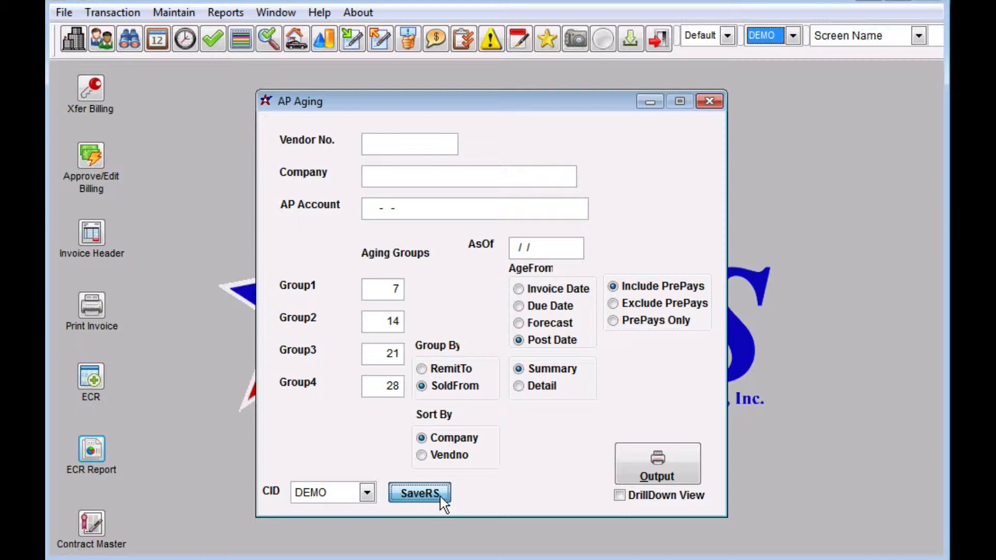
{"action": "mouse_move", "coordinate": [491, 479]}
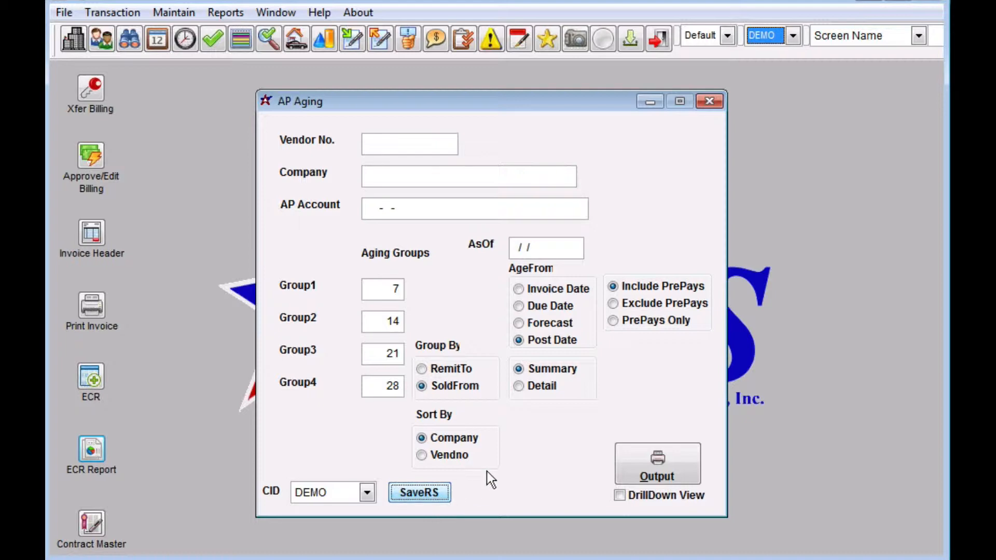
{"action": "mouse_move", "coordinate": [394, 267]}
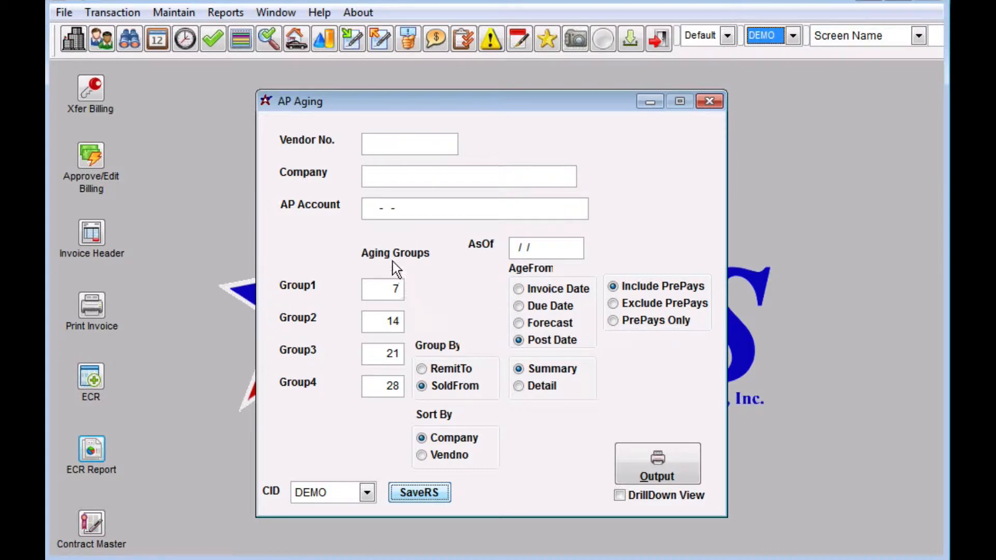
{"action": "mouse_move", "coordinate": [443, 135]}
{"action": "type", "text": "90"}
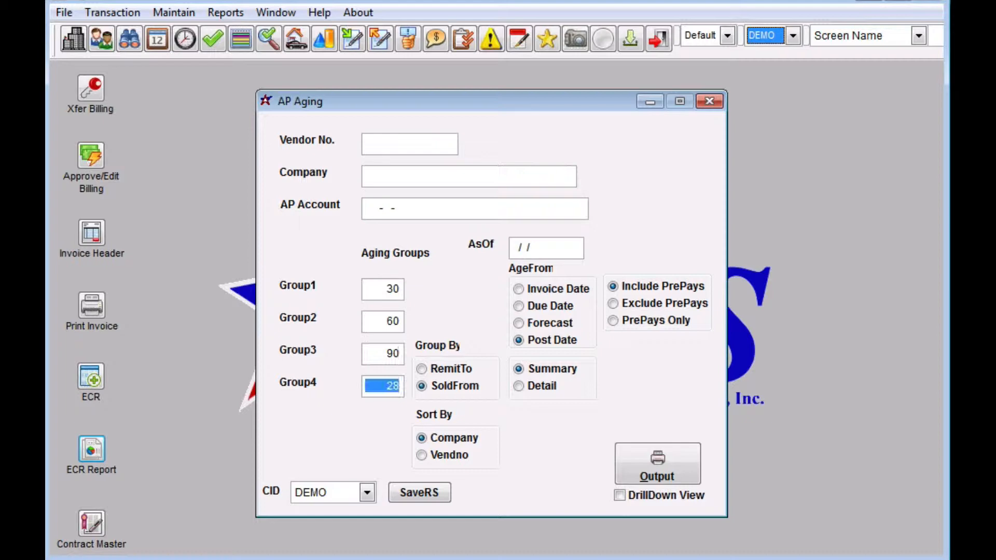
- Finish the aging groups with 120 in Group4 and start saving the settings as a report set
{"action": "type", "text": "120"}
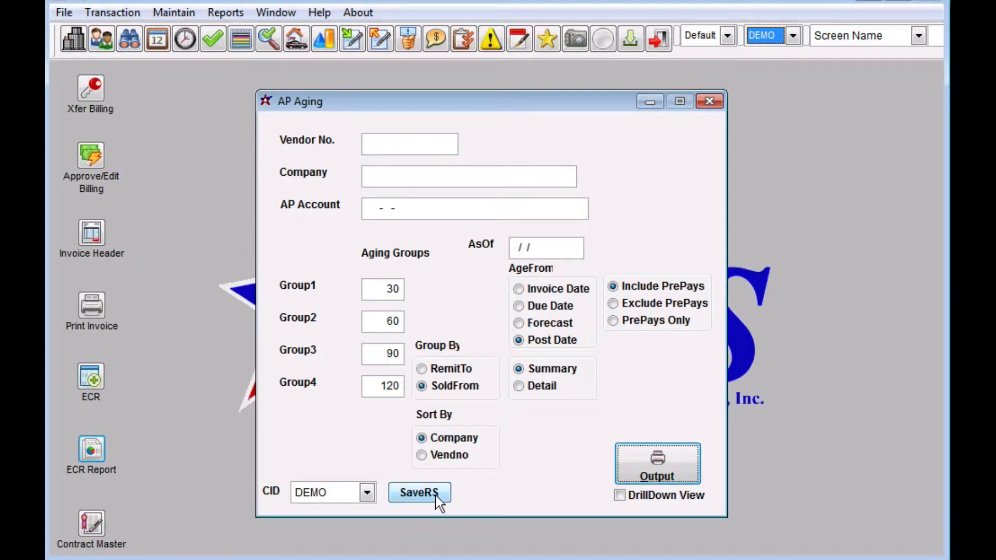
{"action": "left_click", "coordinate": [418, 492]}
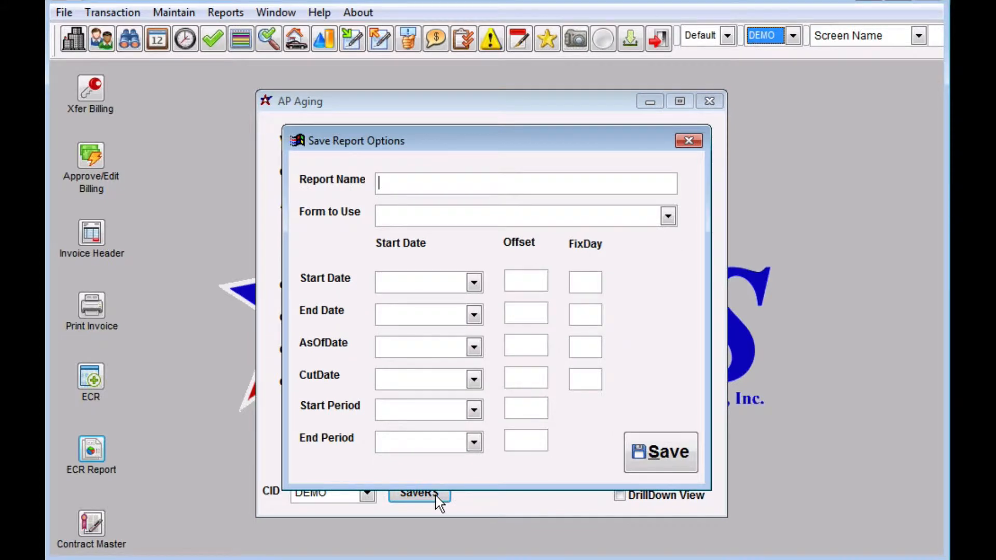
- Name the report set TEST AP Aging and choose the Default CID form
{"action": "type", "text": "T"}
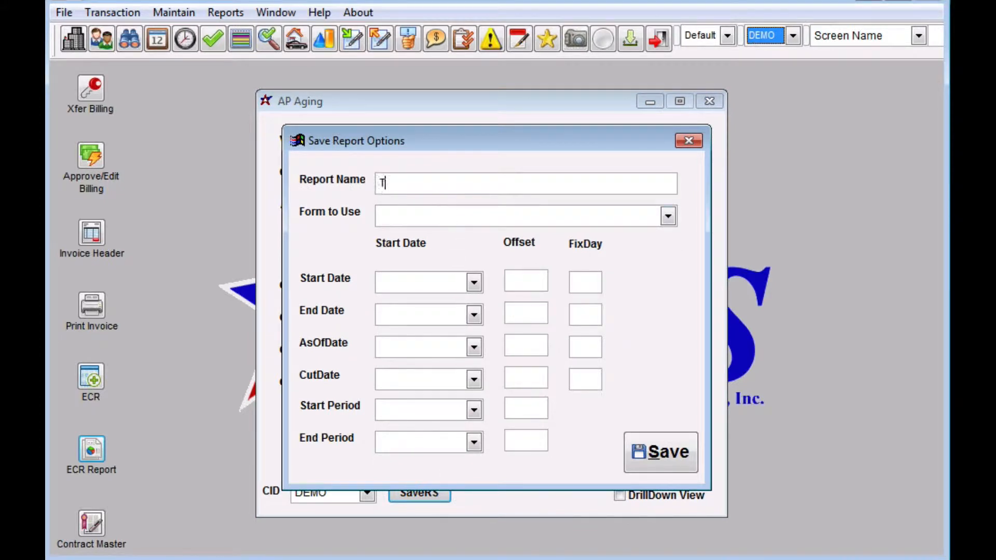
{"action": "type", "text": "EST"}
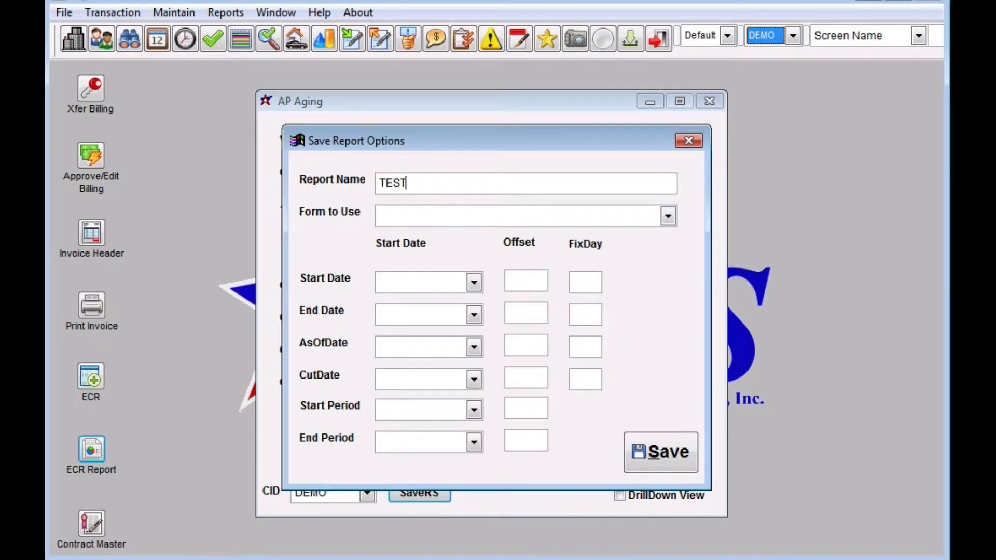
{"action": "type", "text": "AP Agign"}
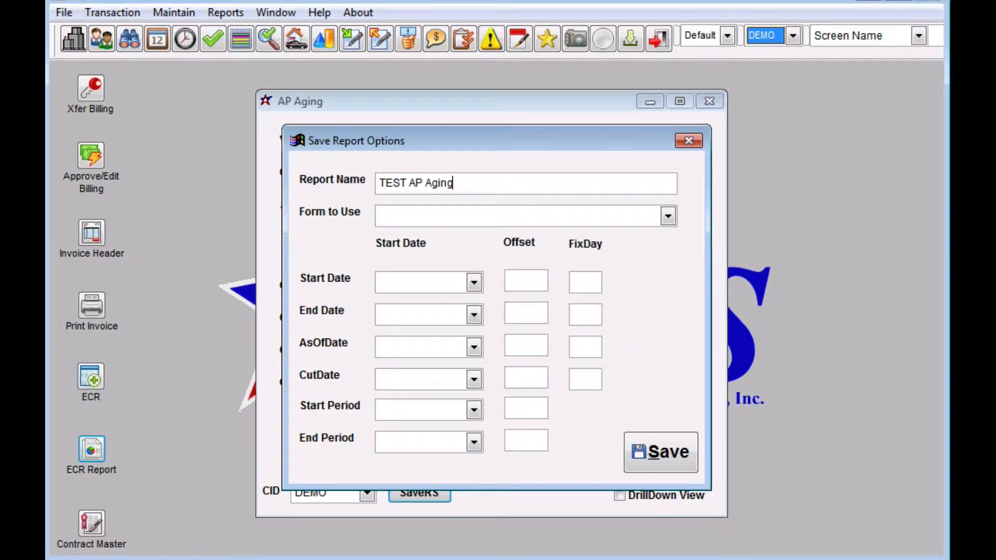
{"action": "left_click", "coordinate": [667, 215]}
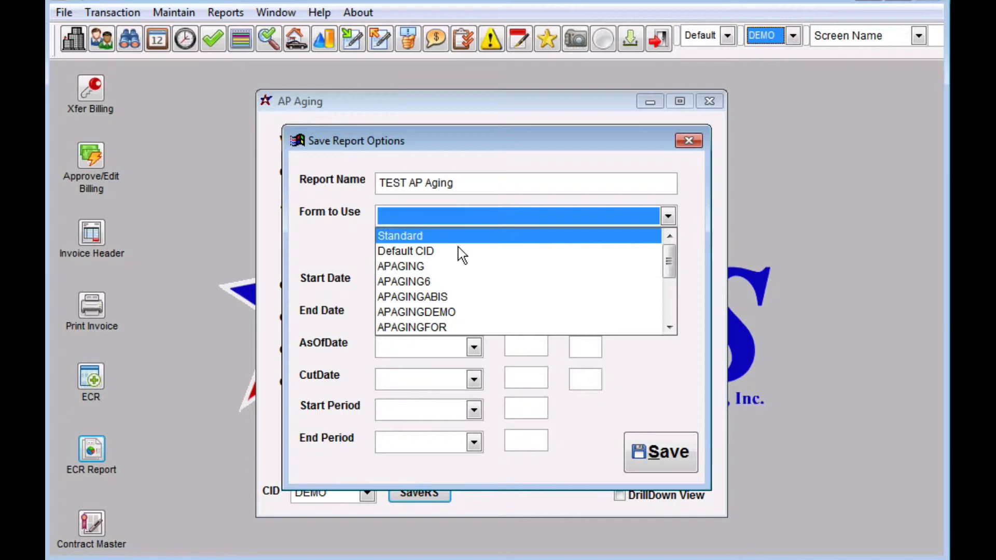
{"action": "left_click", "coordinate": [406, 250]}
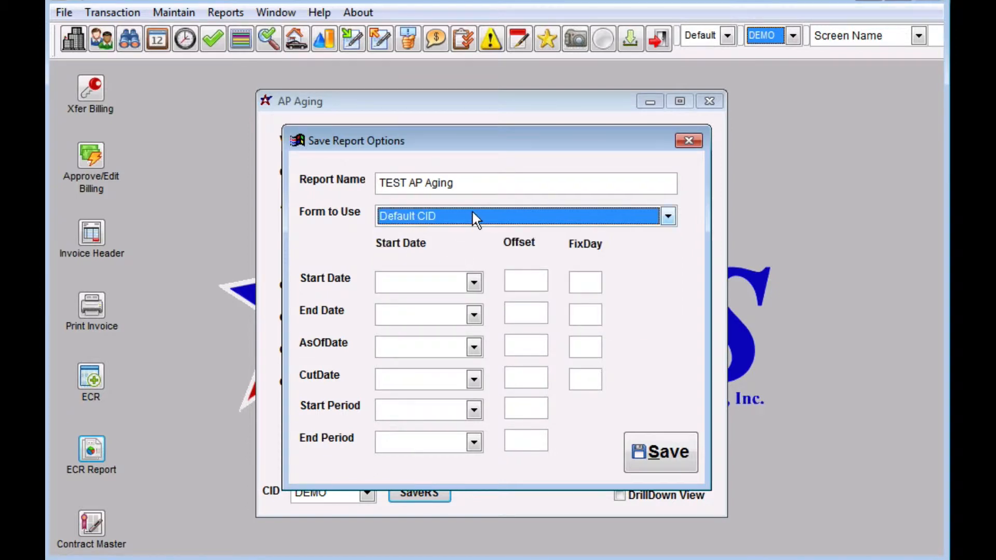
{"action": "left_click", "coordinate": [426, 283]}
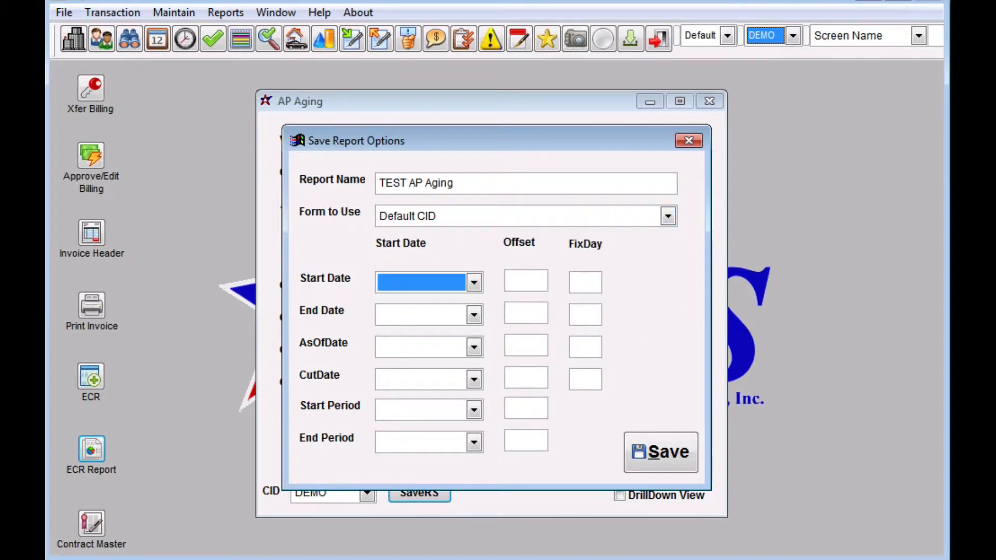
{"action": "mouse_move", "coordinate": [414, 312]}
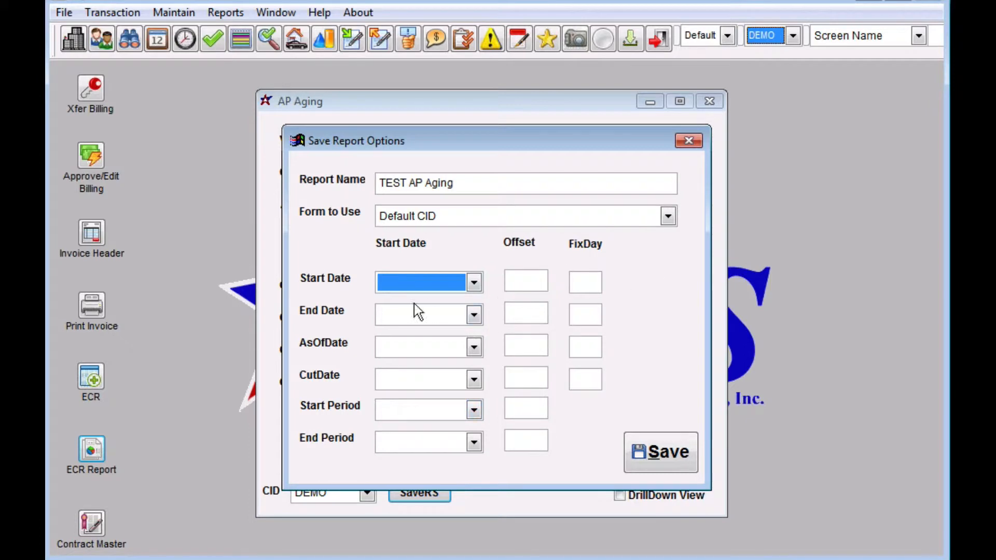
{"action": "mouse_move", "coordinate": [507, 426]}
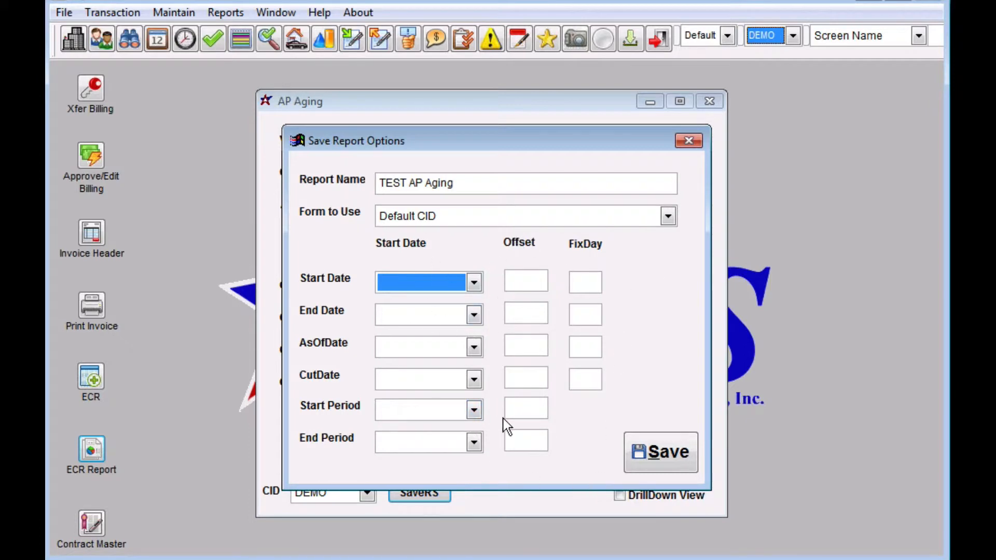
{"action": "mouse_move", "coordinate": [440, 250]}
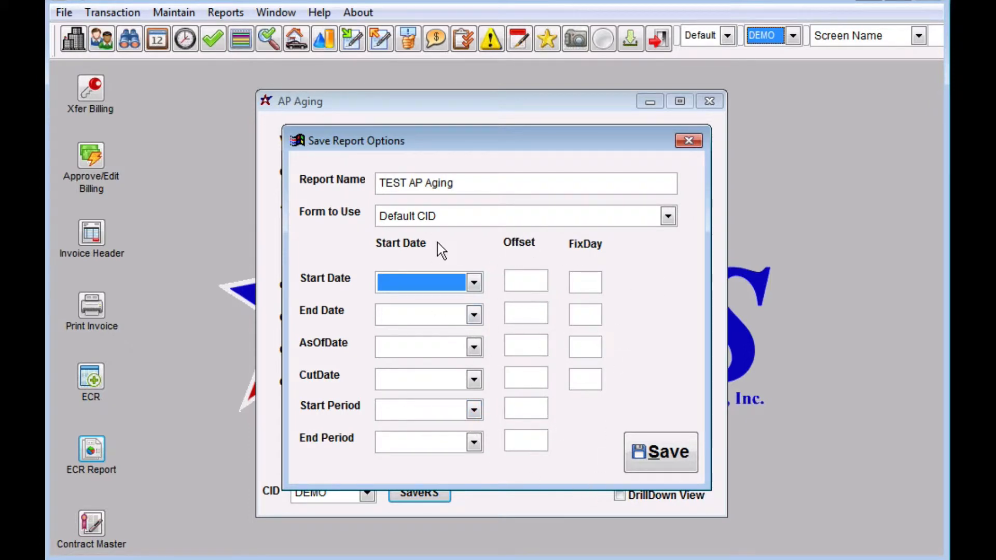
{"action": "mouse_move", "coordinate": [489, 168]}
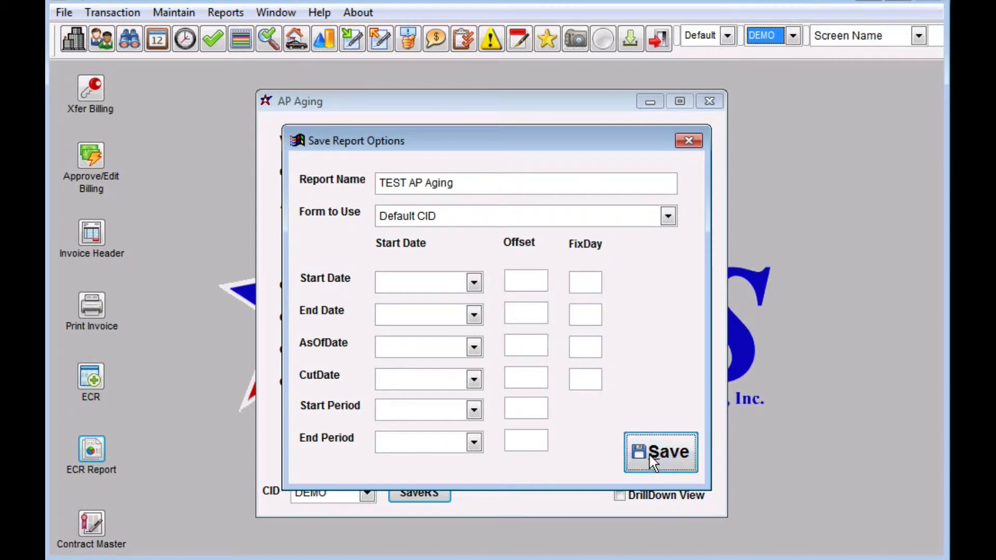
- Save the TEST AP Aging report set and open the AR Aging report
{"action": "left_click", "coordinate": [659, 452]}
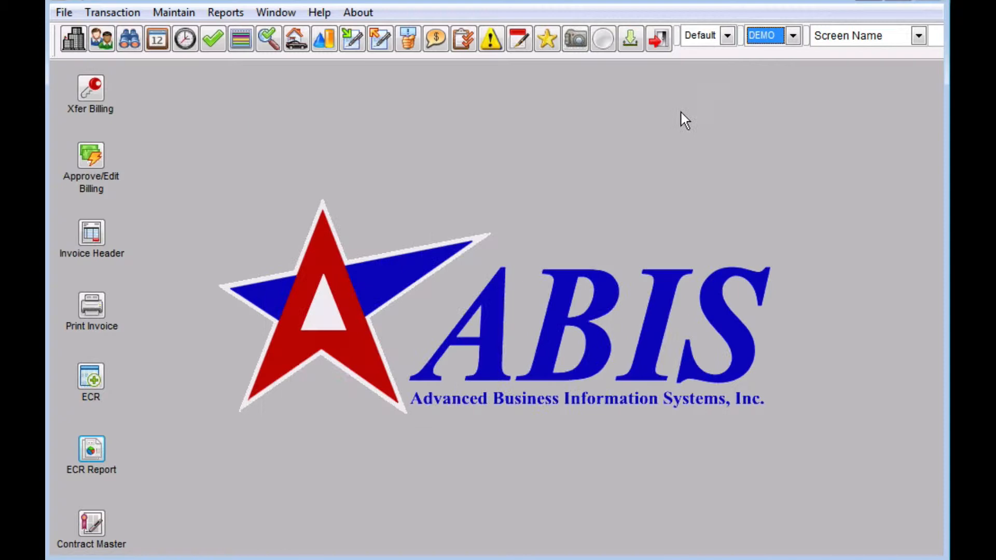
{"action": "left_click", "coordinate": [225, 12]}
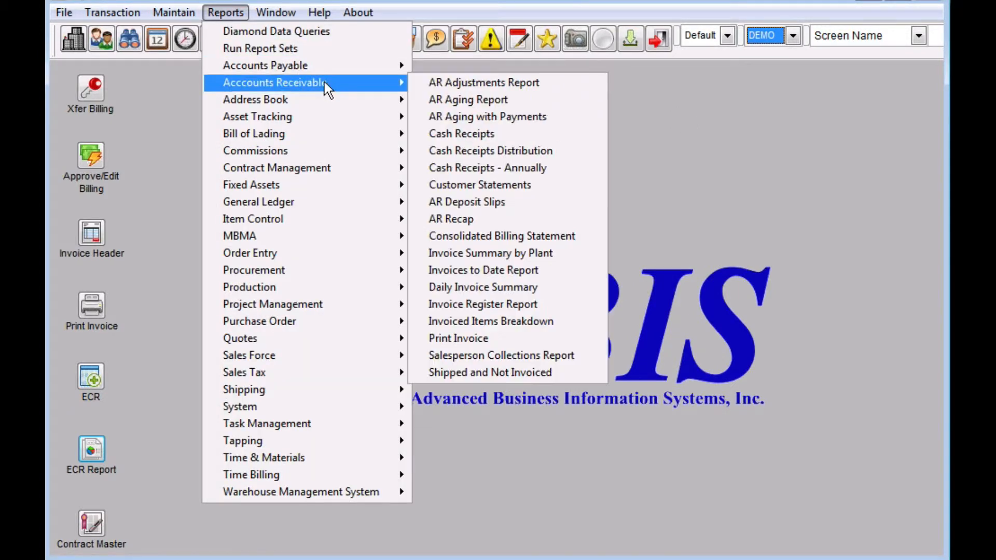
{"action": "left_click", "coordinate": [468, 100]}
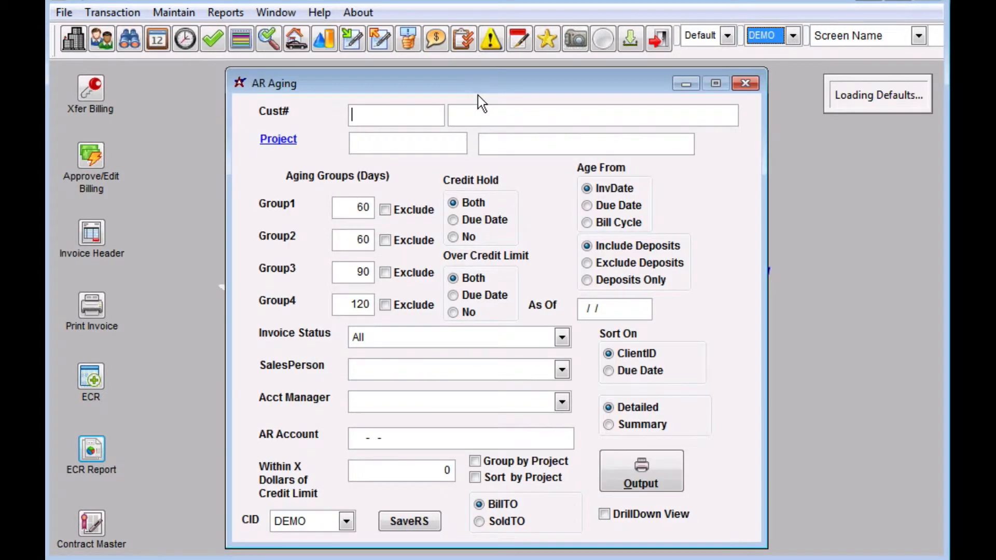
- Save AR Aging as report set TEST AR Aging with the Default CID form
{"action": "left_click", "coordinate": [408, 521]}
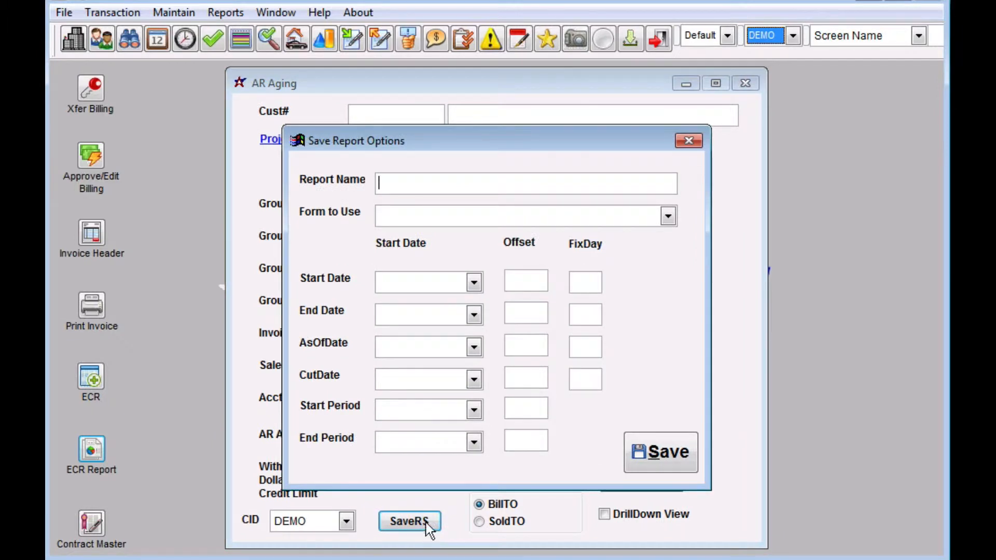
{"action": "type", "text": "TEST AR"}
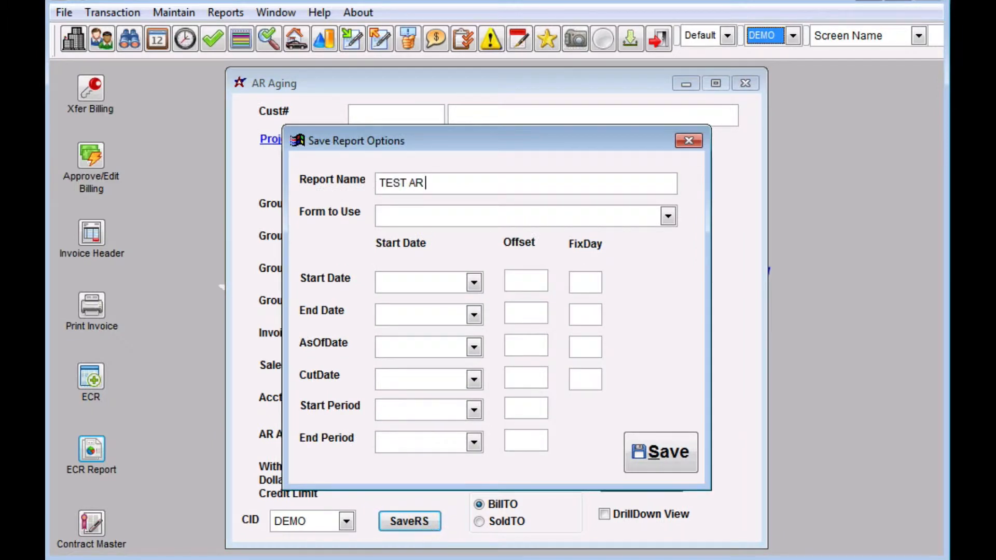
{"action": "type", "text": "Aginge"}
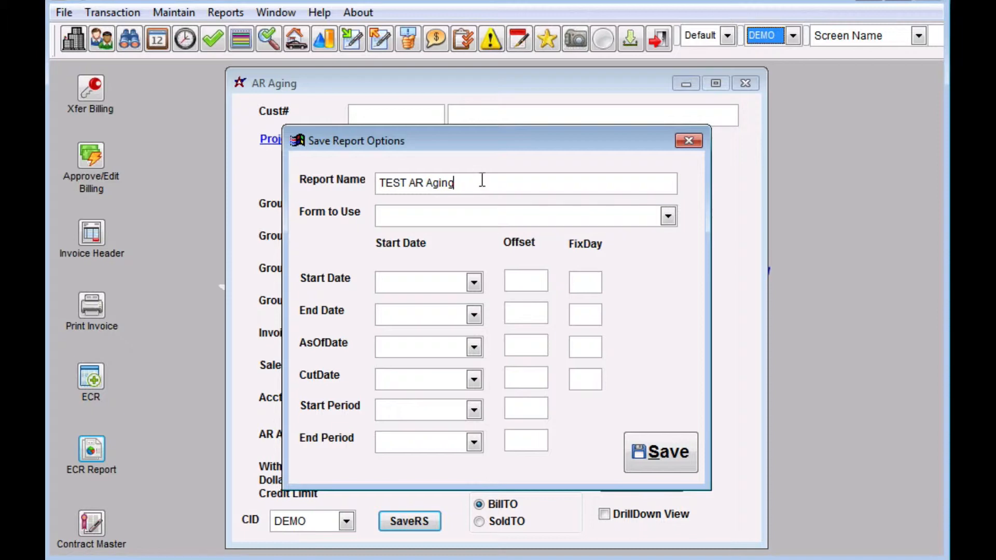
{"action": "left_click", "coordinate": [667, 216]}
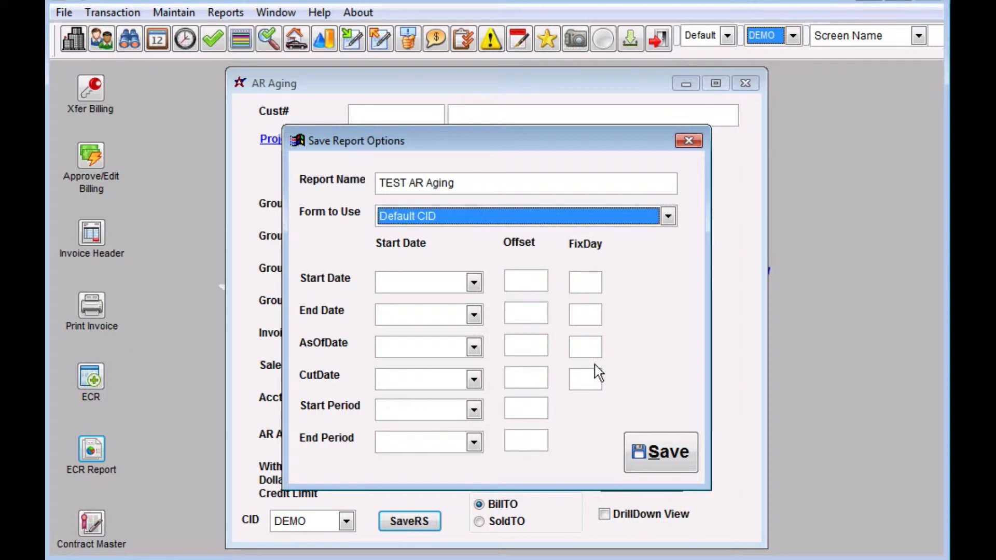
{"action": "left_click", "coordinate": [689, 140]}
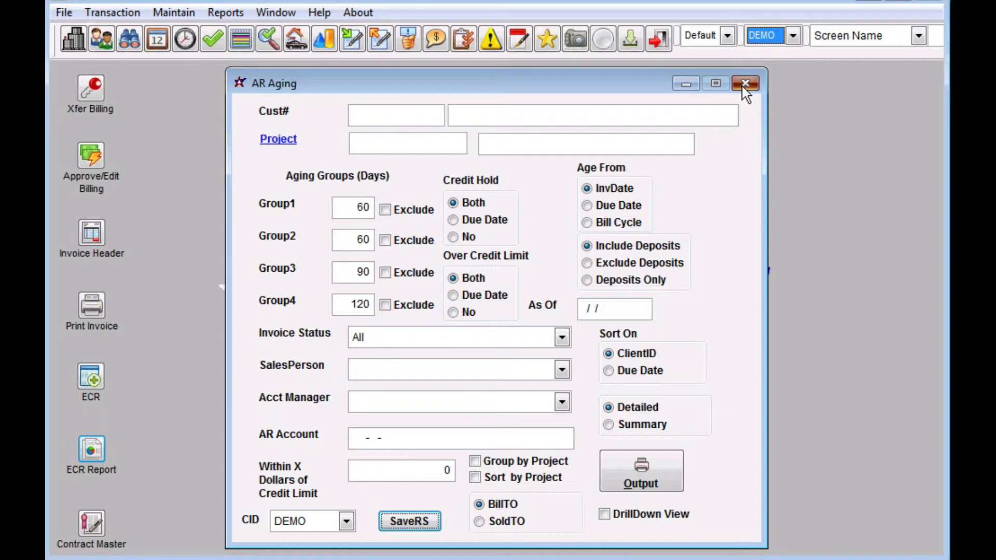
- Save Production WIP Summary as report set TEST Production WIP with the Standard form
{"action": "left_click", "coordinate": [226, 12]}
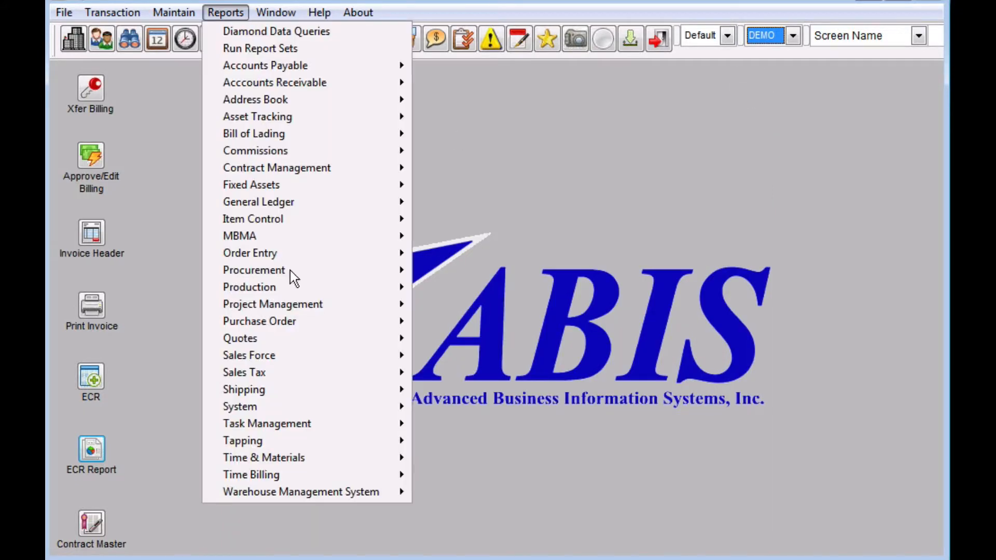
{"action": "mouse_move", "coordinate": [248, 288]}
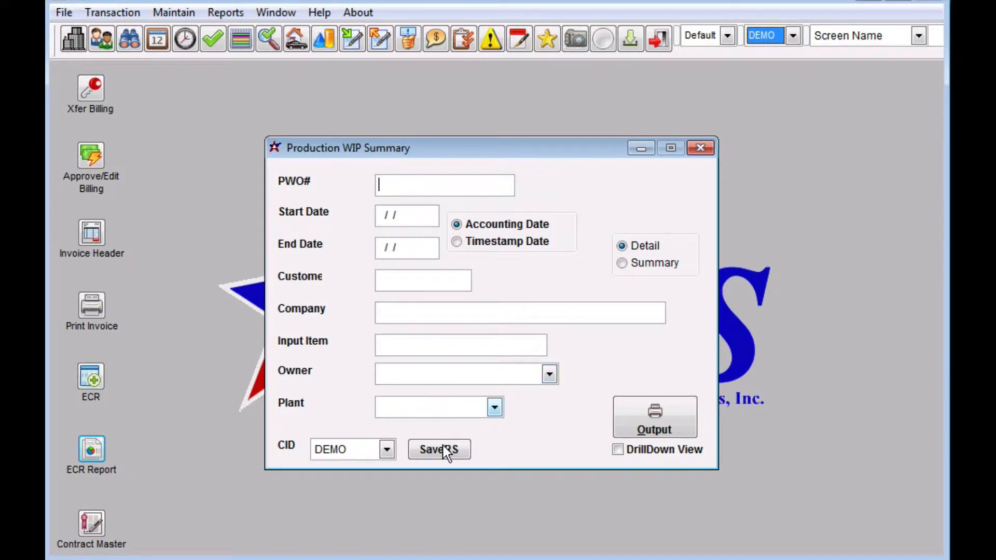
{"action": "left_click", "coordinate": [438, 449]}
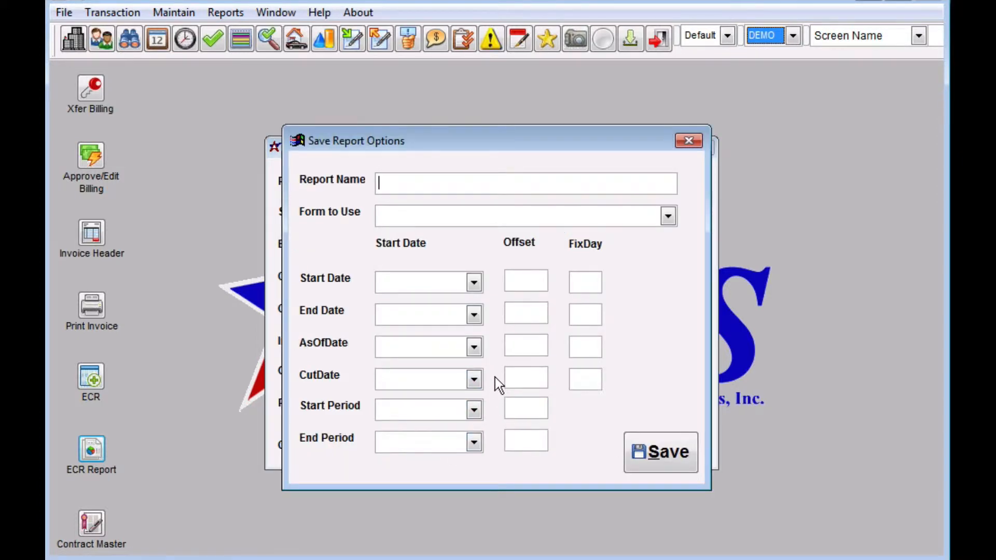
{"action": "type", "text": "TEST Pro"}
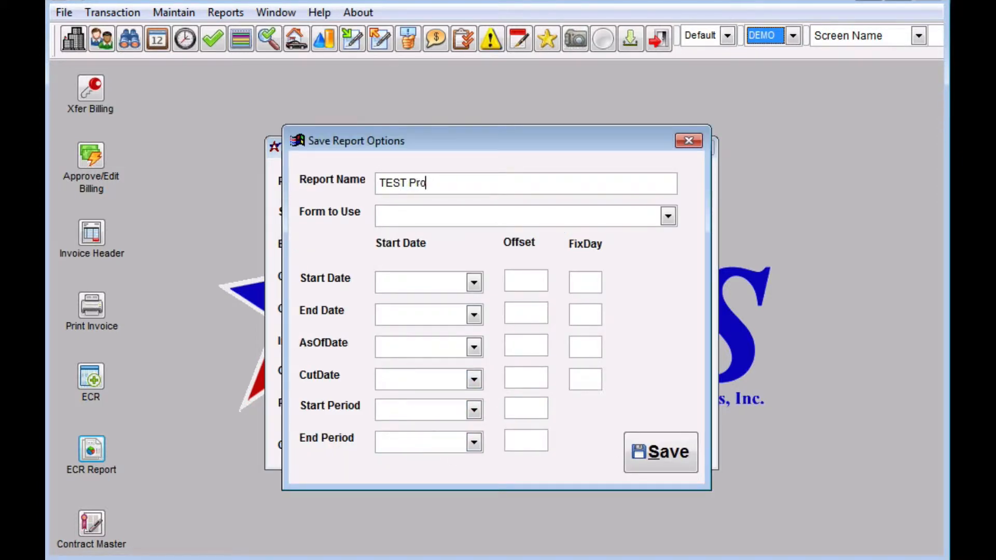
{"action": "type", "text": "duction WIP"}
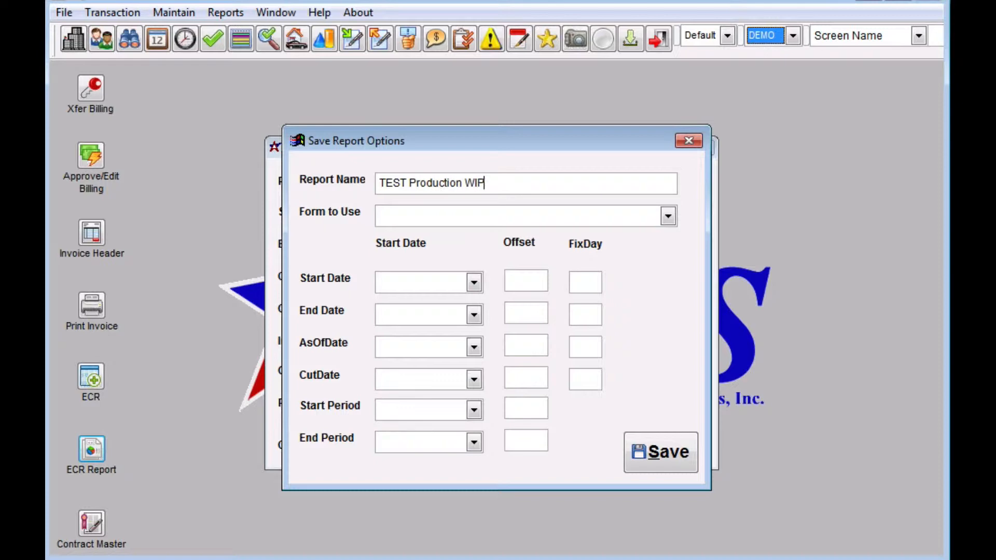
{"action": "left_click", "coordinate": [667, 216]}
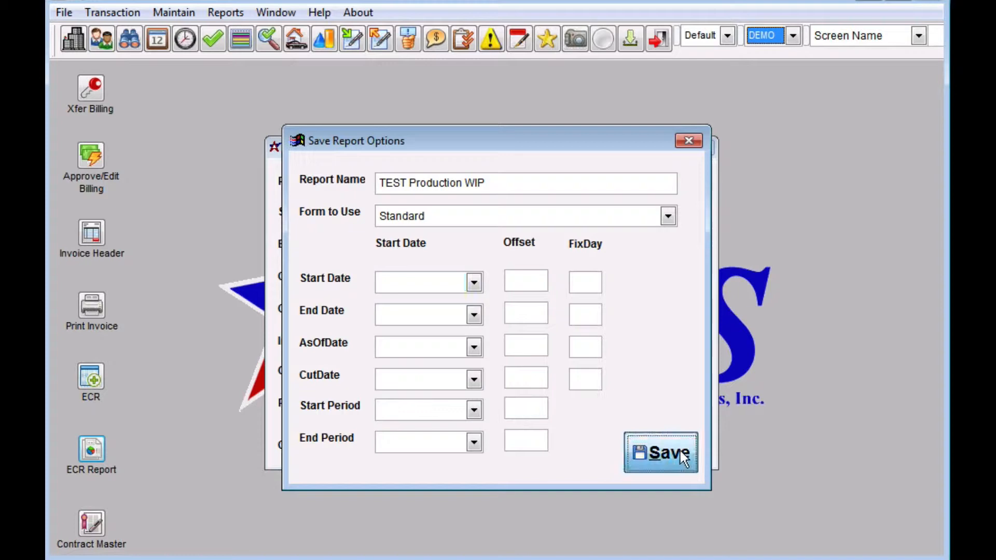
{"action": "left_click", "coordinate": [660, 453]}
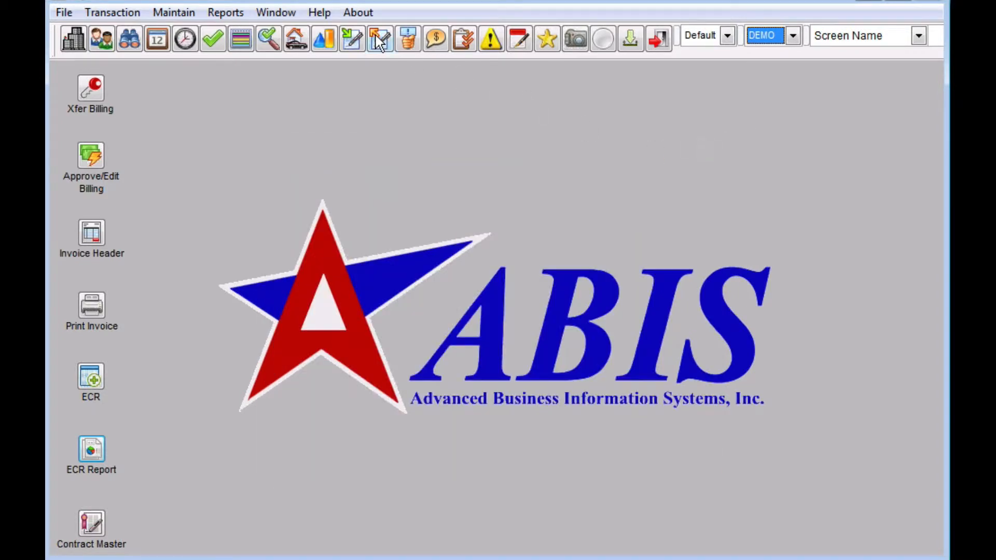
- Open the Unbilled PO Receipts report and start saving its settings as a report set
{"action": "left_click", "coordinate": [226, 13]}
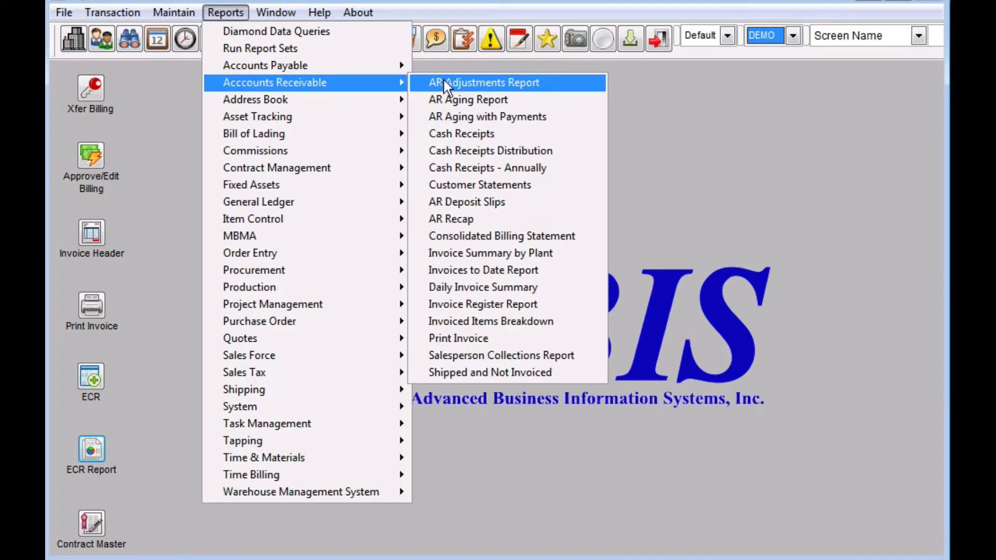
{"action": "mouse_move", "coordinate": [264, 66]}
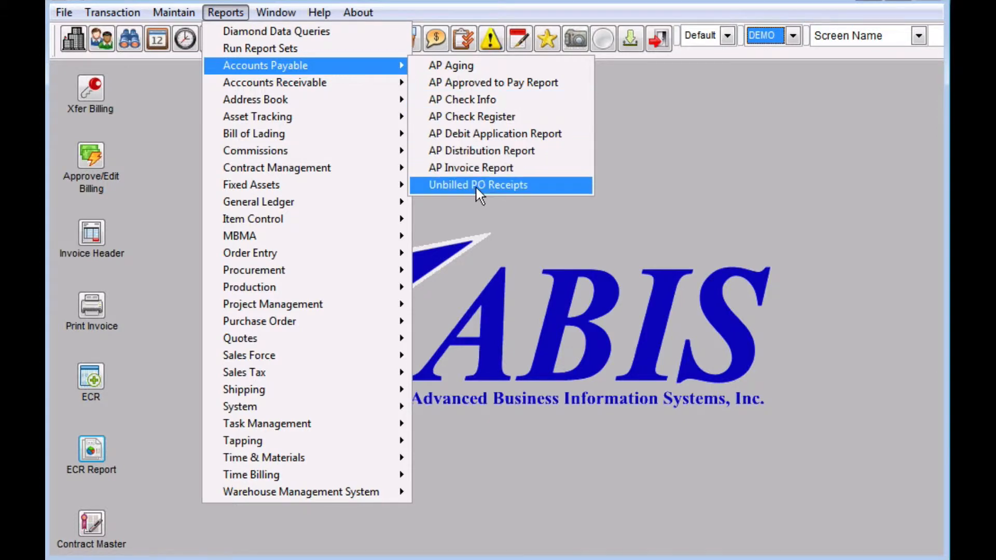
{"action": "left_click", "coordinate": [477, 184]}
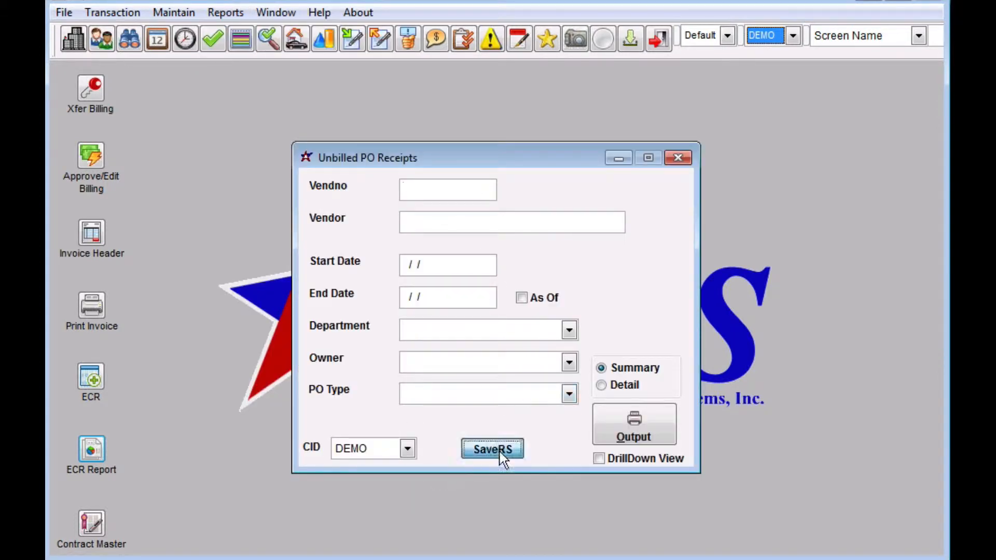
{"action": "left_click", "coordinate": [492, 449]}
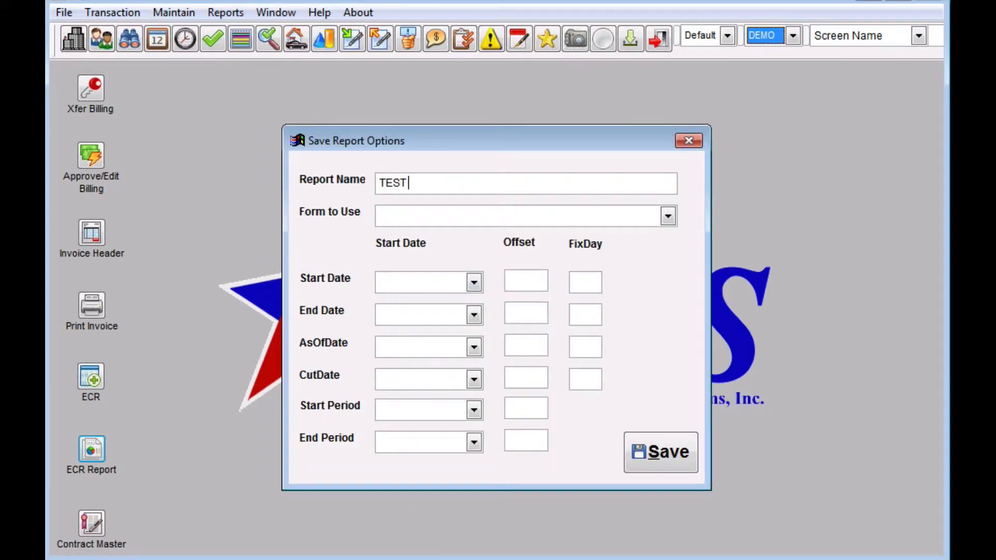
- Save it as TEST unbilled PO with the Standard form
{"action": "type", "text": "unbilled PO"}
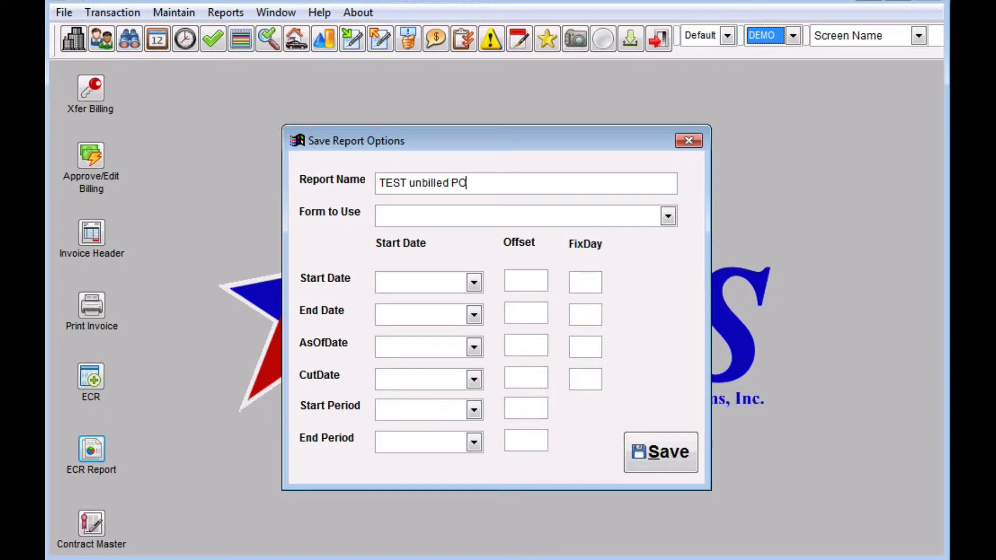
{"action": "left_click", "coordinate": [521, 216]}
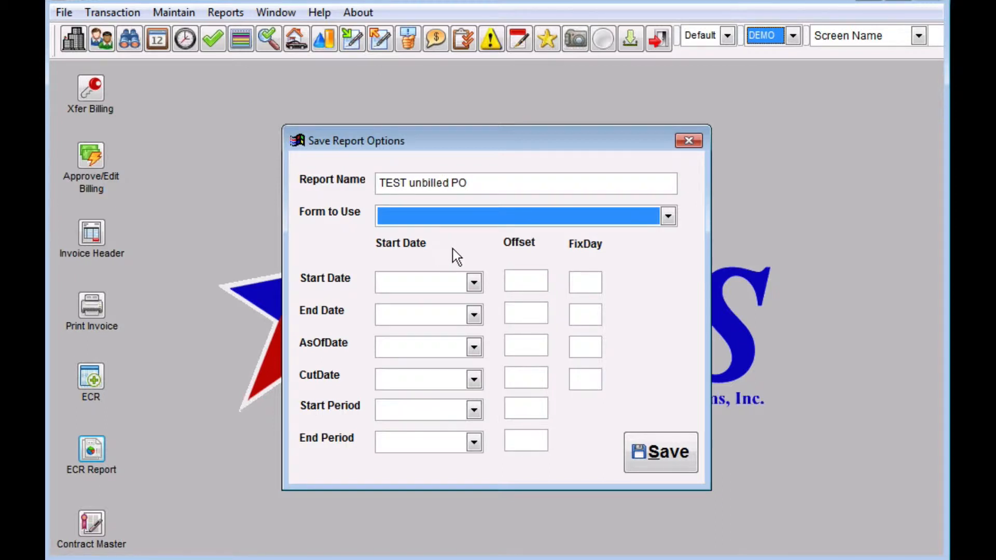
{"action": "left_click", "coordinate": [667, 215]}
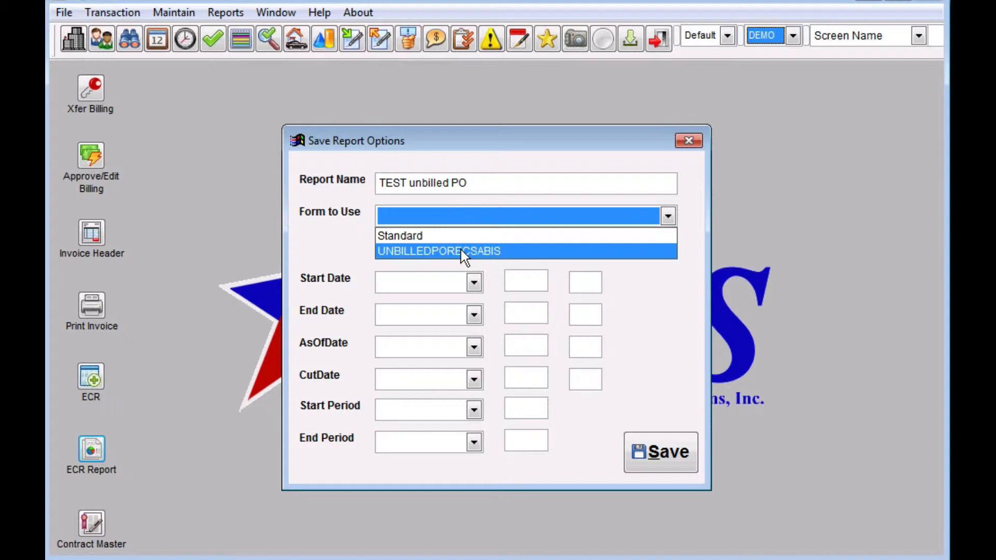
{"action": "left_click", "coordinate": [398, 236]}
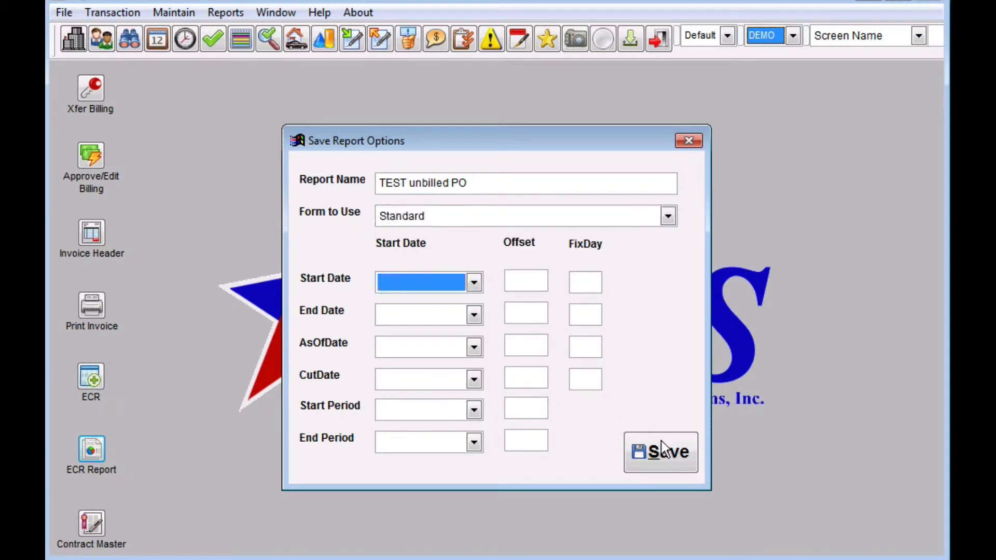
{"action": "left_click", "coordinate": [660, 453]}
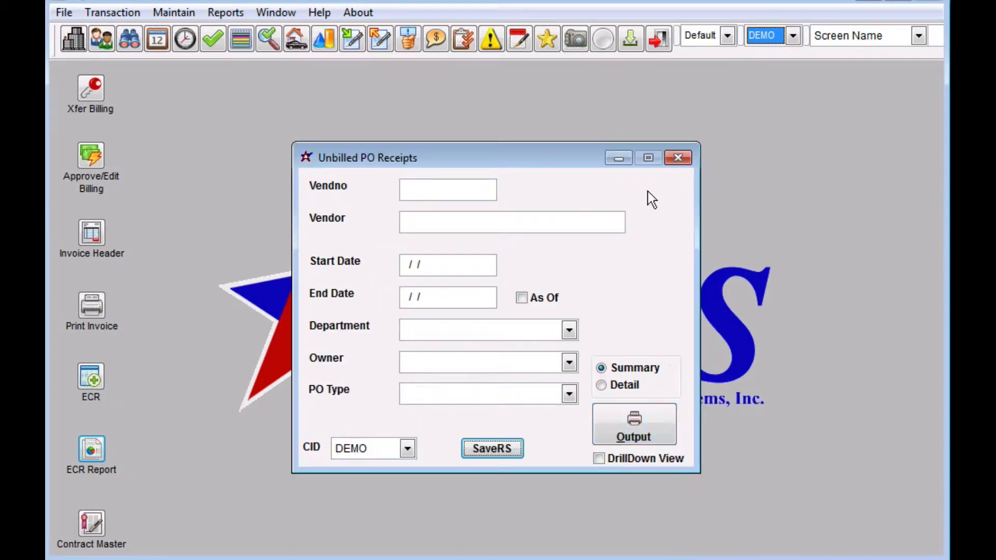
{"action": "mouse_move", "coordinate": [478, 347]}
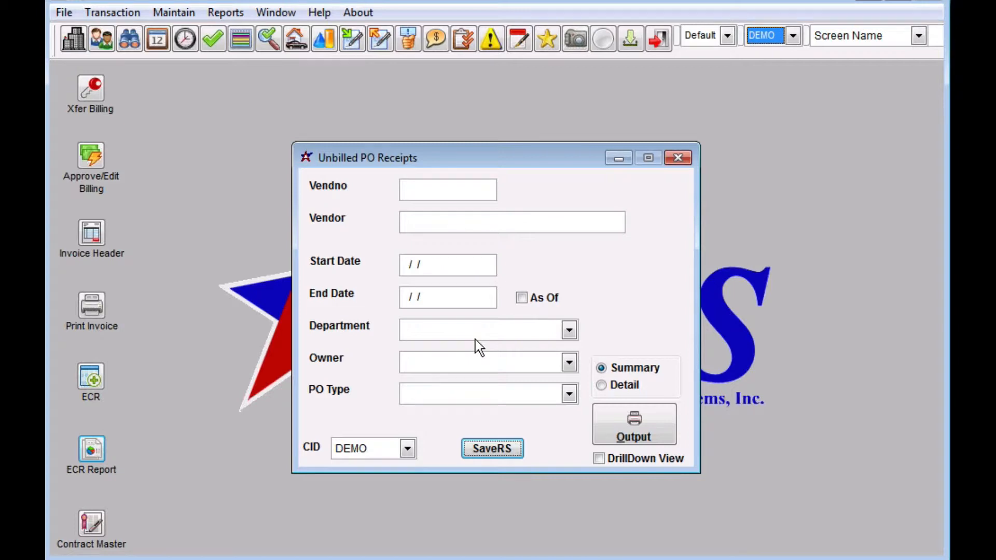
{"action": "mouse_move", "coordinate": [678, 158]}
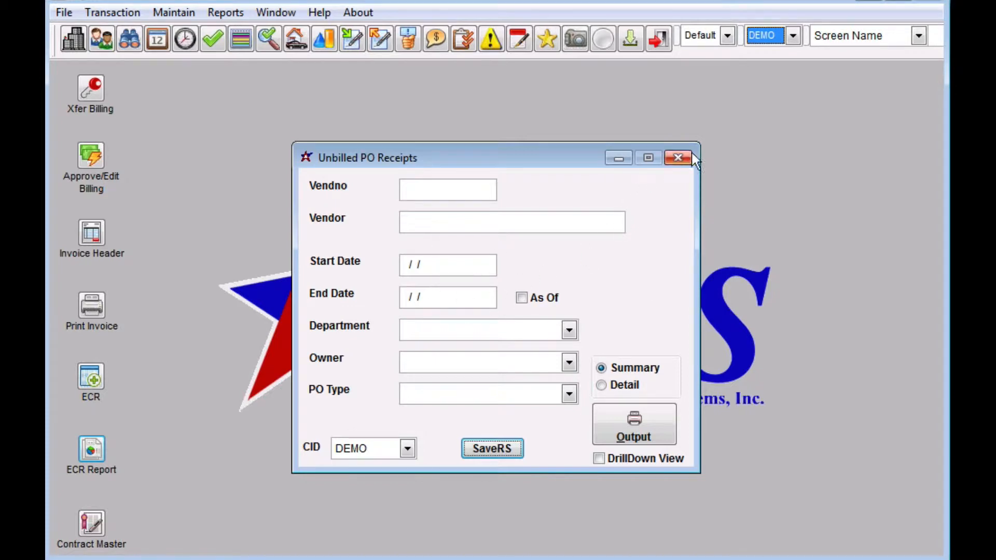
- Close Unbilled PO Receipts, open the Report Set Editor and start a new report set
{"action": "left_click", "coordinate": [678, 157]}
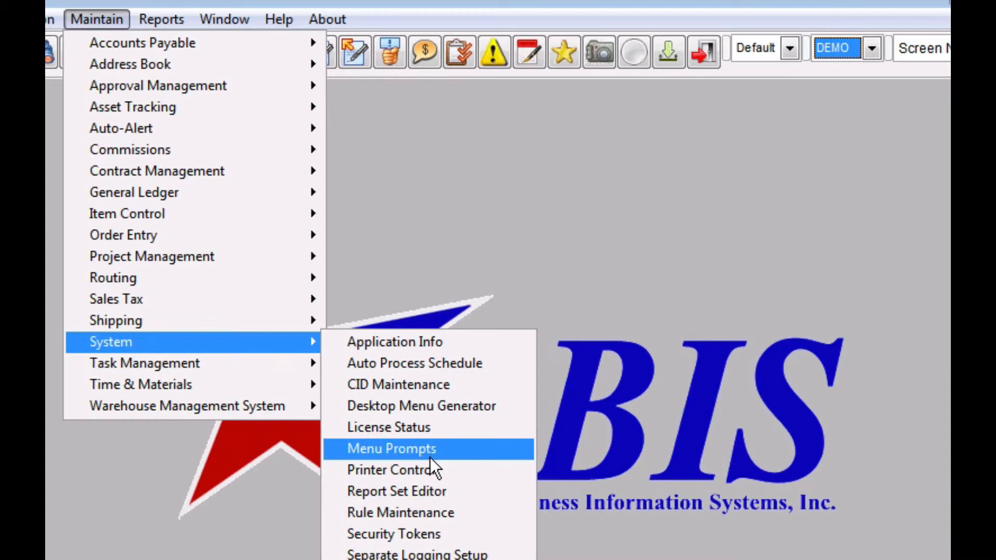
{"action": "mouse_move", "coordinate": [505, 502]}
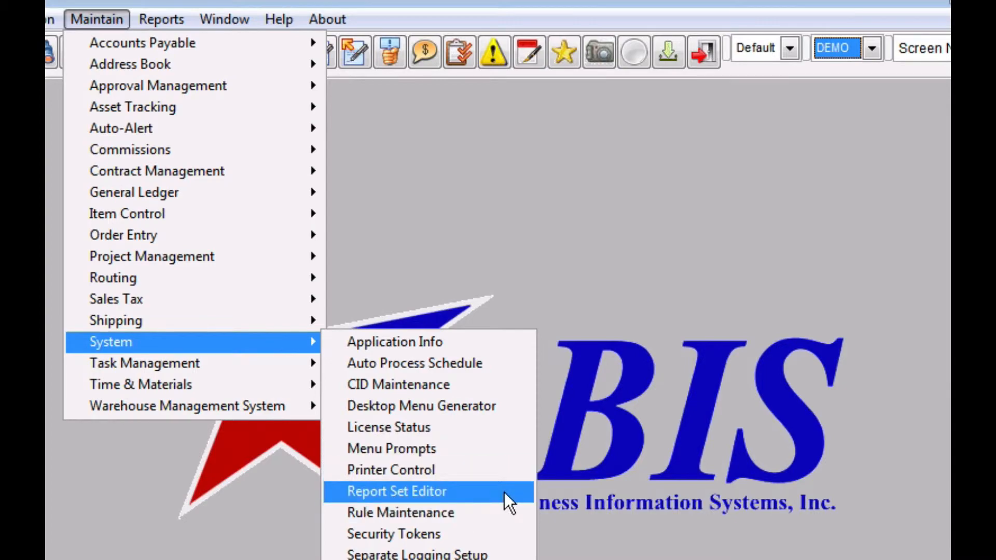
{"action": "left_click", "coordinate": [397, 490]}
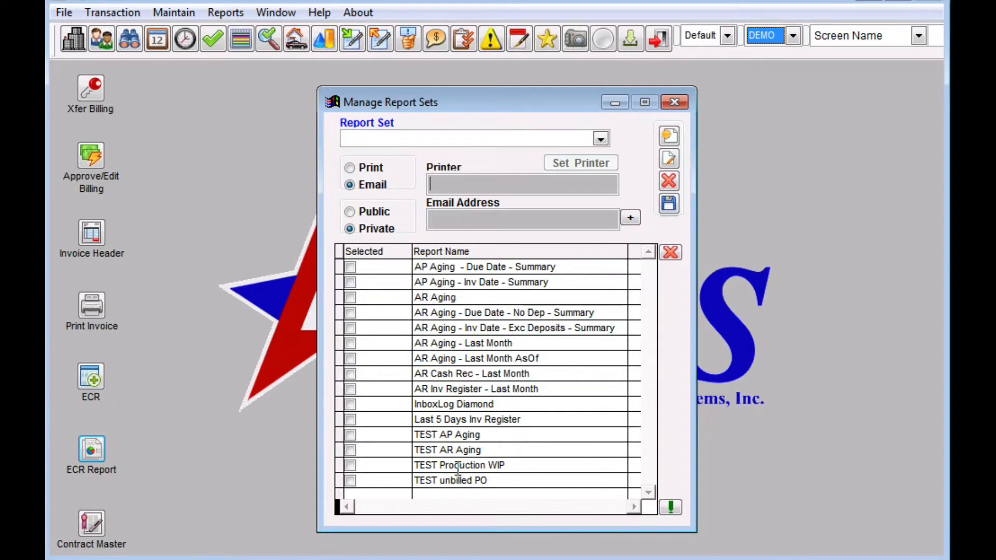
{"action": "left_click", "coordinate": [449, 449]}
{"action": "type", "text": "TEST"}
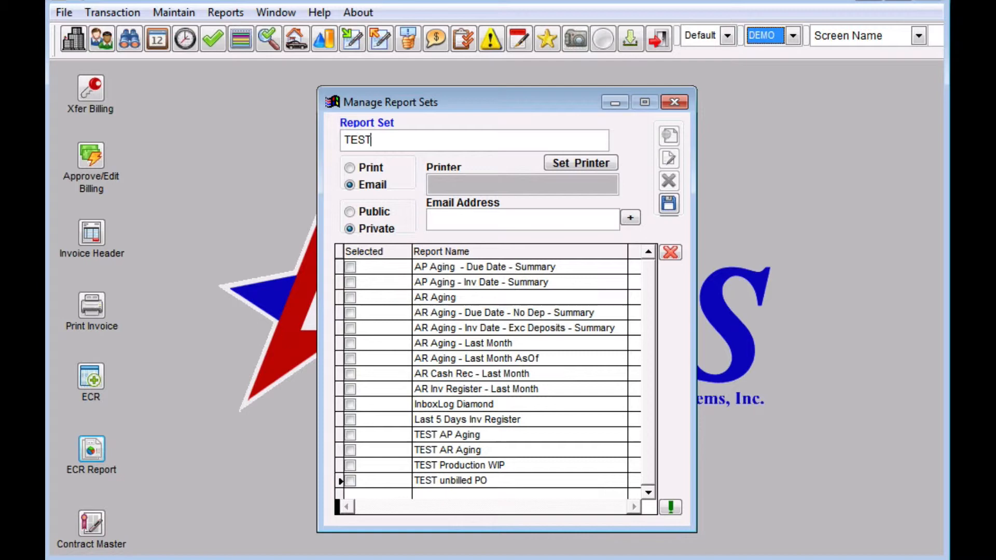
- Name the new set TEST REPORT SET and tick the four TEST reports
{"action": "type", "text": "REPO"}
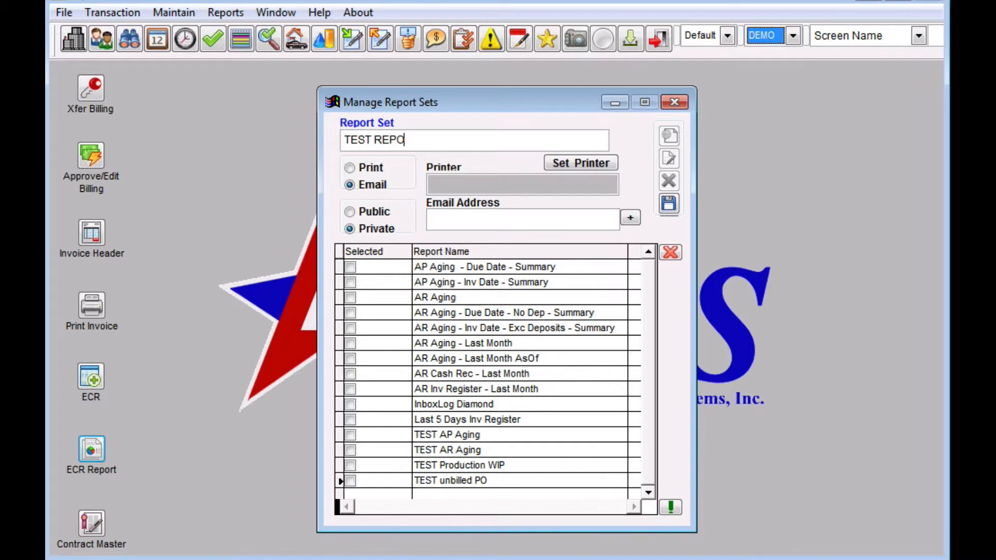
{"action": "type", "text": "RT SS"}
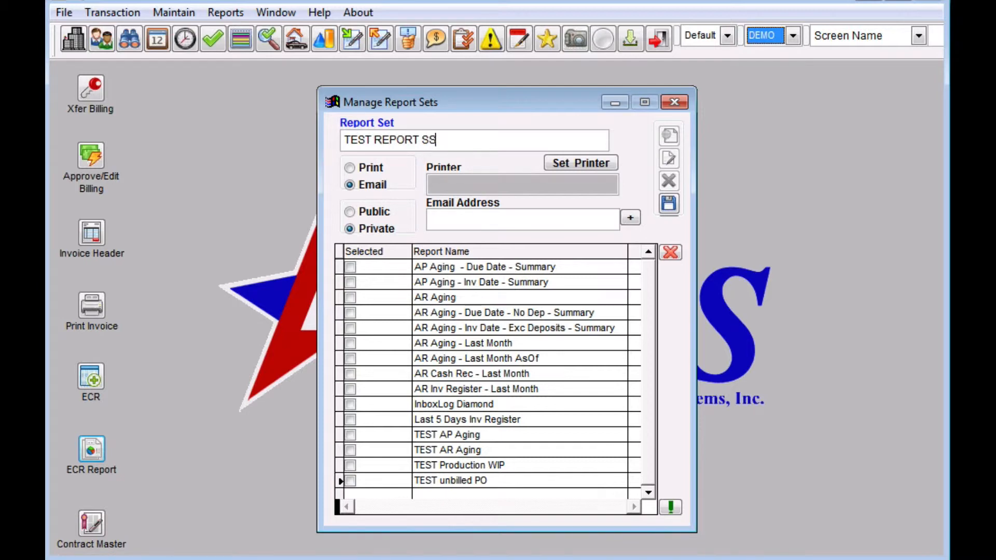
{"action": "type", "text": "ET"}
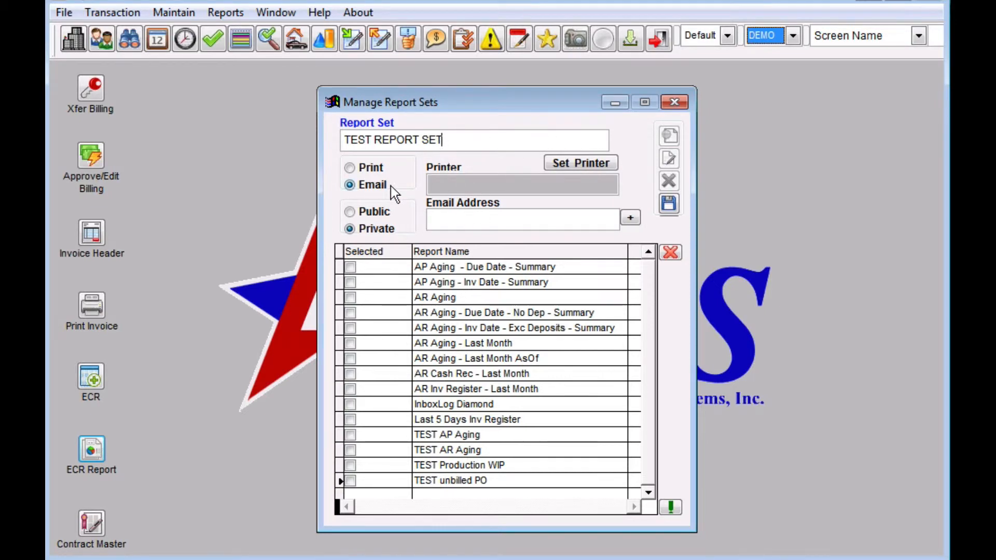
{"action": "left_click", "coordinate": [446, 434]}
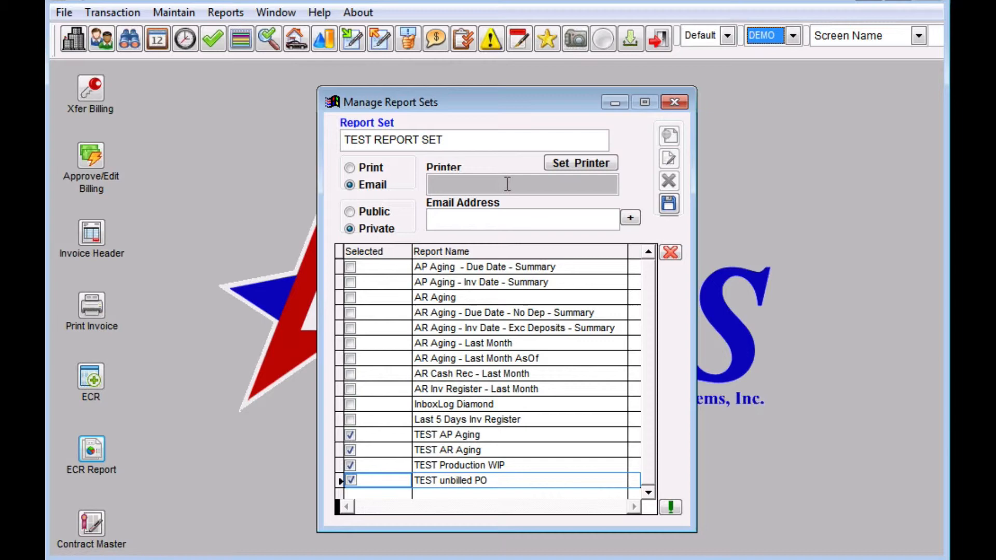
{"action": "mouse_move", "coordinate": [599, 358]}
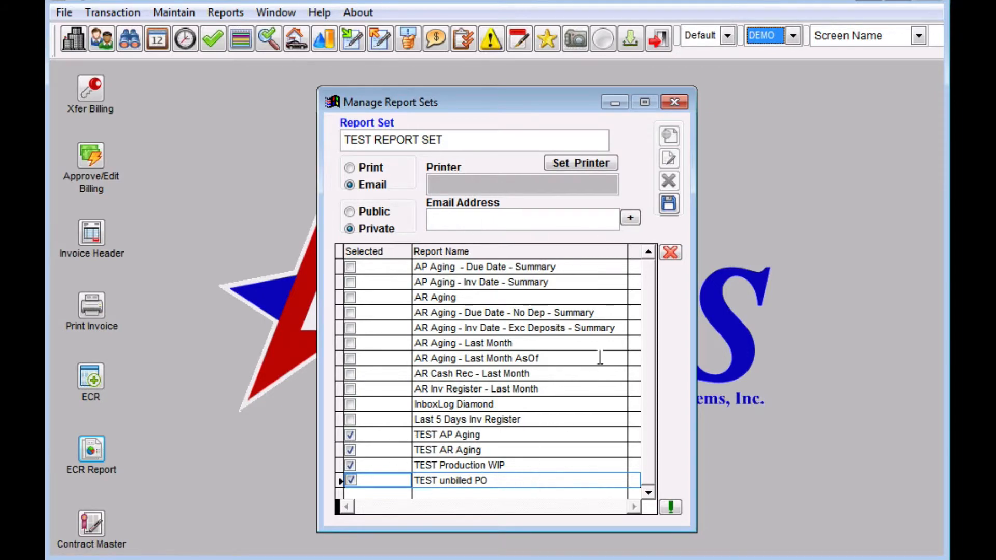
{"action": "mouse_move", "coordinate": [517, 431]}
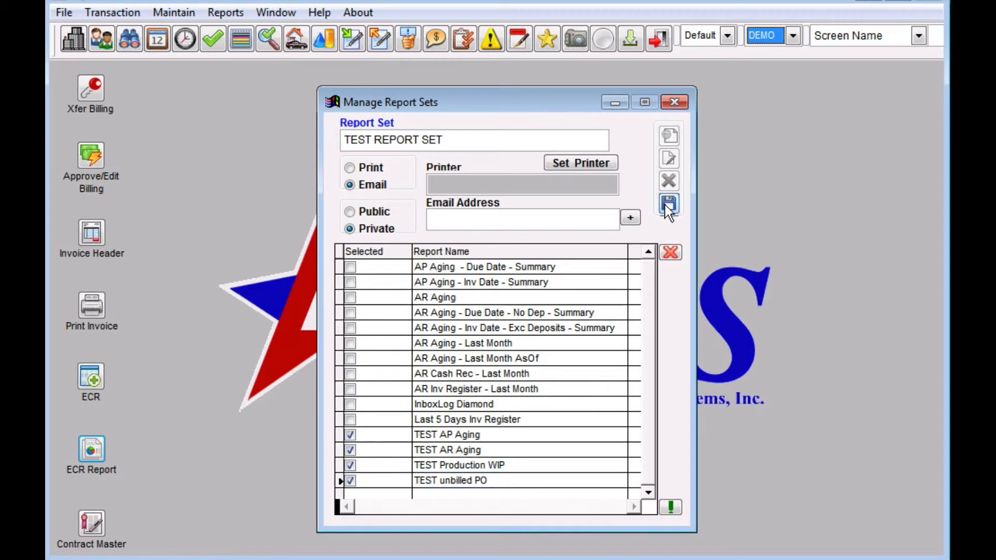
- Load TEST REPORT SET from the dropdown and select the Last 5 Days Inv Register row
{"action": "left_click", "coordinate": [599, 138]}
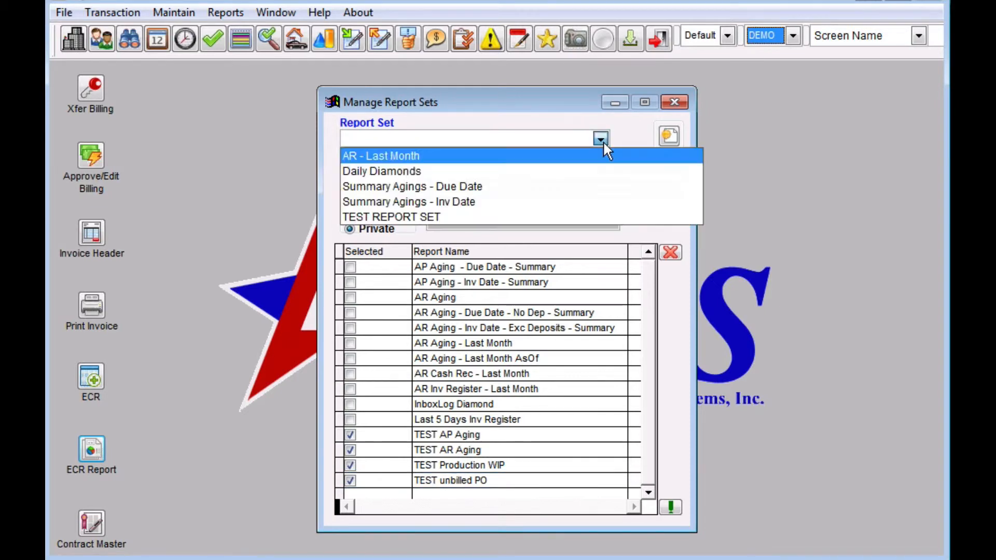
{"action": "left_click", "coordinate": [391, 217]}
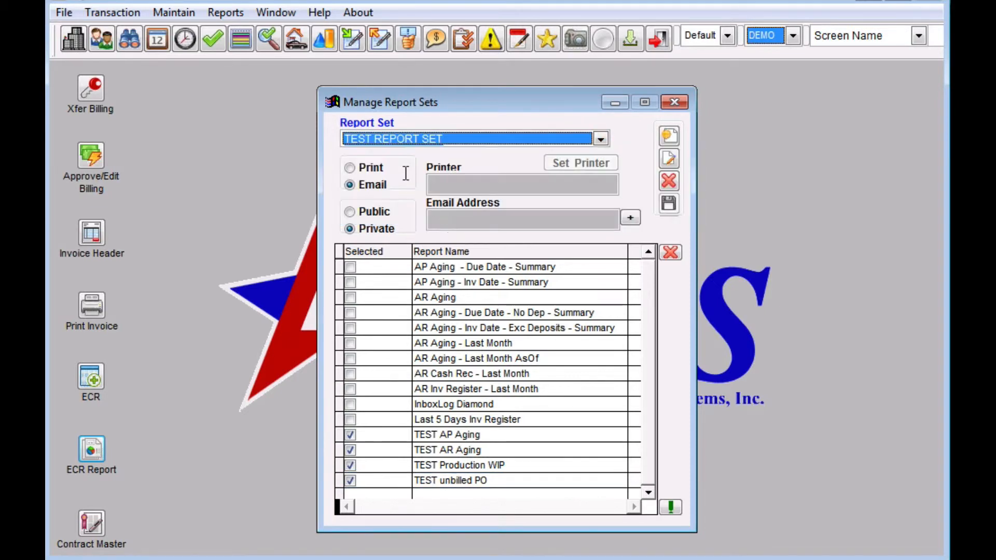
{"action": "mouse_move", "coordinate": [384, 457]}
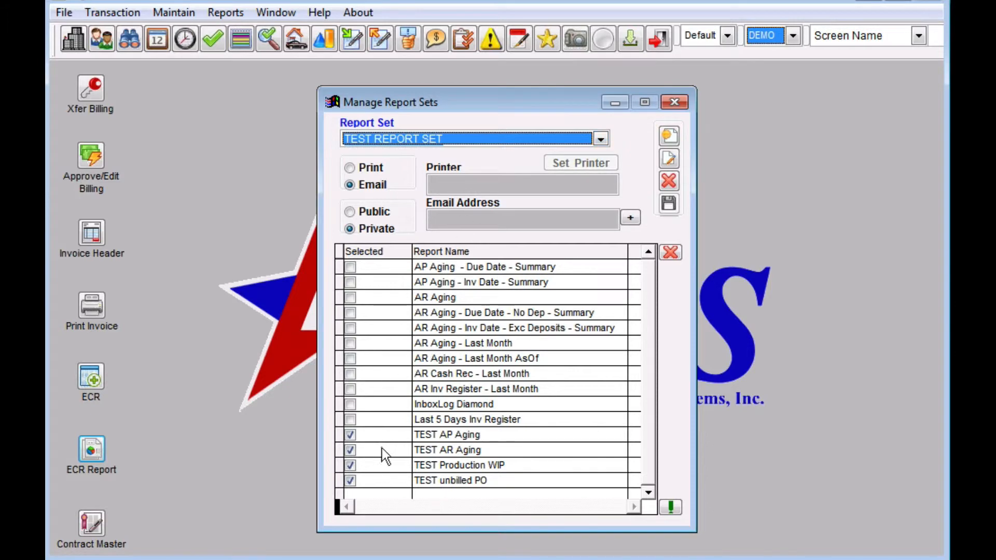
{"action": "mouse_move", "coordinate": [513, 173]}
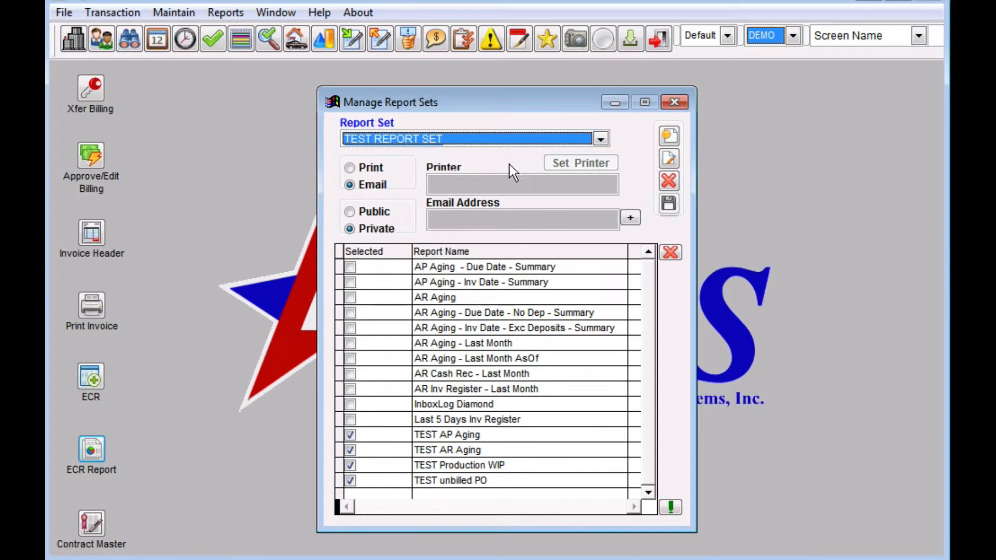
{"action": "mouse_move", "coordinate": [413, 425]}
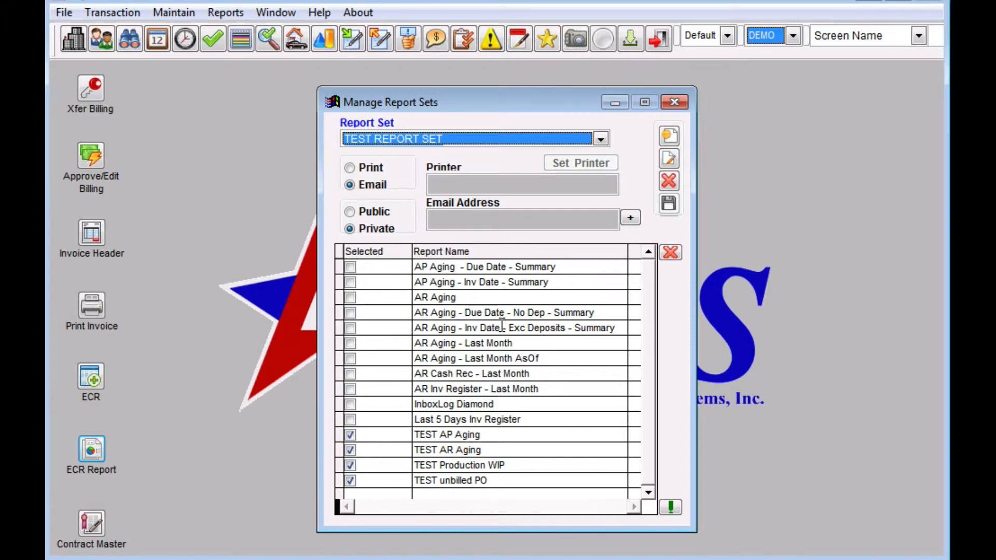
{"action": "left_click", "coordinate": [454, 403]}
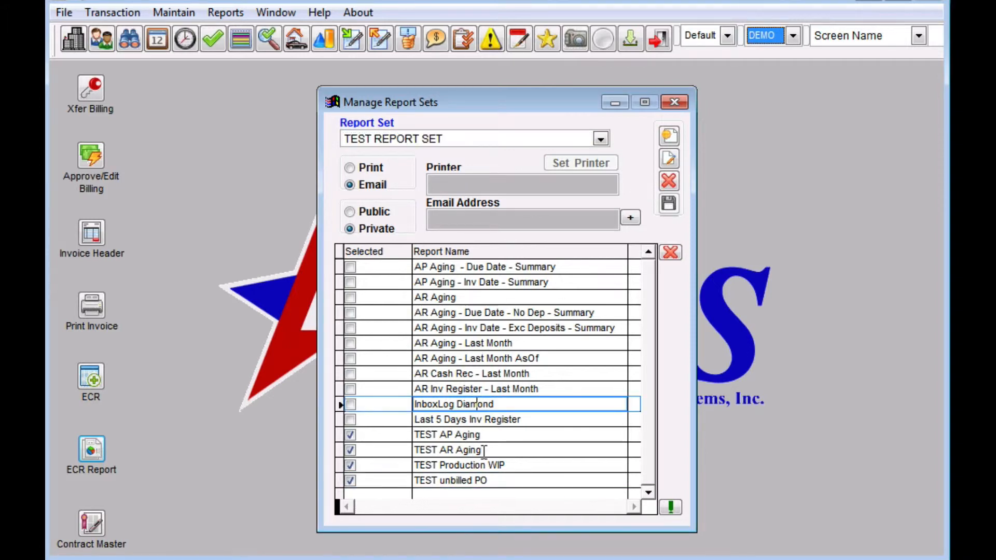
{"action": "left_click", "coordinate": [495, 419]}
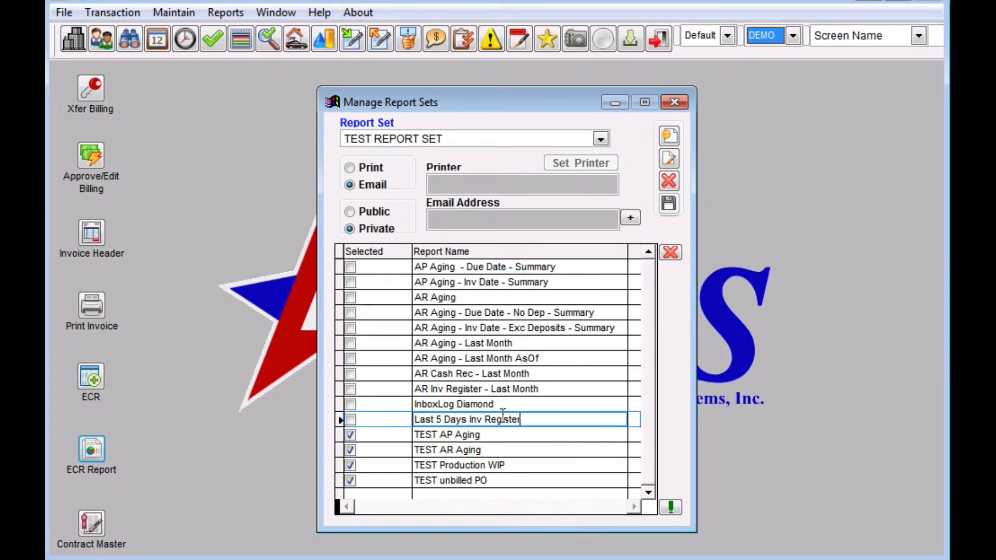
{"action": "mouse_move", "coordinate": [677, 315]}
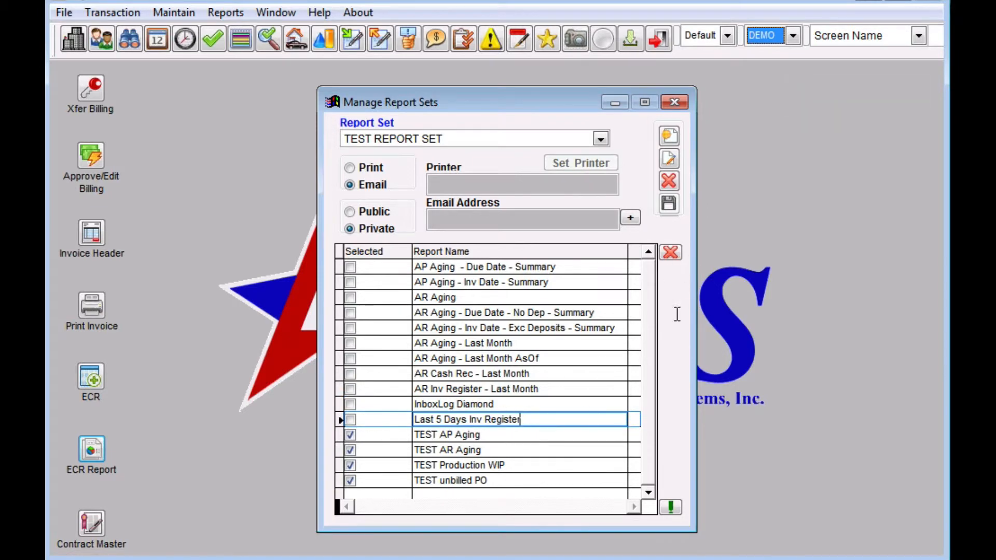
- Delete Last 5 Days Inv Register, confirm, and close Manage Report Sets
{"action": "left_click", "coordinate": [670, 252]}
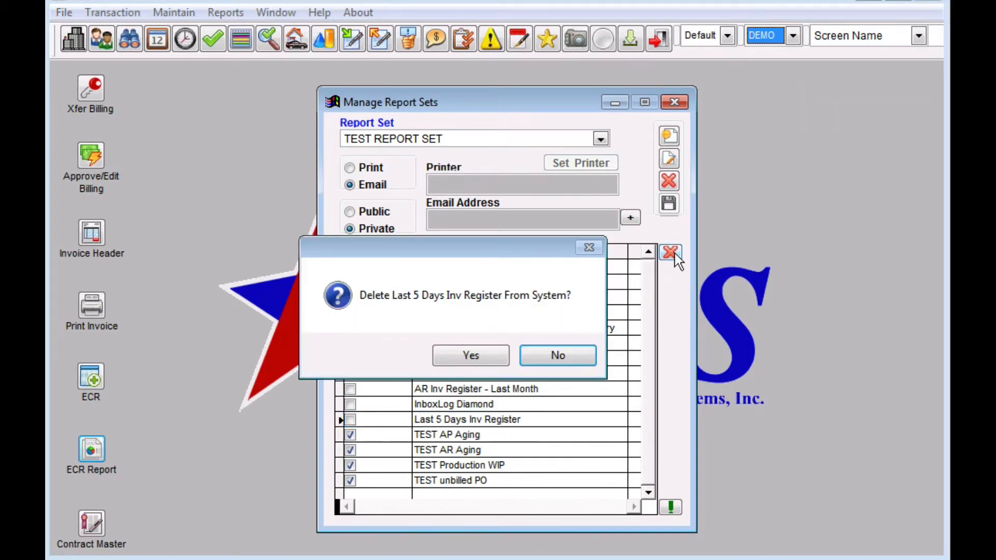
{"action": "left_click", "coordinate": [470, 354]}
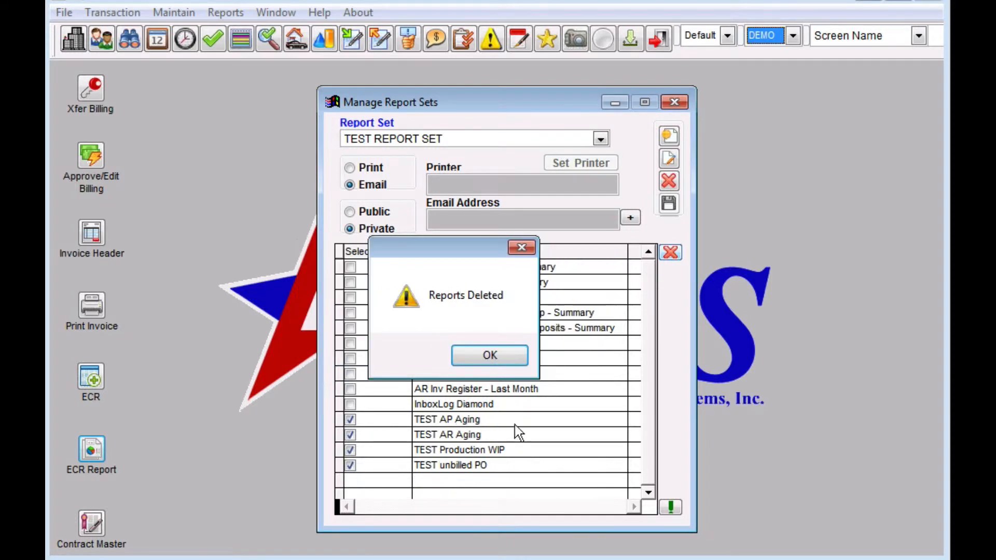
{"action": "left_click", "coordinate": [489, 354]}
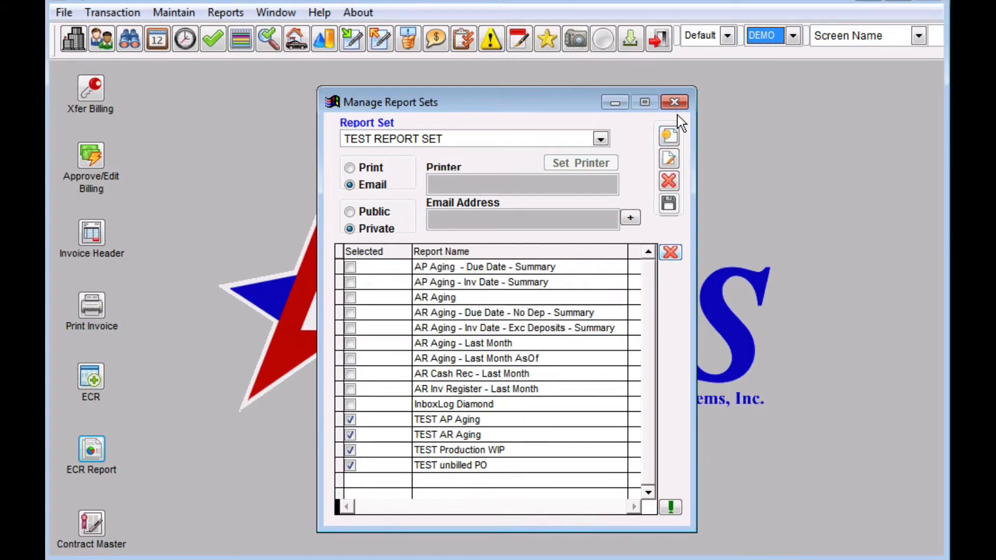
{"action": "left_click", "coordinate": [674, 102]}
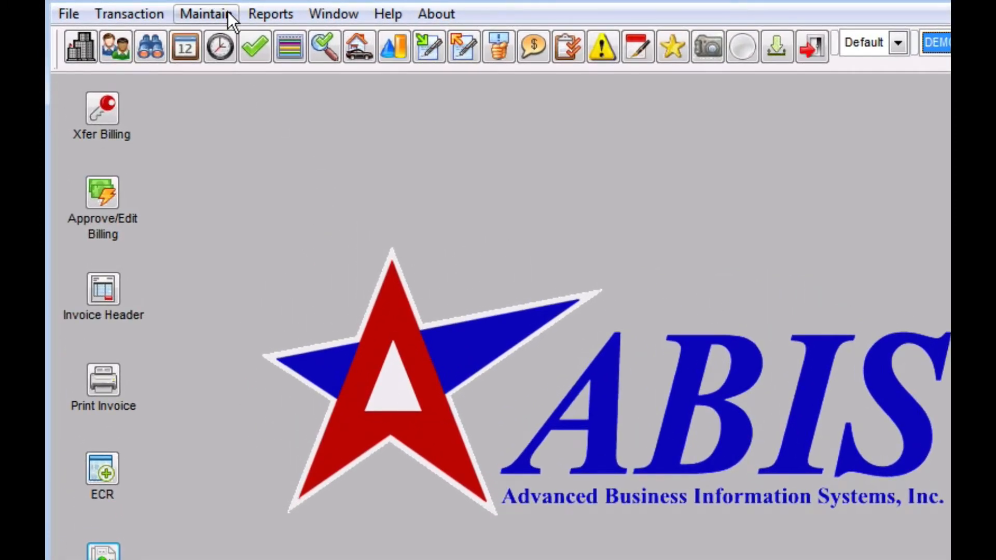
- Open the Maintain menu to list the maintenance categories
{"action": "left_click", "coordinate": [204, 13]}
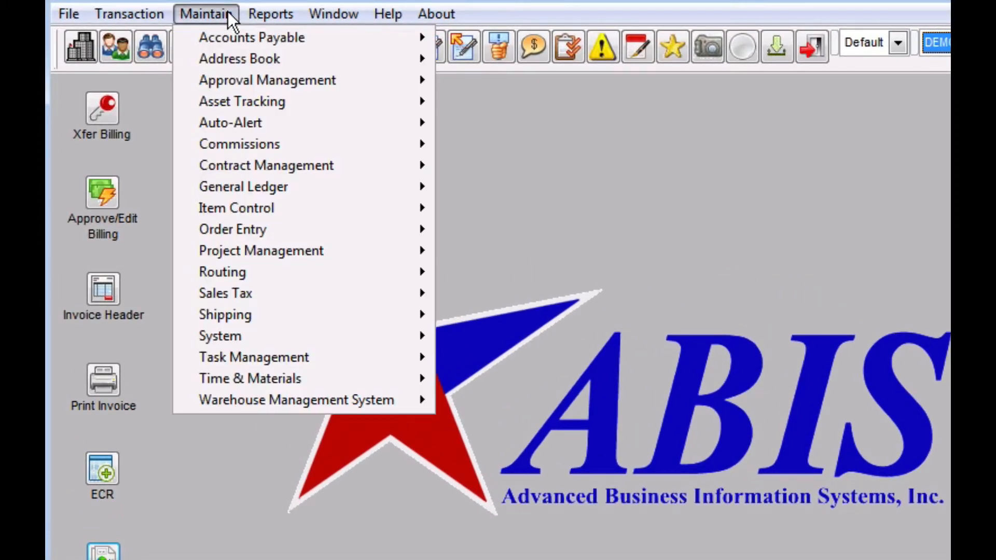
{"action": "mouse_move", "coordinate": [225, 314]}
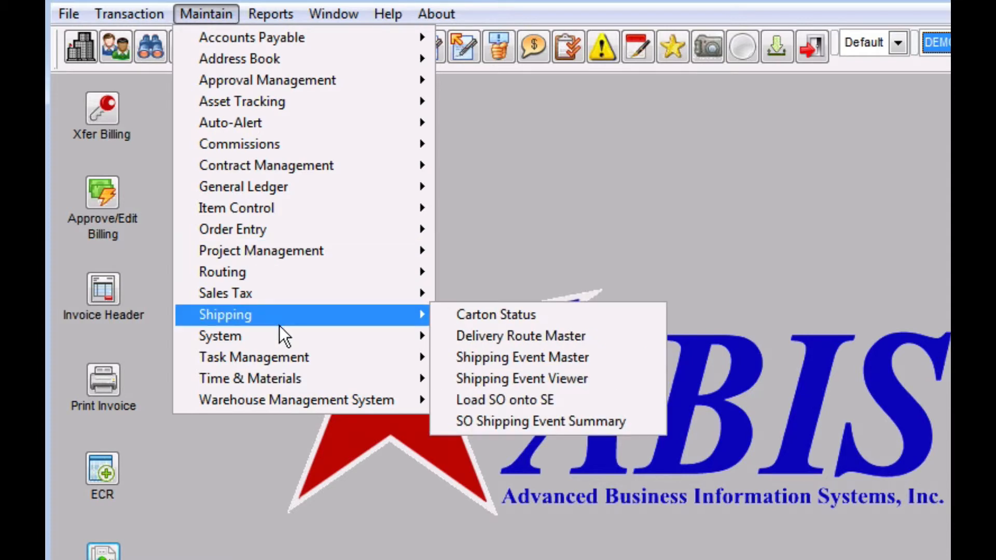
{"action": "mouse_move", "coordinate": [220, 336]}
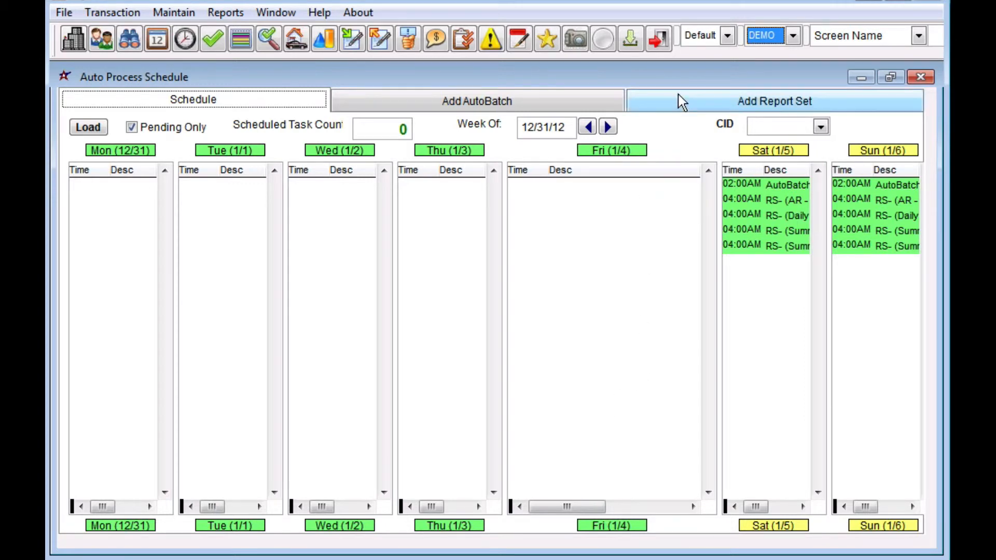
{"action": "mouse_move", "coordinate": [253, 99]}
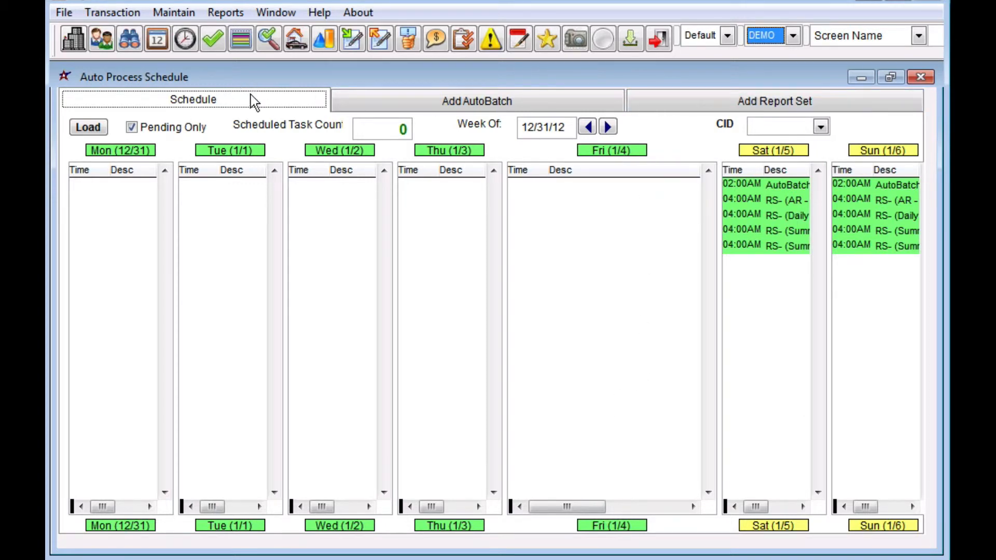
- Tick TEST REPORT SET under Add Report Set and find no distribution lists available for email
{"action": "left_click", "coordinate": [774, 101]}
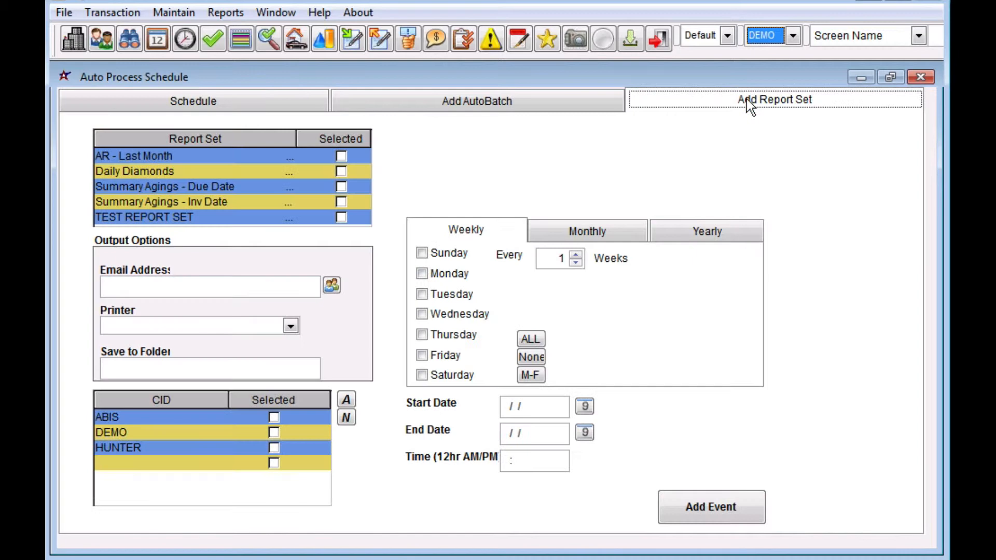
{"action": "mouse_move", "coordinate": [466, 154]}
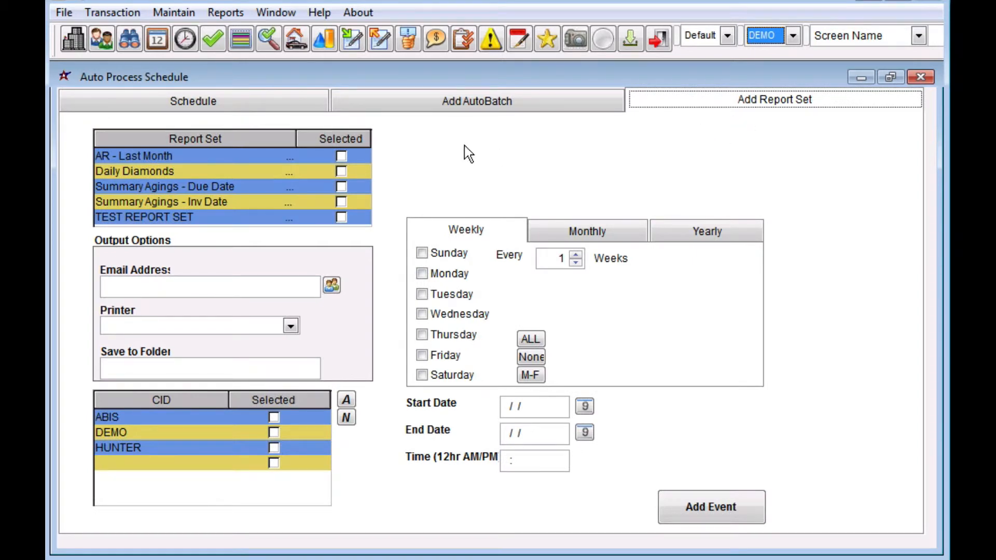
{"action": "left_click", "coordinate": [340, 217]}
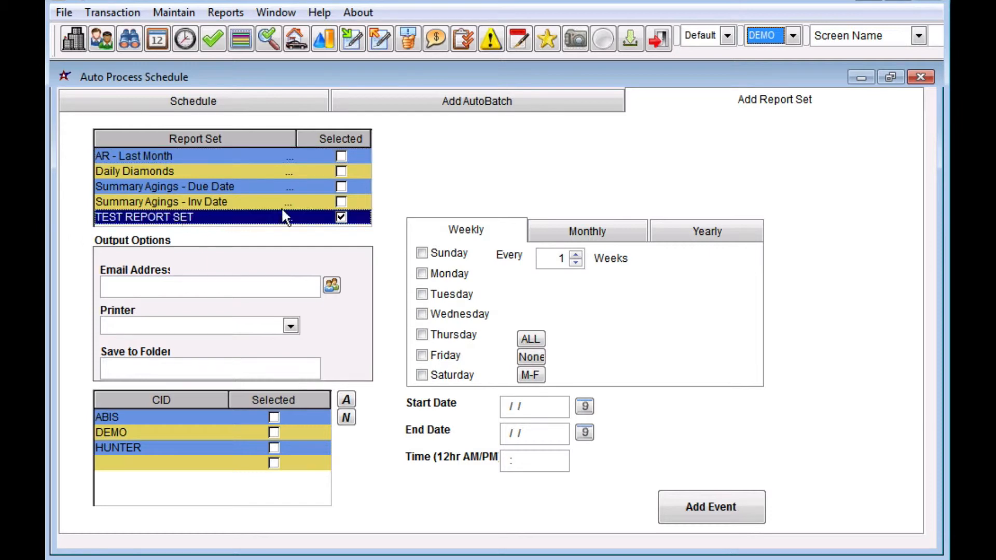
{"action": "mouse_move", "coordinate": [251, 288]}
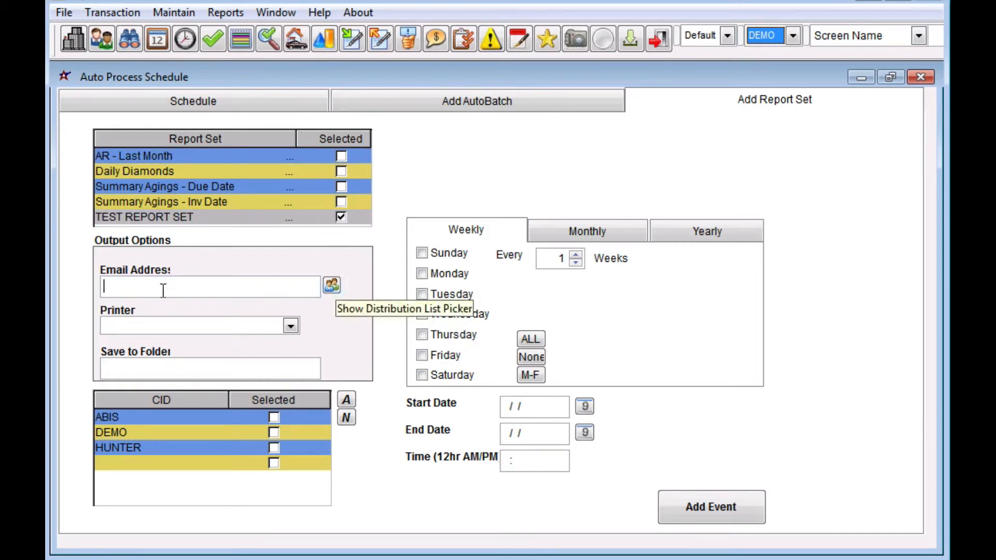
{"action": "mouse_move", "coordinate": [331, 285]}
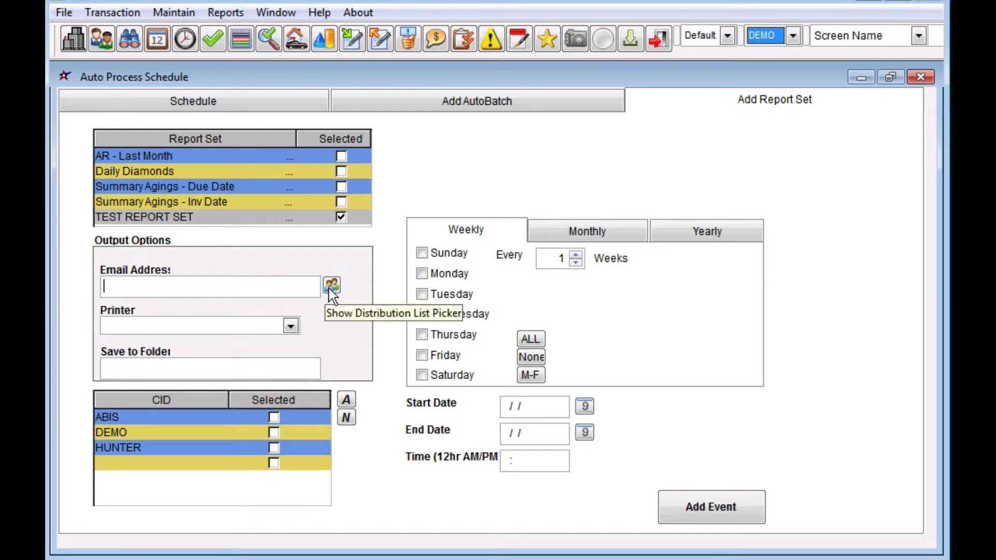
{"action": "left_click", "coordinate": [331, 284]}
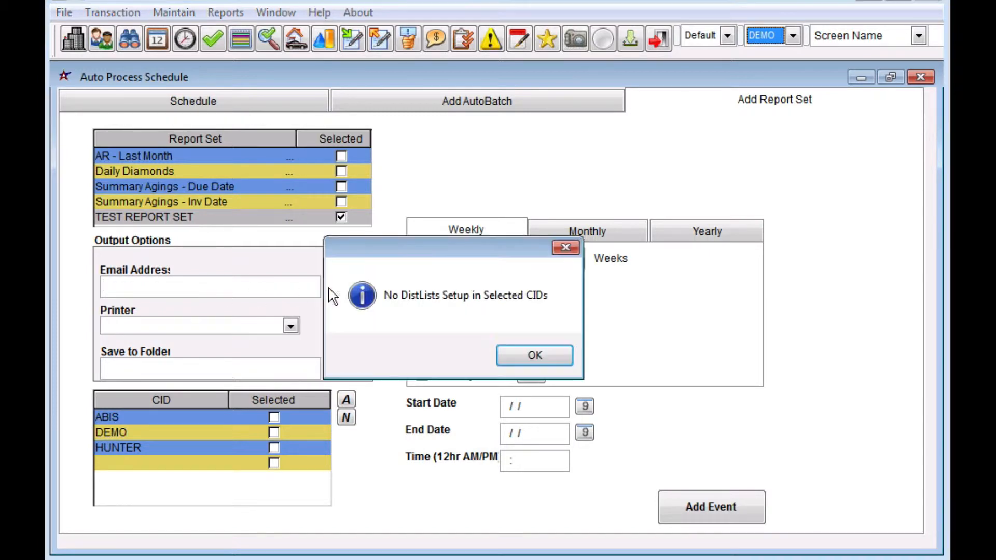
{"action": "left_click", "coordinate": [533, 354]}
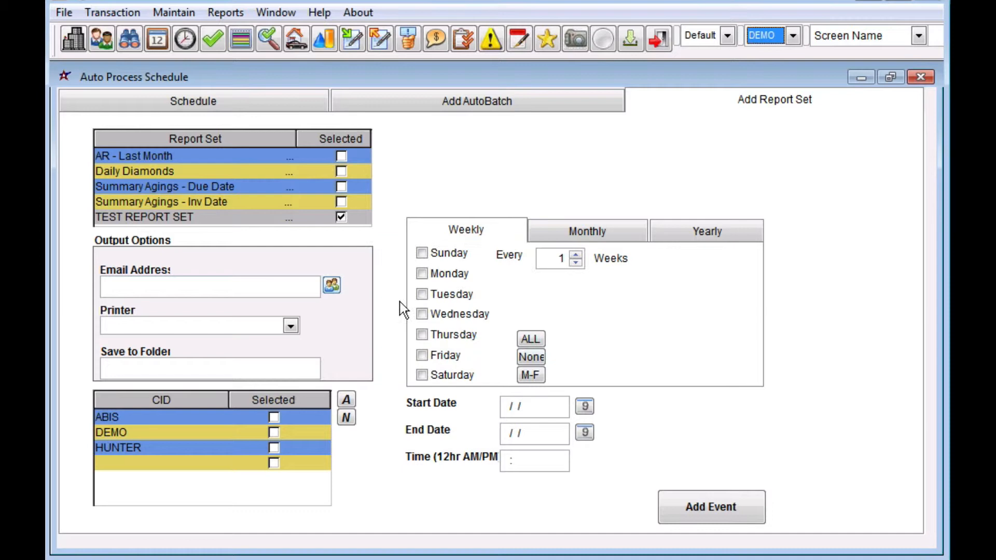
{"action": "mouse_move", "coordinate": [273, 225]}
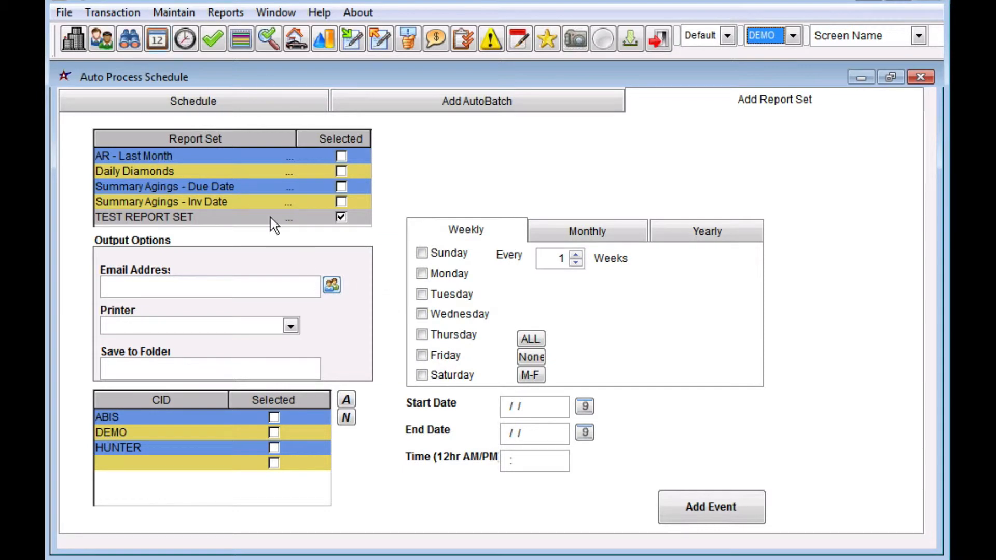
{"action": "mouse_move", "coordinate": [200, 29]}
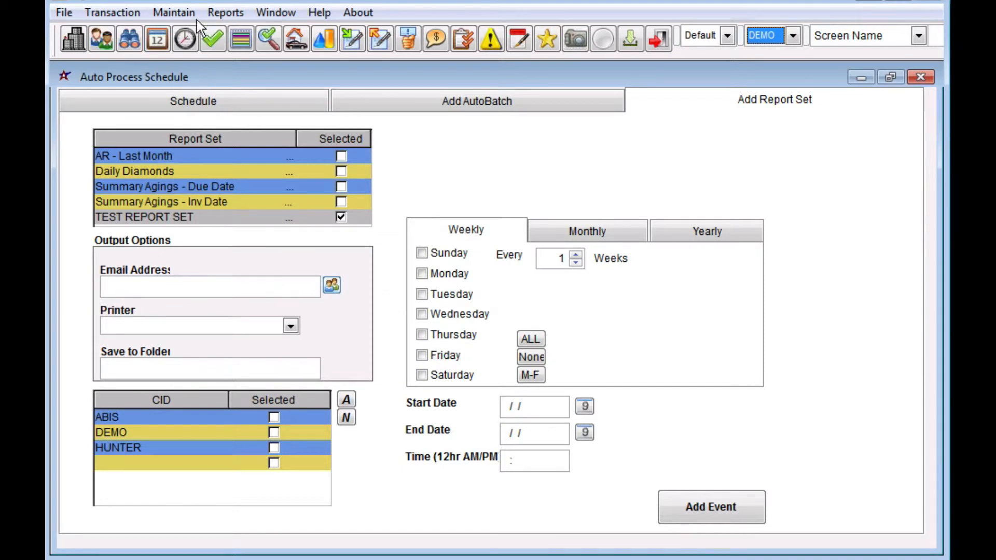
- From maintenance, create a new distribution list named TEST REPORT SET
{"action": "left_click", "coordinate": [173, 12]}
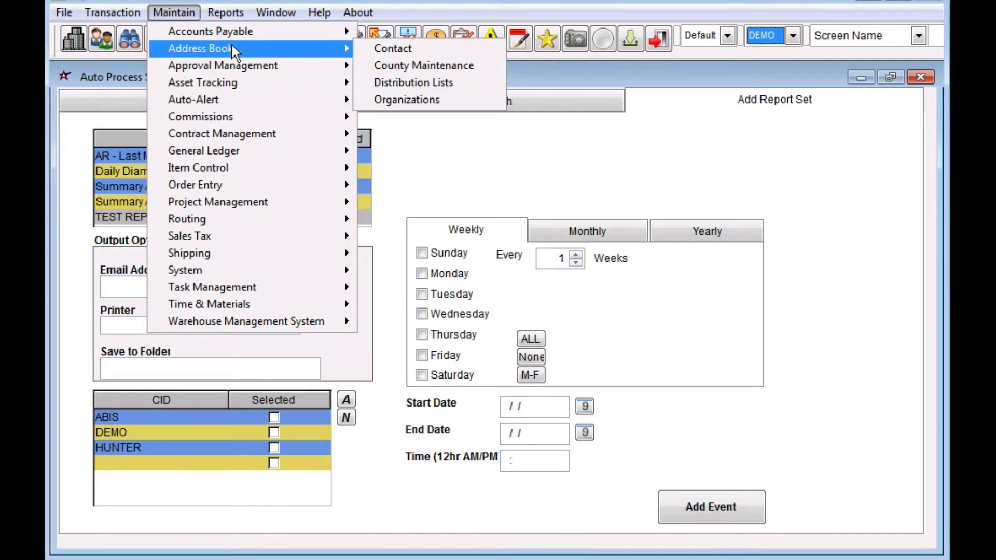
{"action": "mouse_move", "coordinate": [412, 83]}
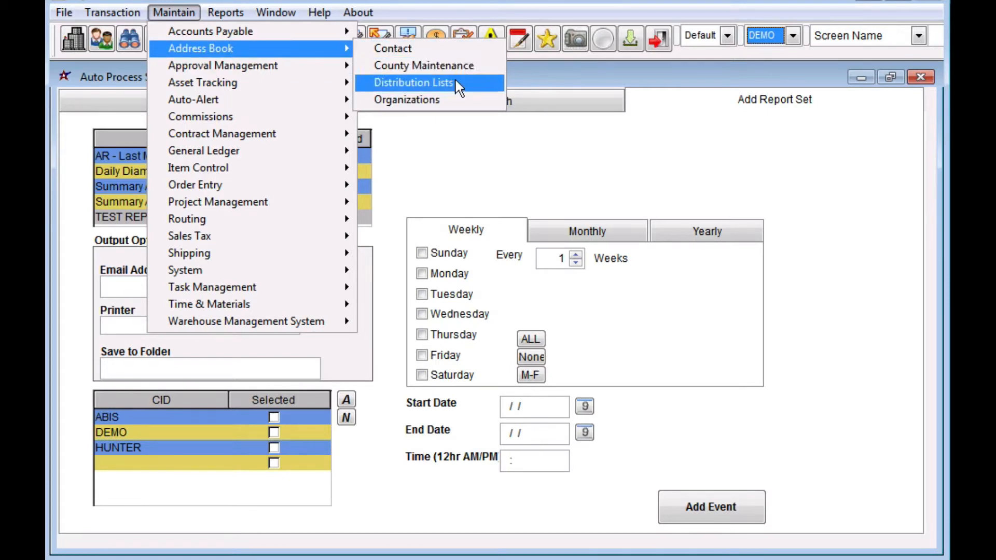
{"action": "left_click", "coordinate": [412, 83]}
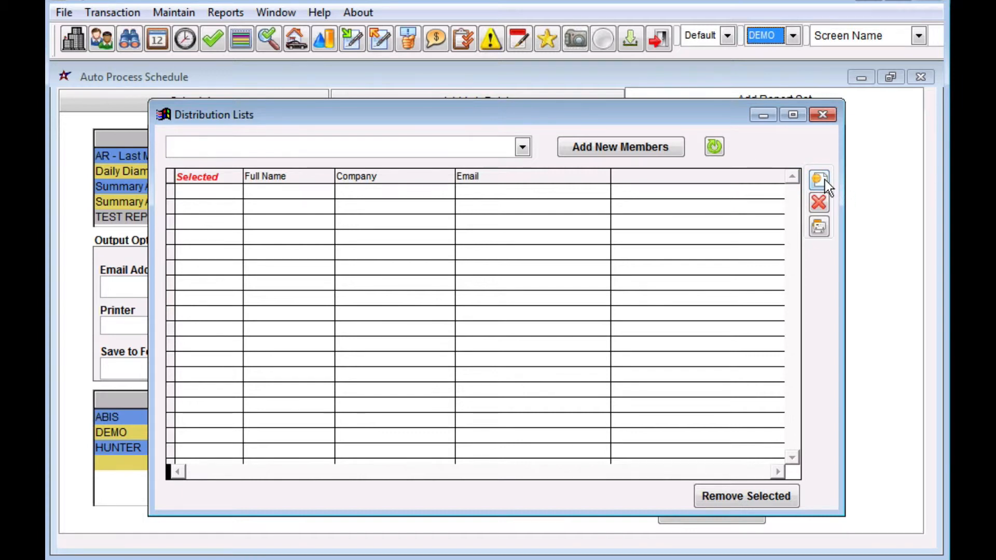
{"action": "left_click", "coordinate": [818, 179]}
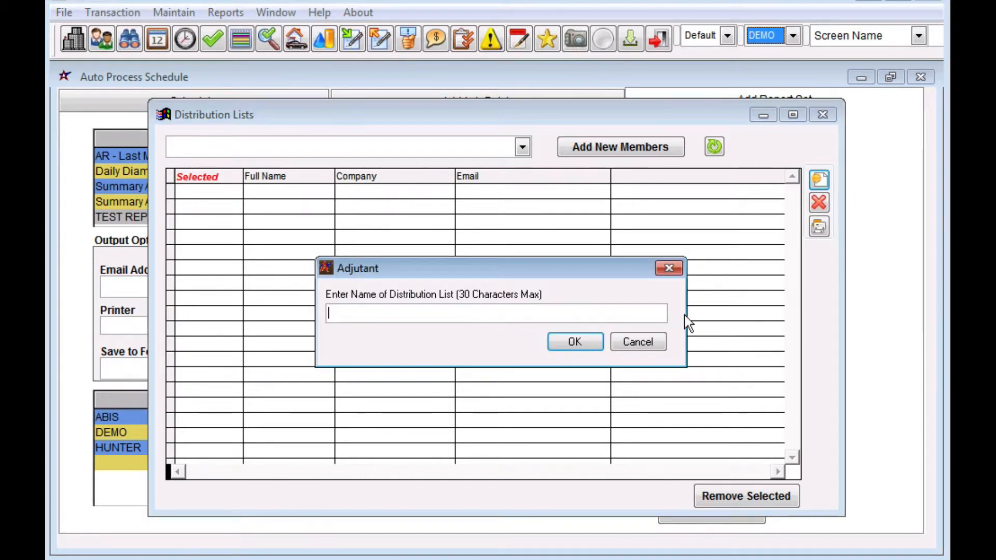
{"action": "type", "text": "TEST RE"}
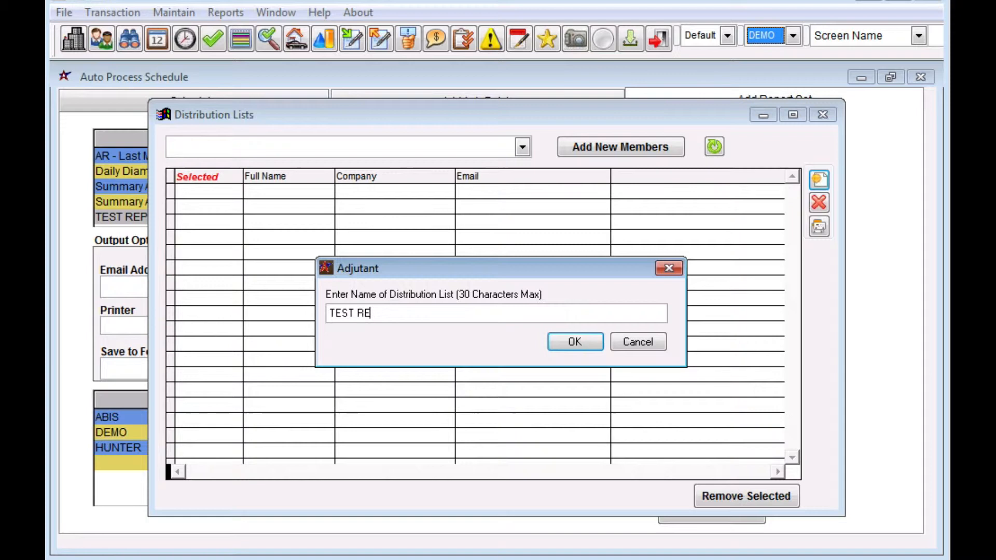
{"action": "type", "text": "PORT SET"}
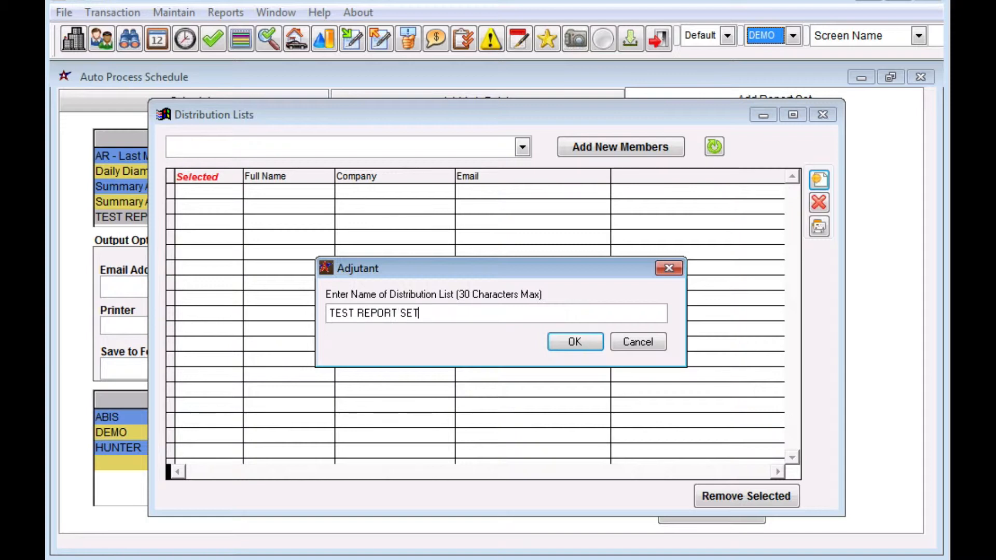
{"action": "left_click", "coordinate": [573, 341]}
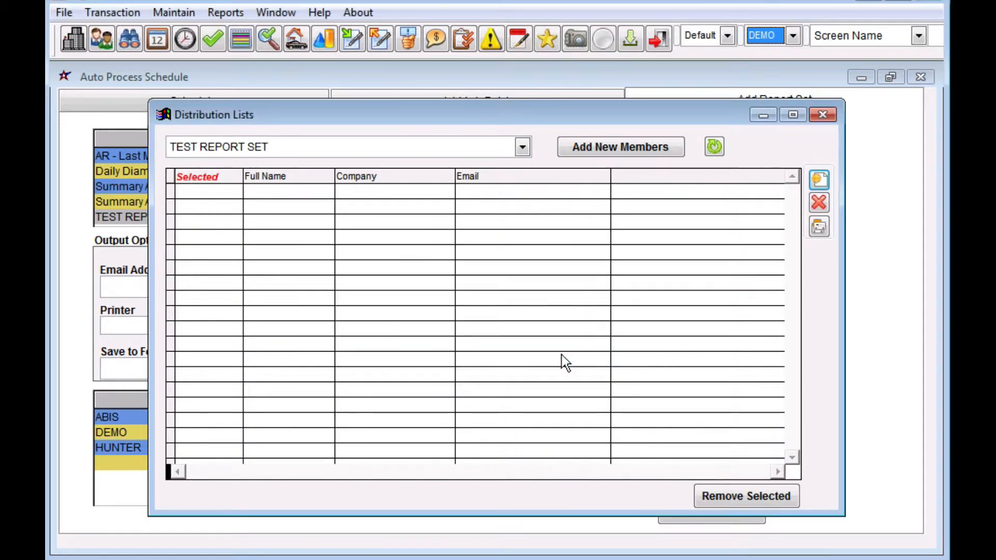
{"action": "mouse_move", "coordinate": [655, 138]}
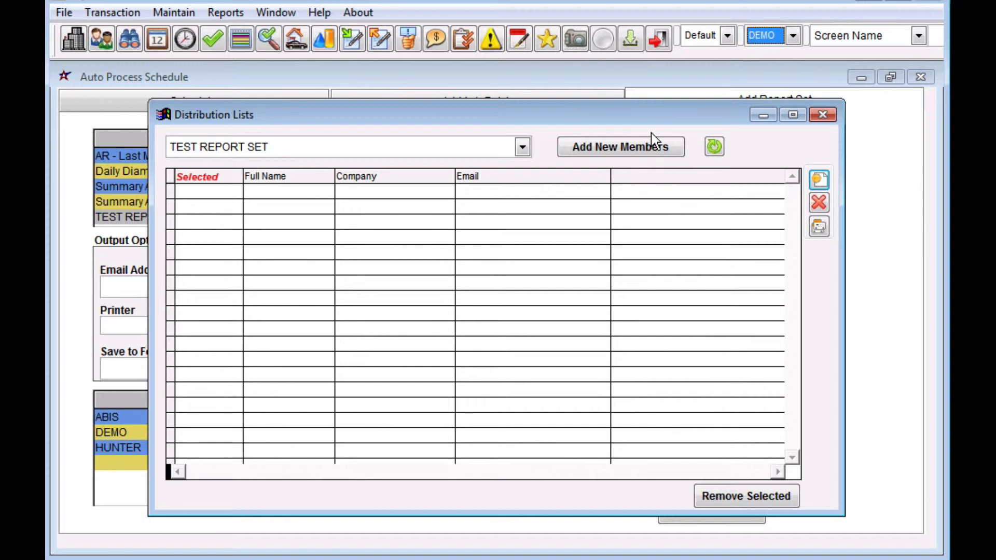
- Search abis lego contacts and tick Alberto SPTHREE, Contract Manager and John Doe as members
{"action": "left_click", "coordinate": [619, 146]}
{"action": "type", "text": "abis lego"}
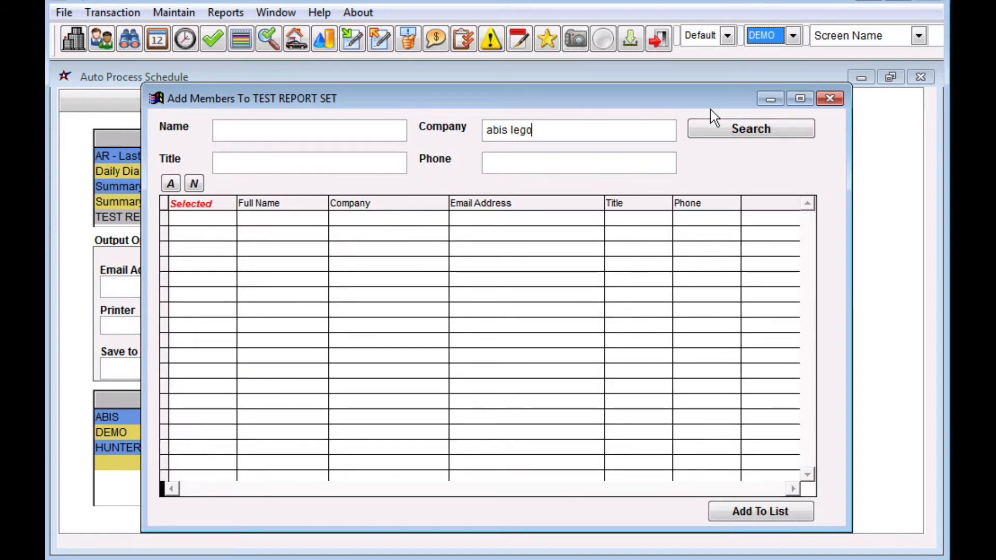
{"action": "left_click", "coordinate": [749, 129]}
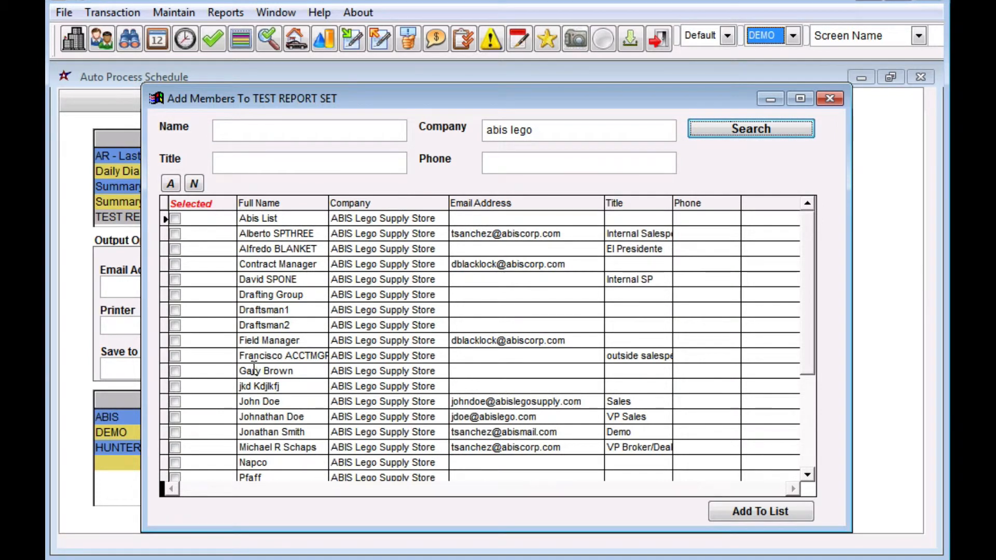
{"action": "mouse_move", "coordinate": [228, 438]}
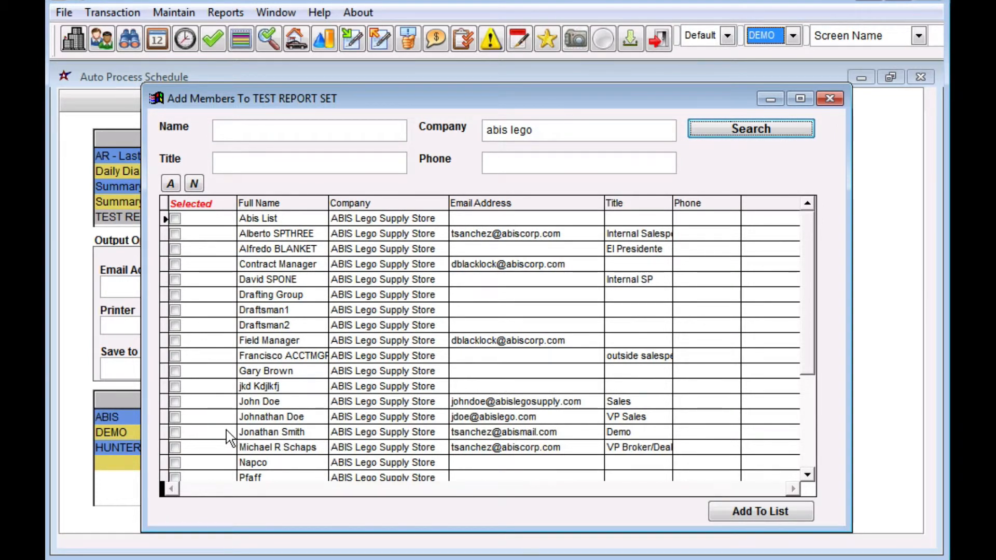
{"action": "left_click", "coordinate": [175, 264]}
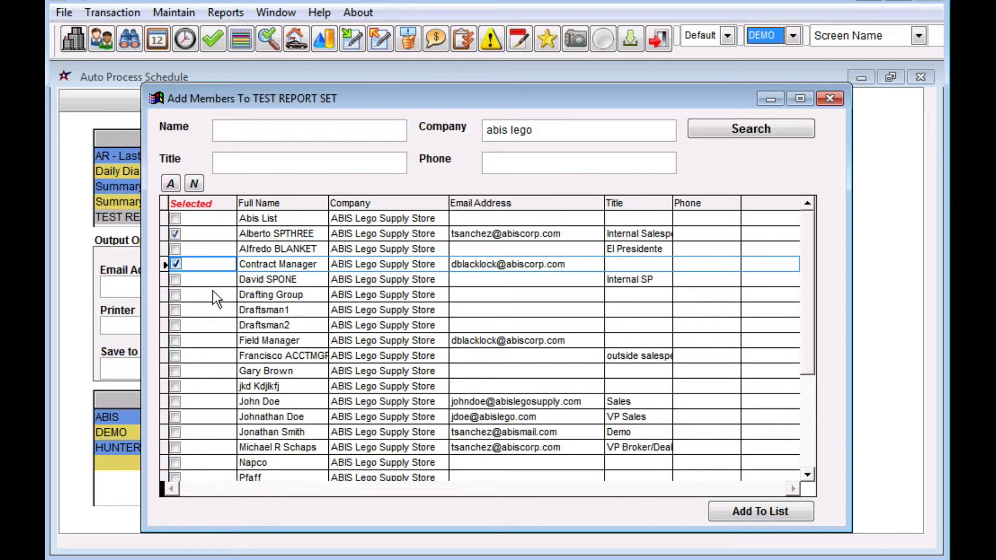
{"action": "left_click", "coordinate": [176, 400]}
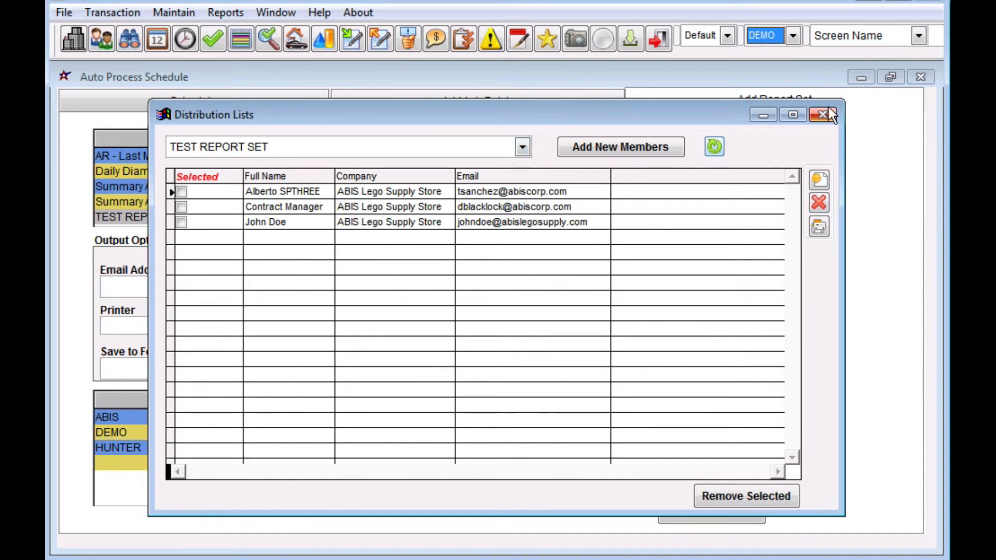
- Back in scheduling, tick the DEMO company and email output to *TEST REPORT SET
{"action": "left_click", "coordinate": [819, 115]}
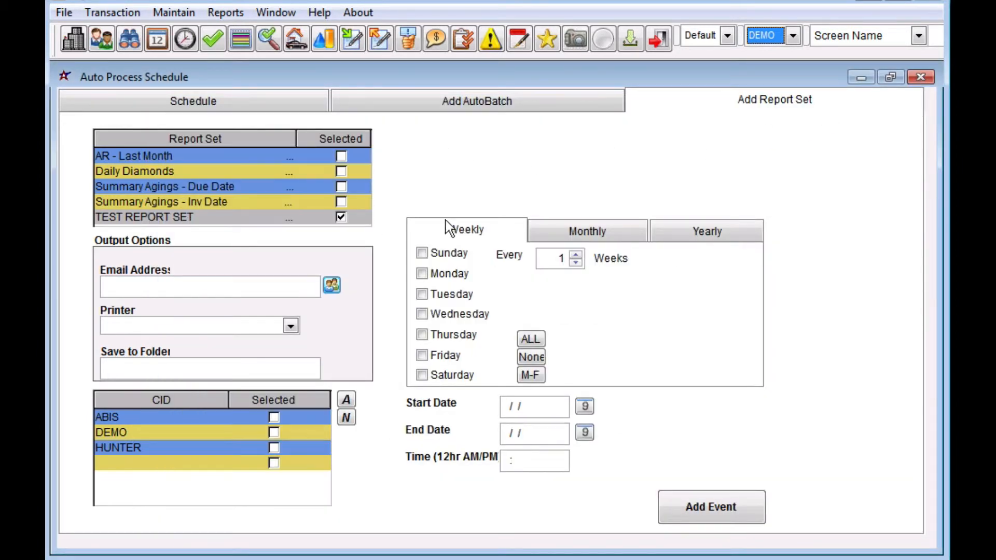
{"action": "mouse_move", "coordinate": [299, 419]}
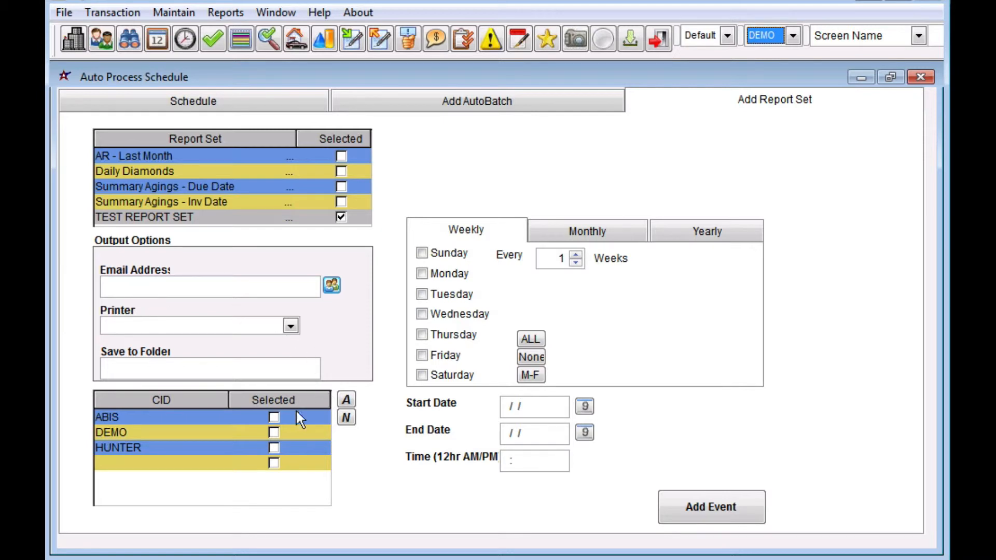
{"action": "mouse_move", "coordinate": [281, 437]}
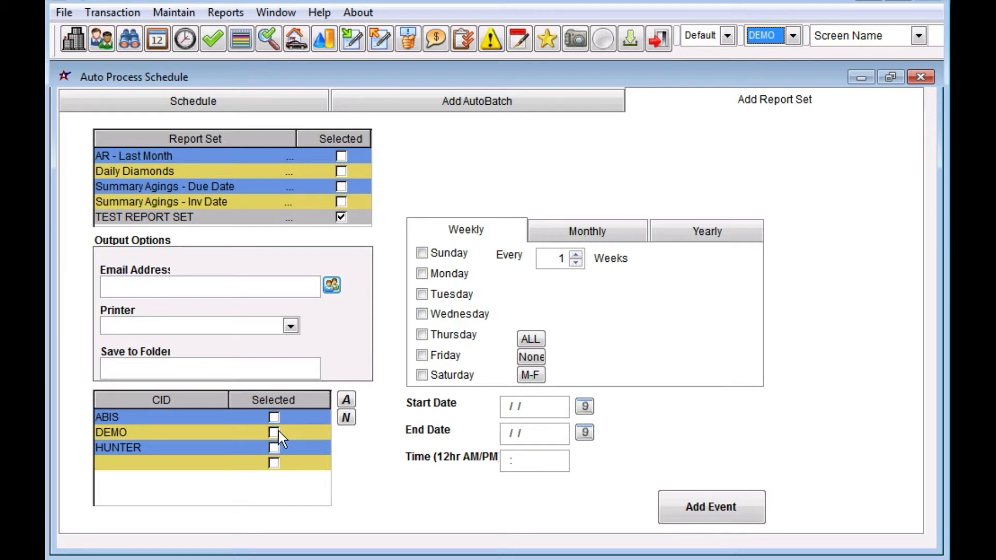
{"action": "left_click", "coordinate": [273, 432]}
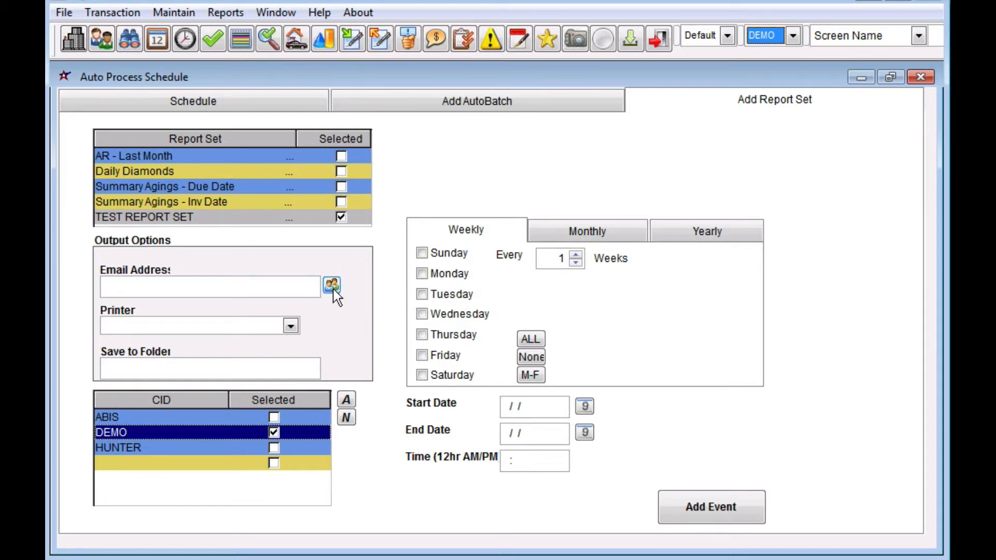
{"action": "left_click", "coordinate": [331, 284]}
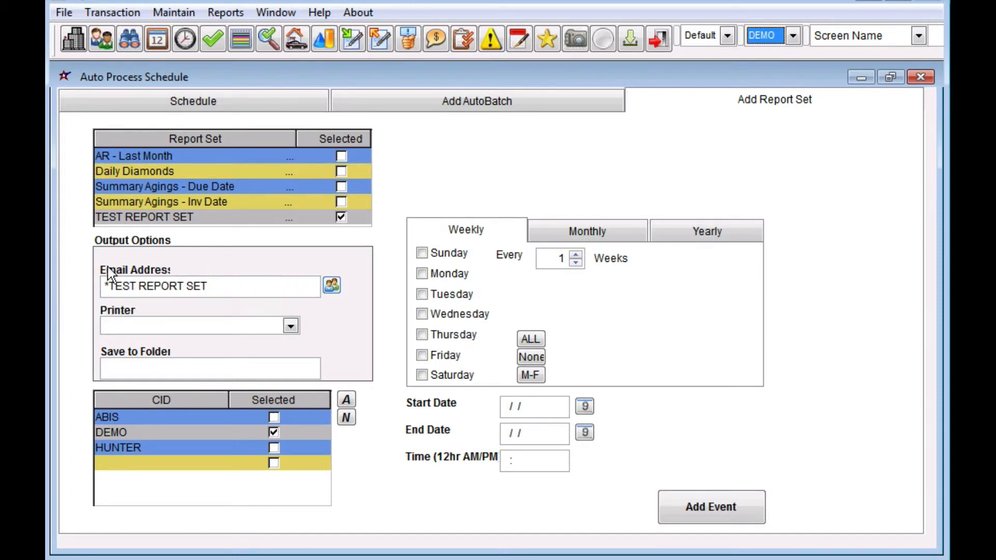
{"action": "mouse_move", "coordinate": [73, 294]}
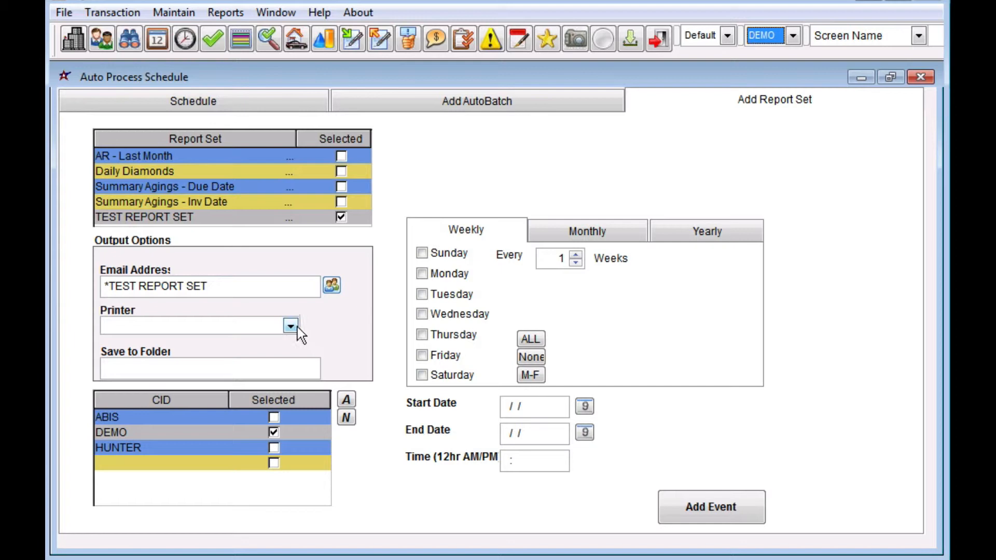
- Choose printer 99 DEFAULT as the printed output
{"action": "left_click", "coordinate": [290, 326]}
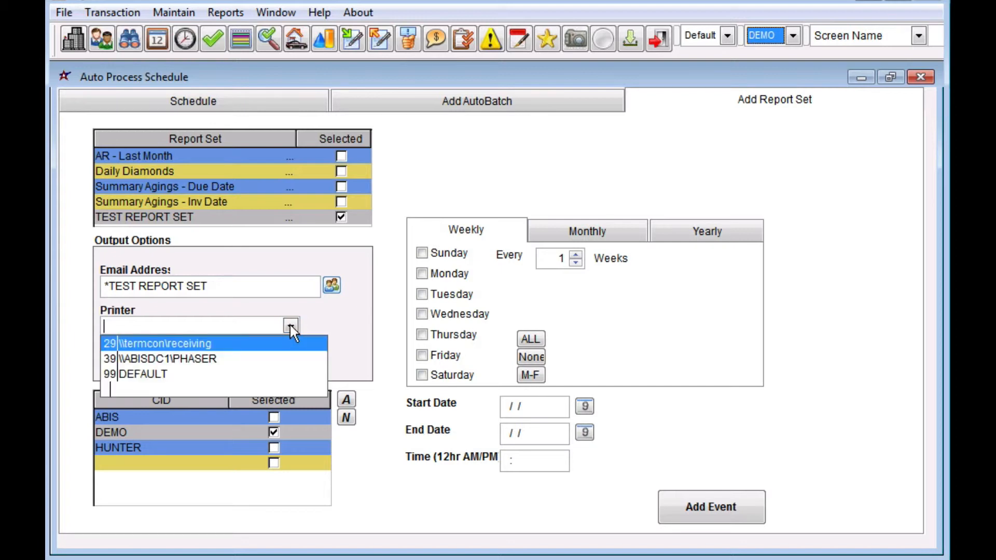
{"action": "left_click", "coordinate": [143, 375]}
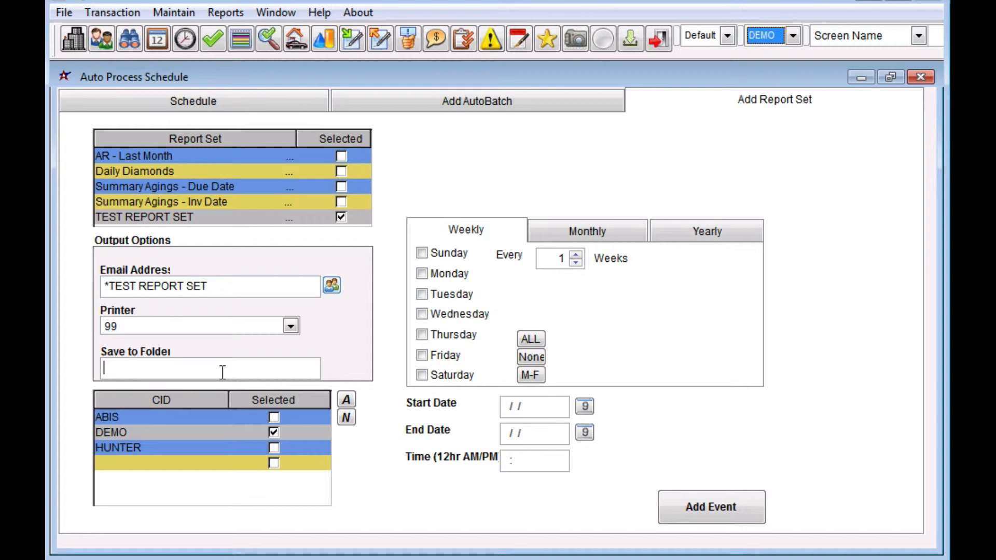
{"action": "mouse_move", "coordinate": [341, 370]}
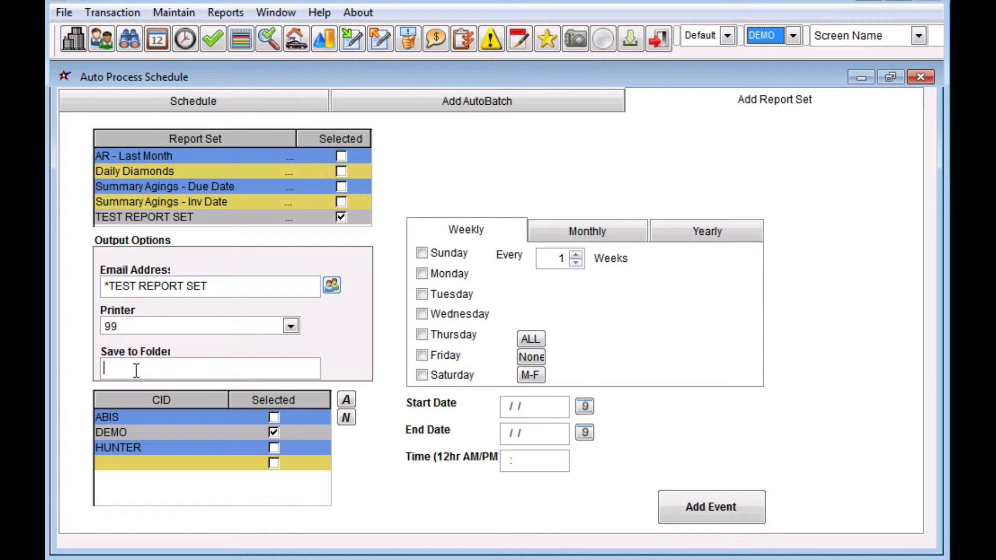
{"action": "mouse_move", "coordinate": [278, 326]}
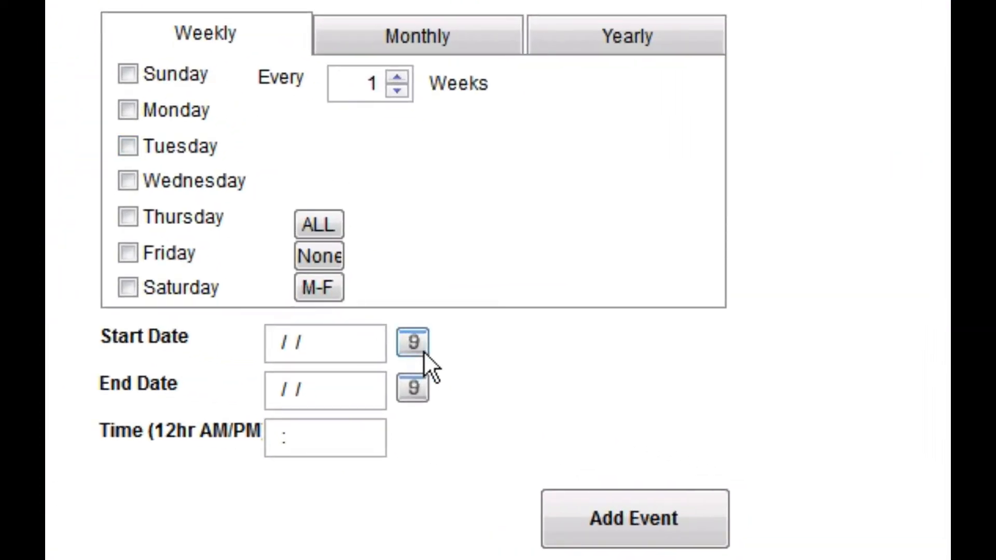
{"action": "mouse_move", "coordinate": [212, 44]}
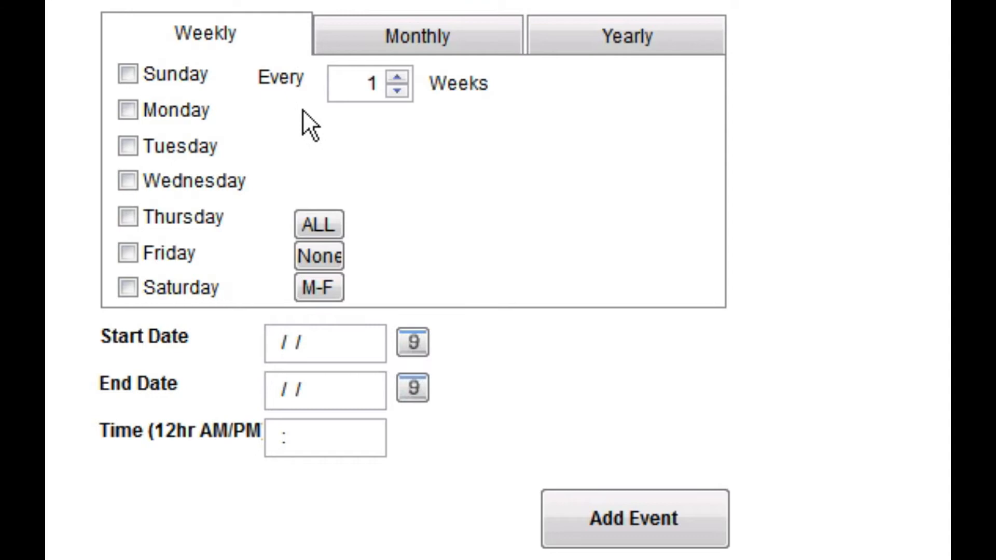
- Select ALL weekdays, then untick Sunday so the run is Monday–Saturday
{"action": "left_click", "coordinate": [319, 225]}
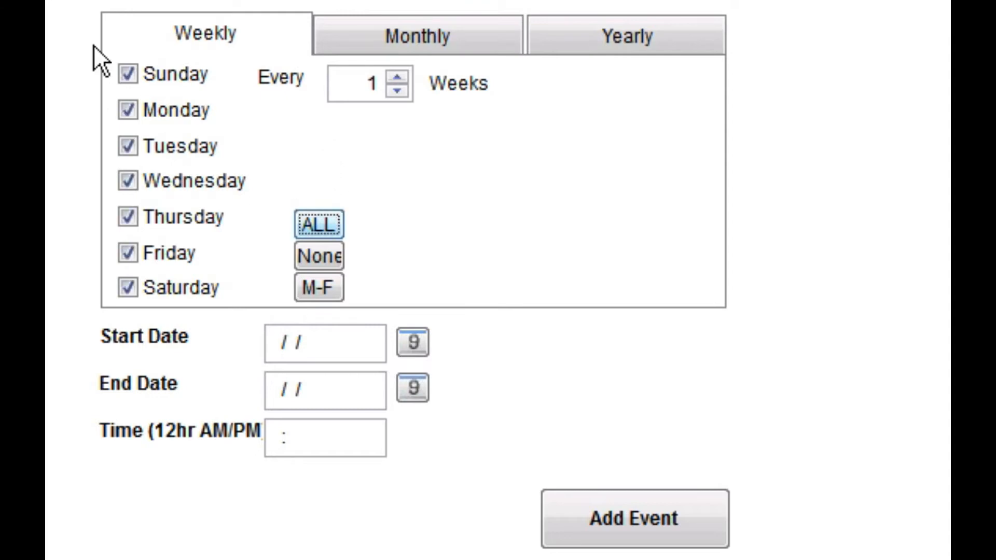
{"action": "mouse_move", "coordinate": [182, 60]}
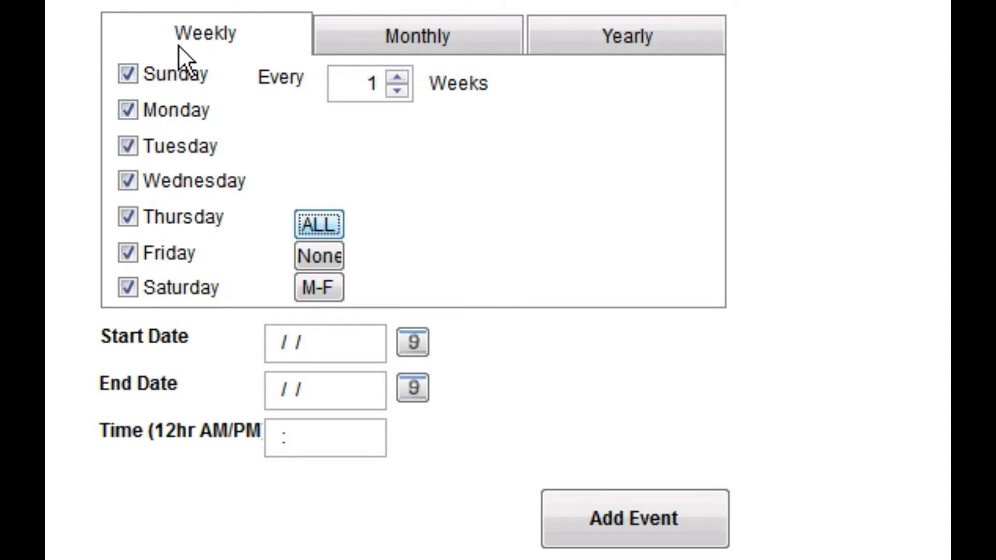
{"action": "mouse_move", "coordinate": [239, 432]}
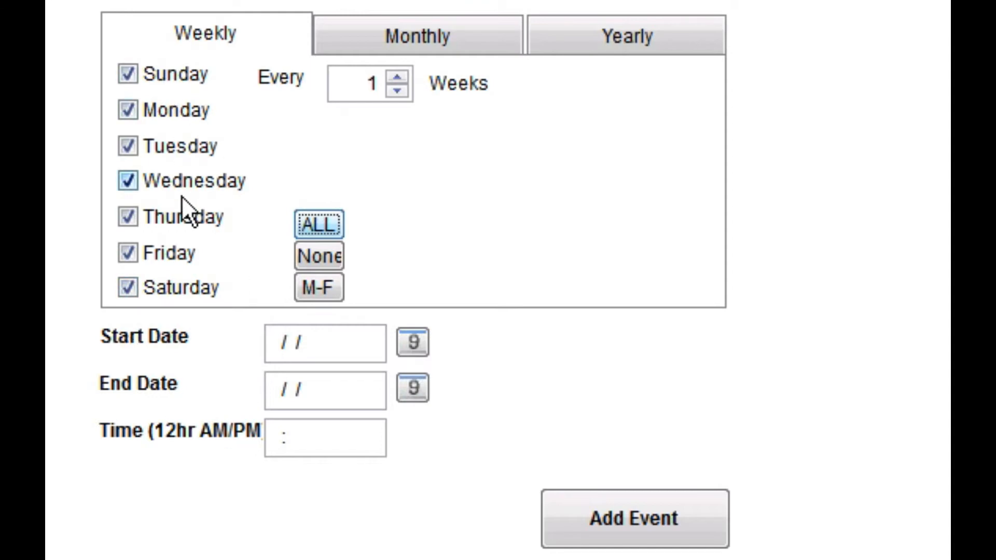
{"action": "left_click", "coordinate": [126, 74]}
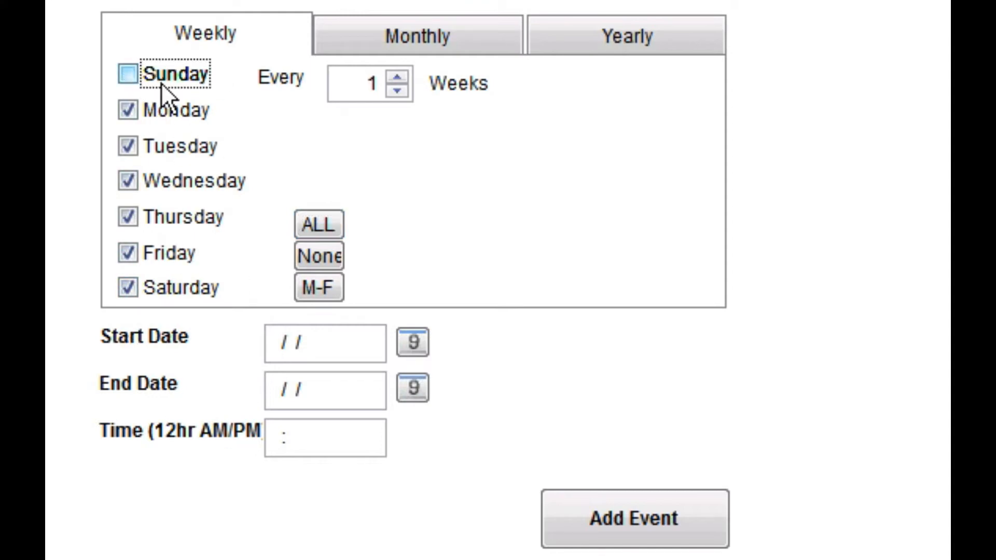
{"action": "mouse_move", "coordinate": [320, 287]}
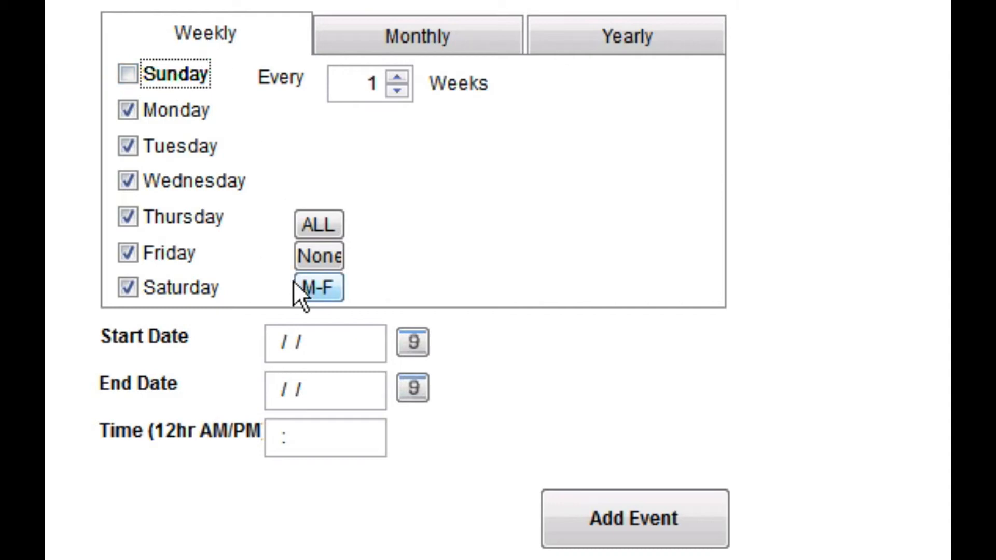
{"action": "left_click", "coordinate": [324, 343]}
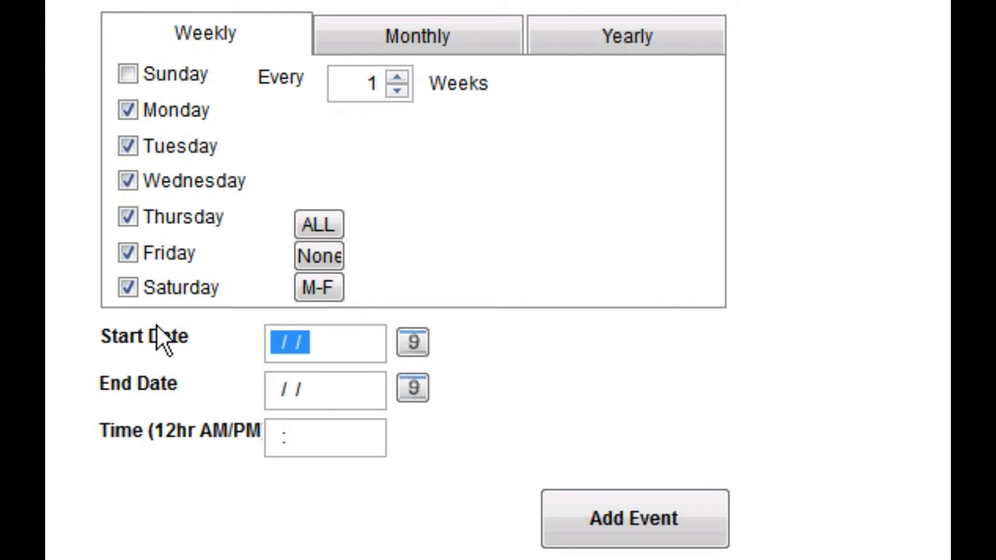
- Enter start 01/01, end 12/31 and run time 09:00PM
{"action": "type", "text": "01/01"}
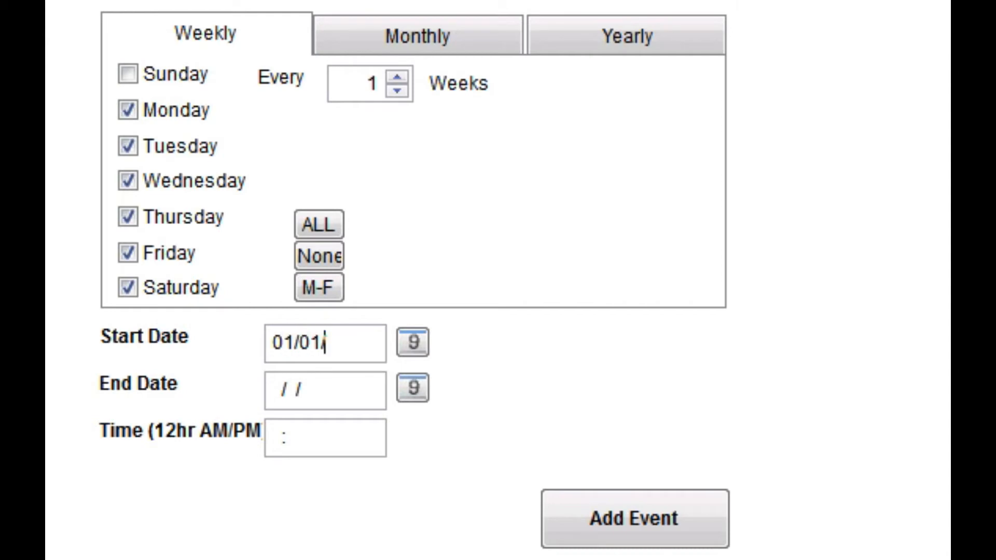
{"action": "type", "text": "12/31"}
{"action": "type", "text": "13"}
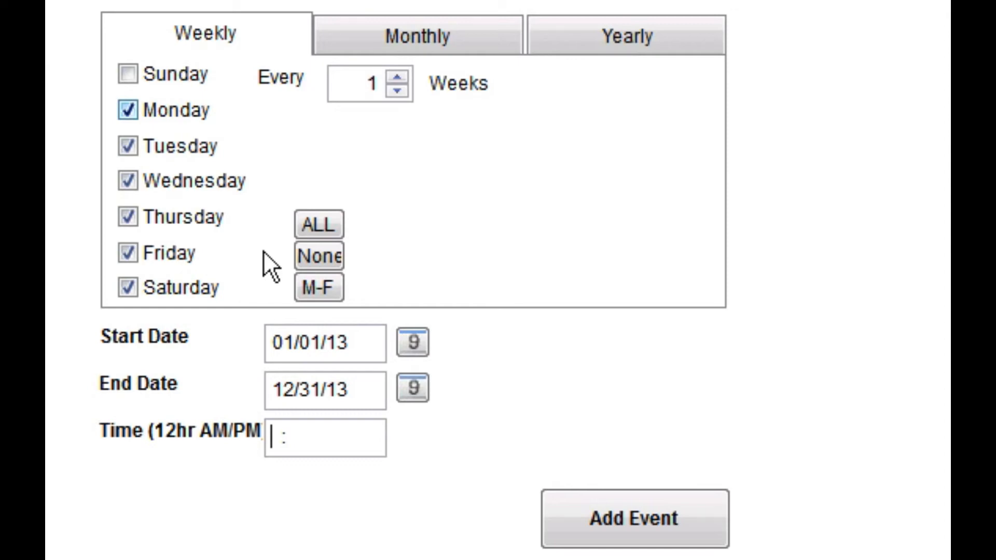
{"action": "mouse_move", "coordinate": [317, 438]}
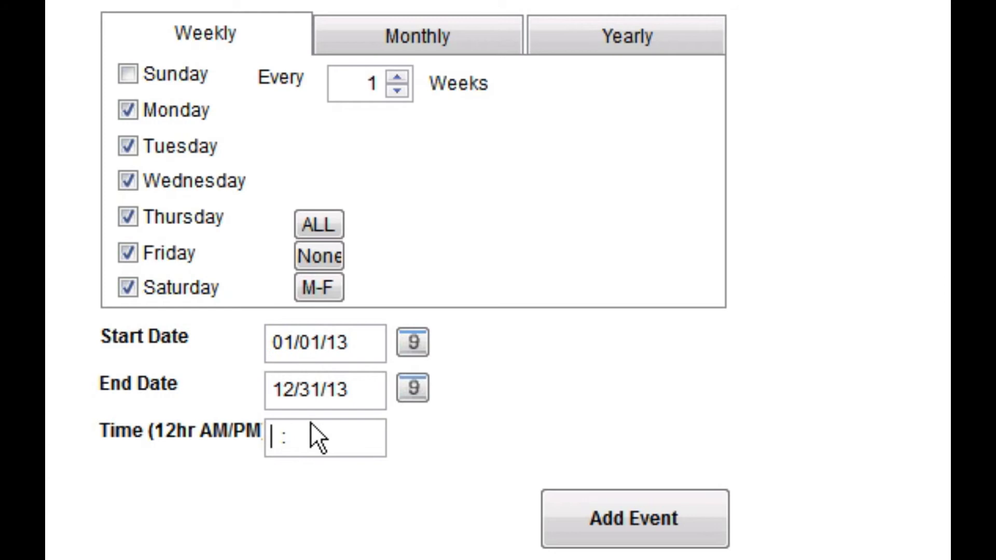
{"action": "double_click", "coordinate": [282, 437]}
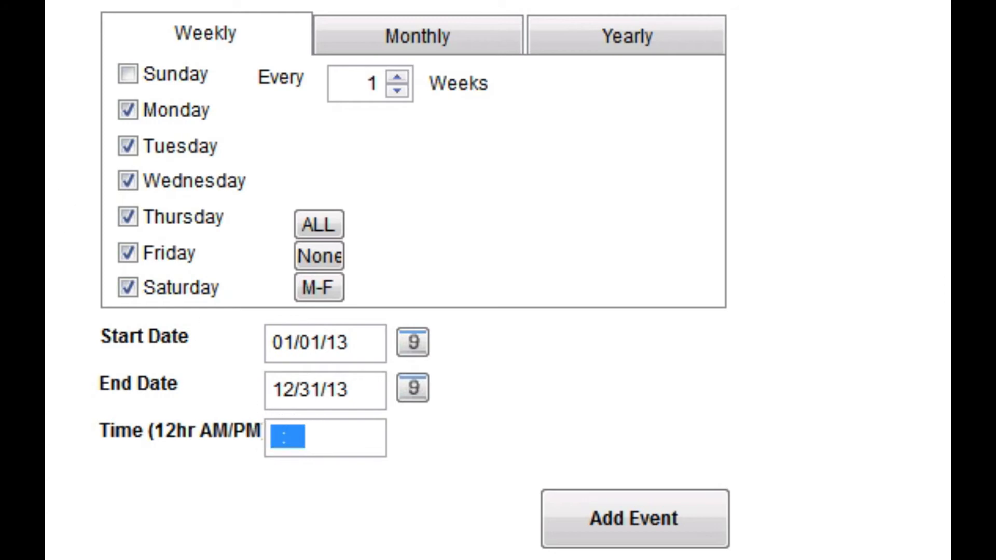
{"action": "mouse_move", "coordinate": [435, 245]}
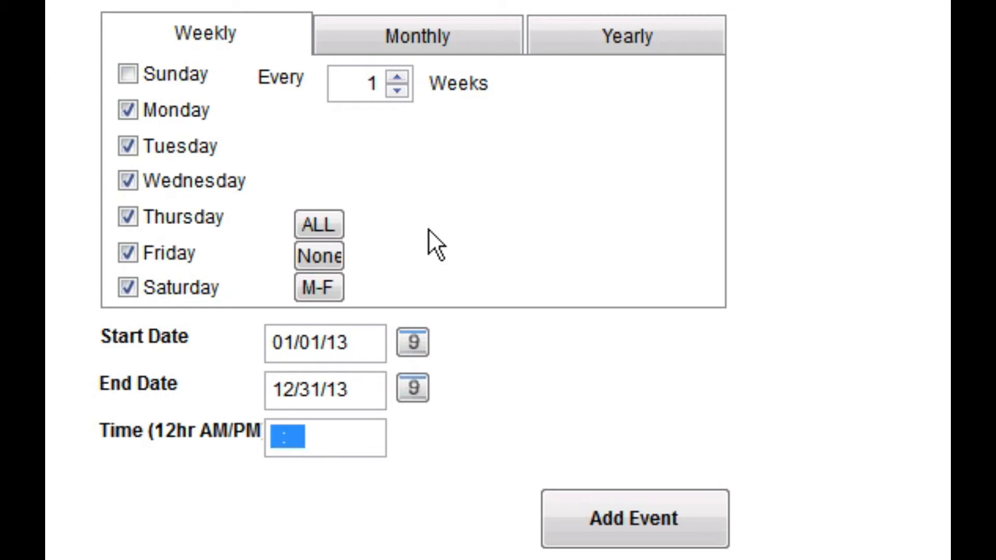
{"action": "type", "text": "09"}
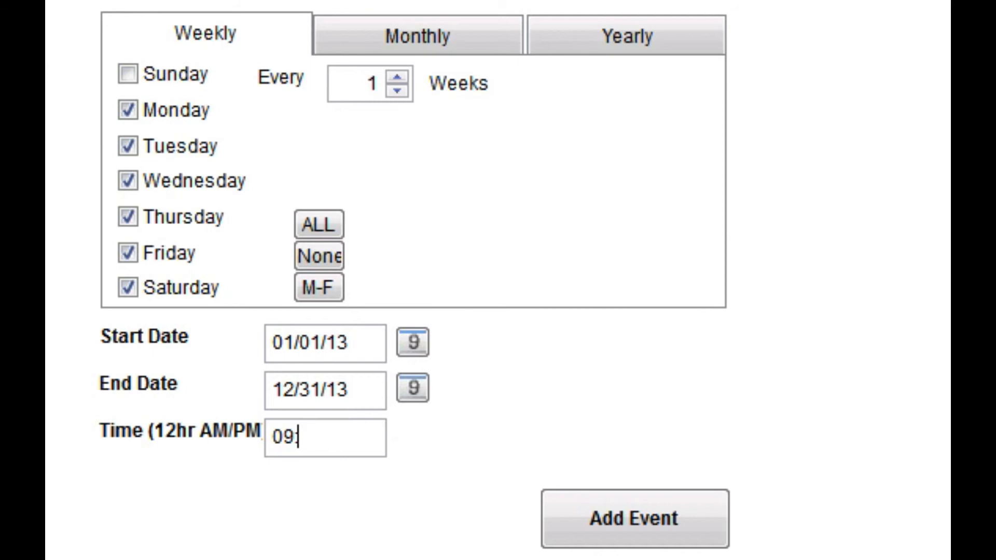
{"action": "type", "text": ":00PM"}
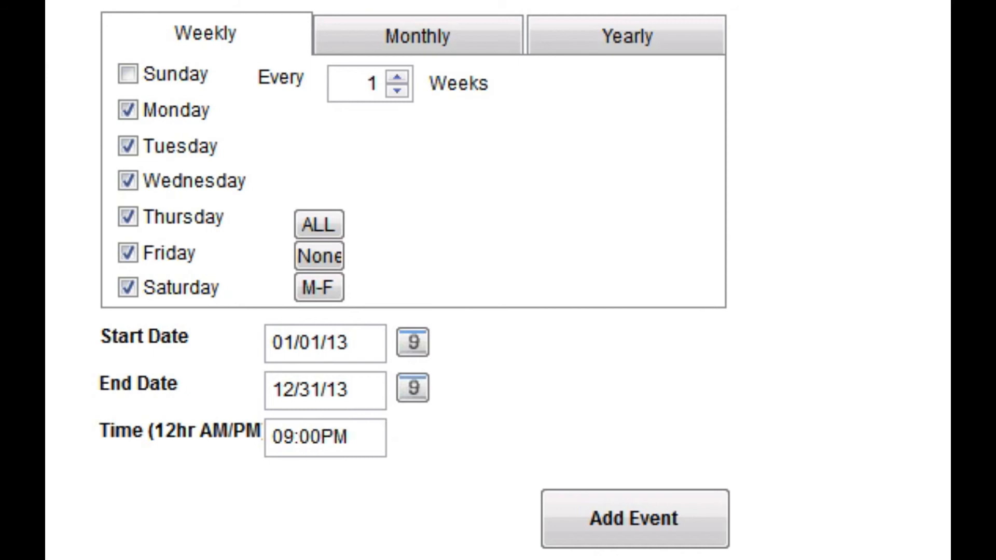
{"action": "mouse_move", "coordinate": [323, 483]}
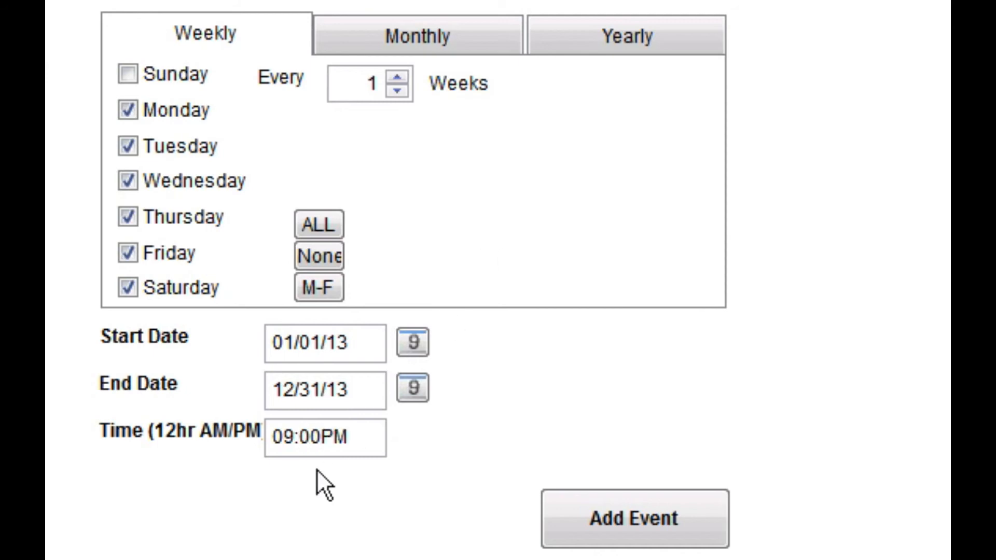
{"action": "mouse_move", "coordinate": [111, 508]}
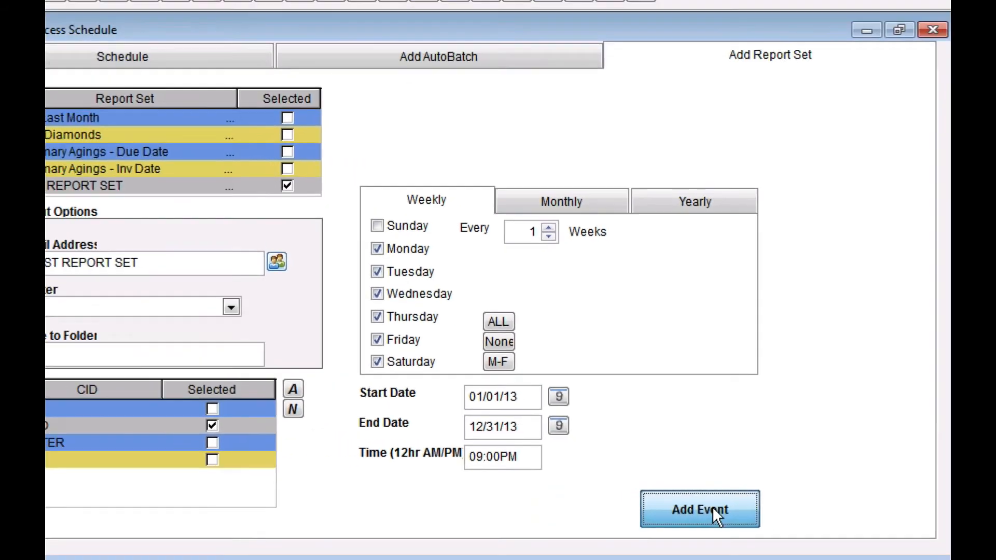
- Add the recurring event, confirm 'Schedule Updated' and view it on the Schedule calendar
{"action": "left_click", "coordinate": [699, 509]}
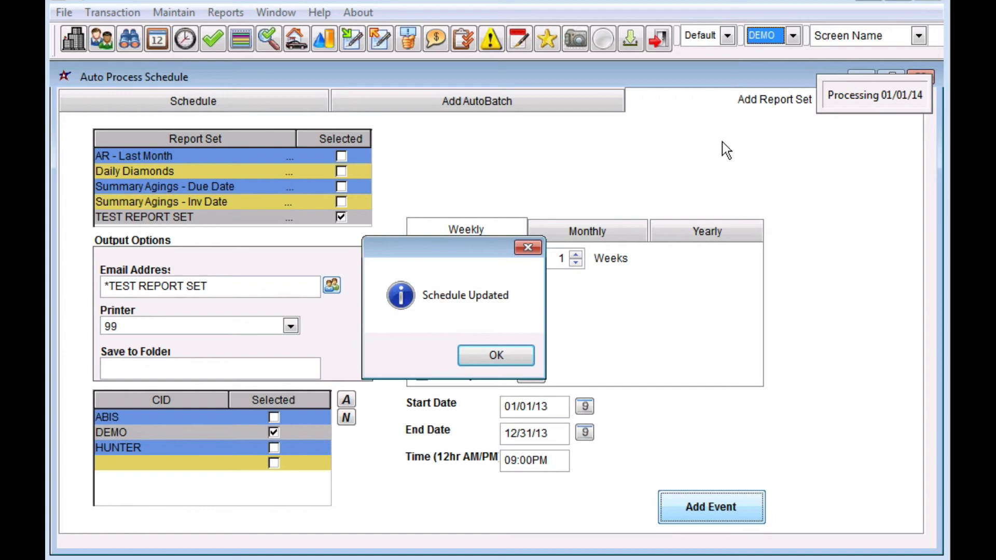
{"action": "left_click", "coordinate": [494, 354]}
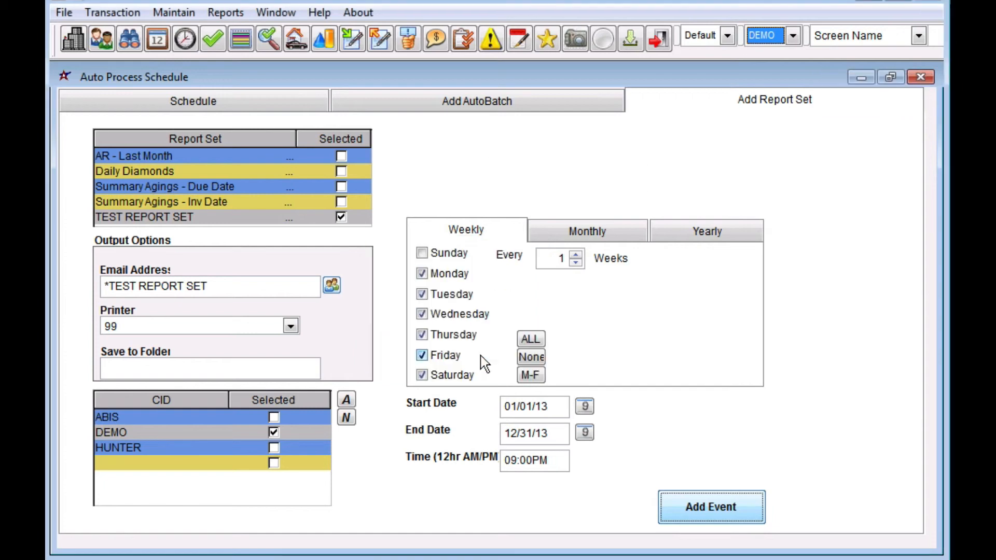
{"action": "left_click", "coordinate": [193, 100]}
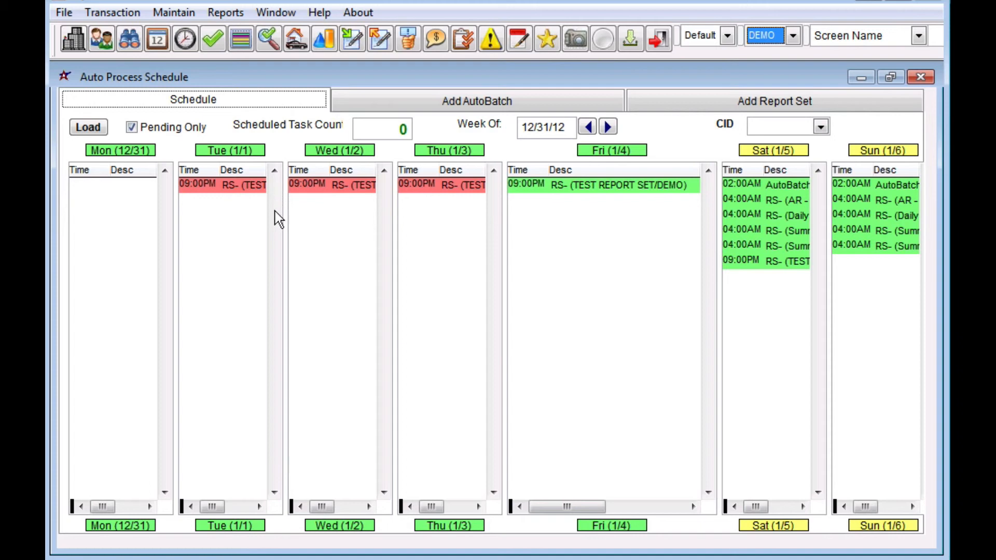
{"action": "mouse_move", "coordinate": [451, 184]}
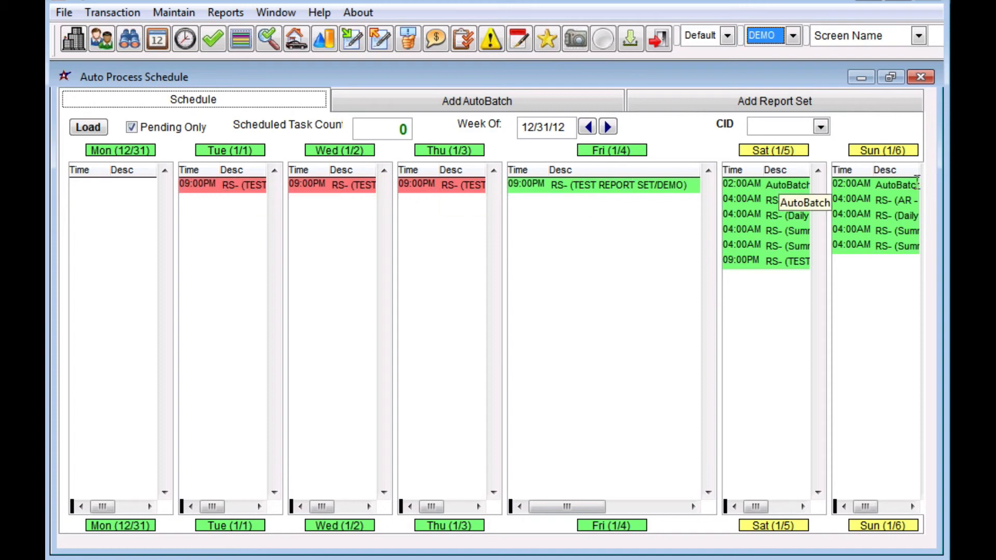
{"action": "mouse_move", "coordinate": [239, 184]}
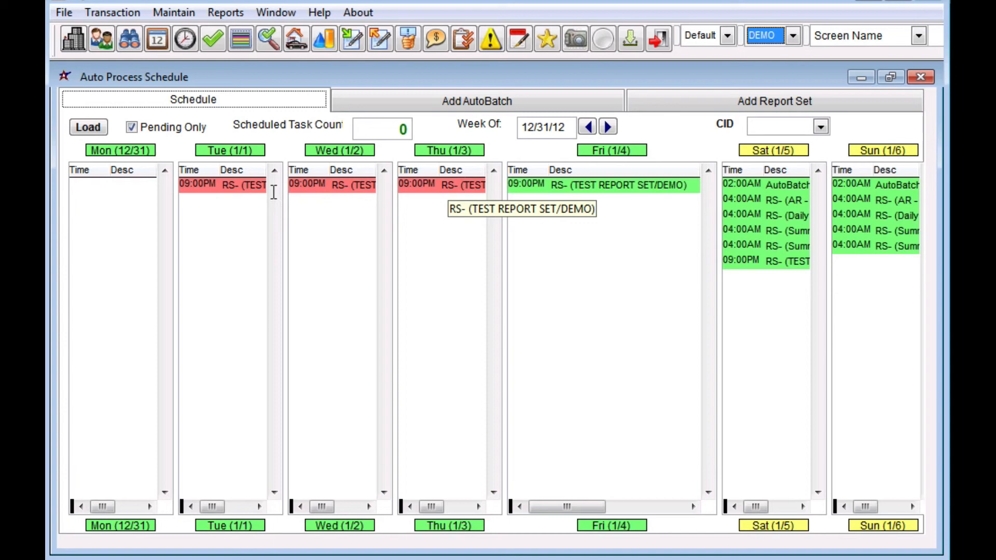
{"action": "mouse_move", "coordinate": [360, 184]}
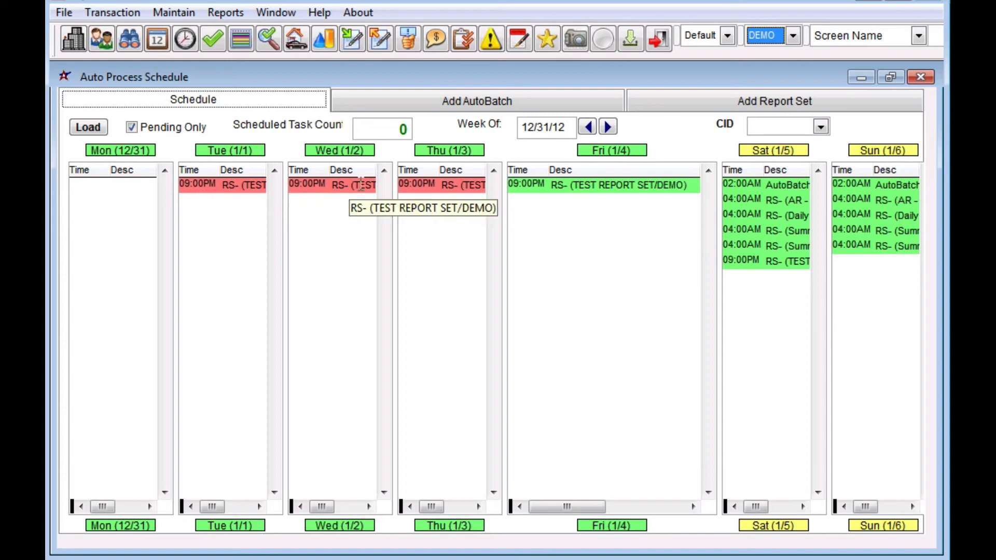
{"action": "mouse_move", "coordinate": [431, 180]}
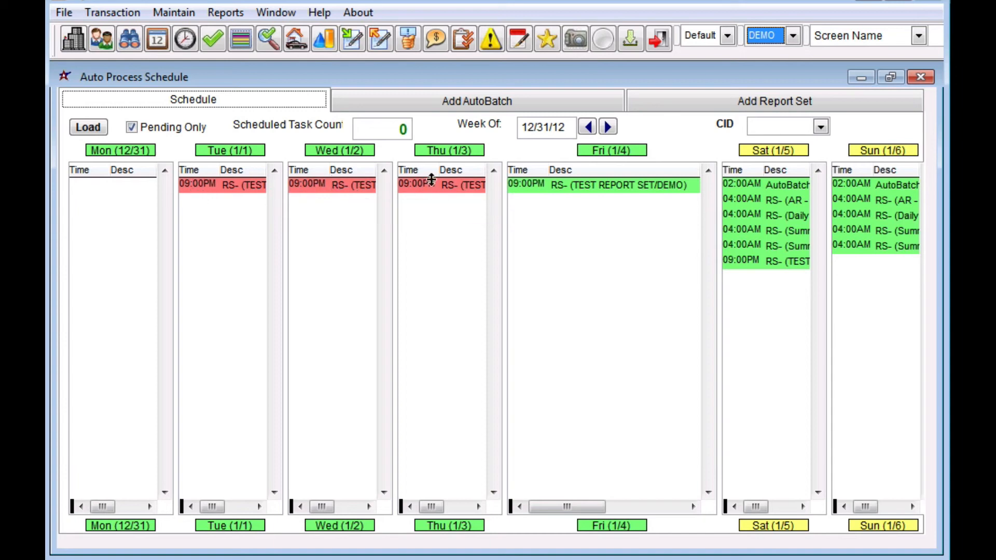
{"action": "mouse_move", "coordinate": [577, 227]}
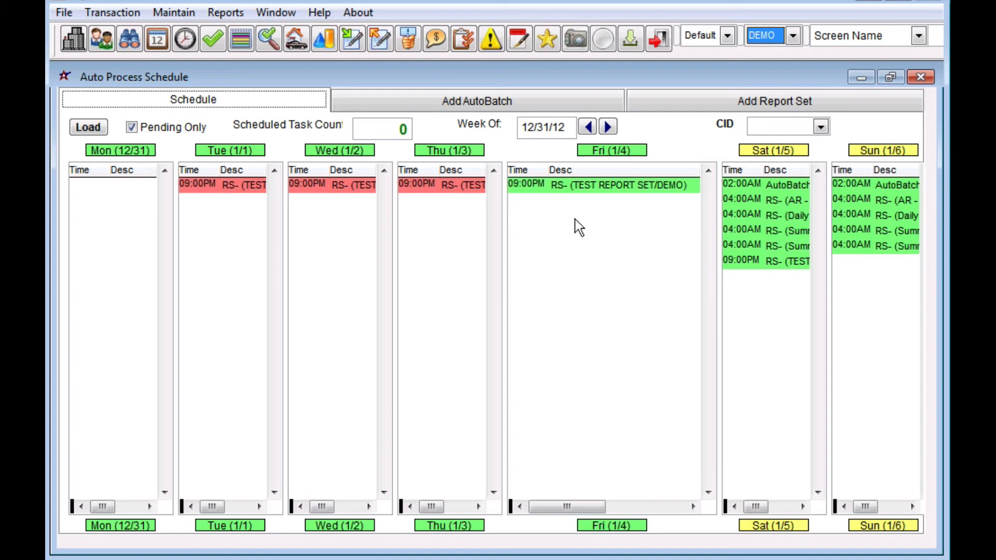
{"action": "mouse_move", "coordinate": [762, 193]}
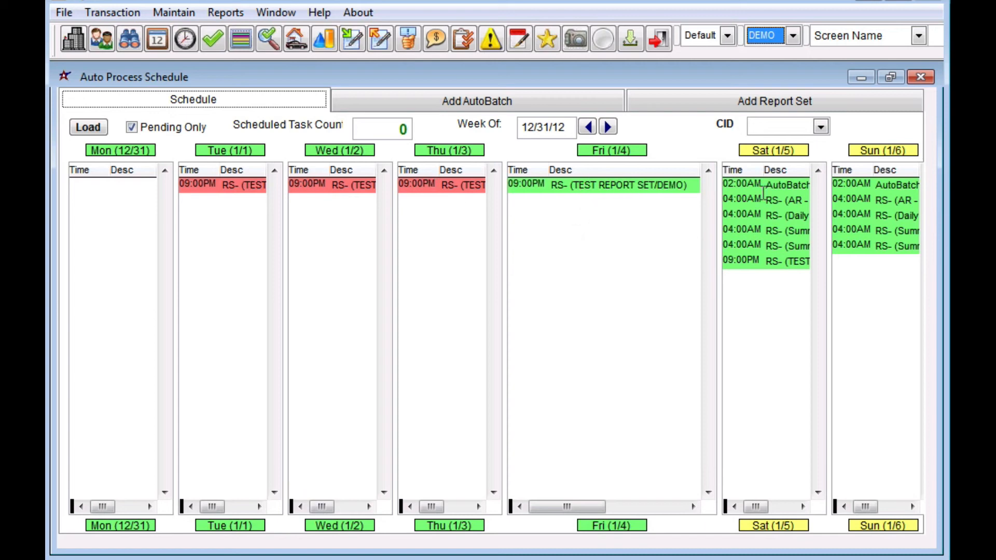
{"action": "mouse_move", "coordinate": [557, 294]}
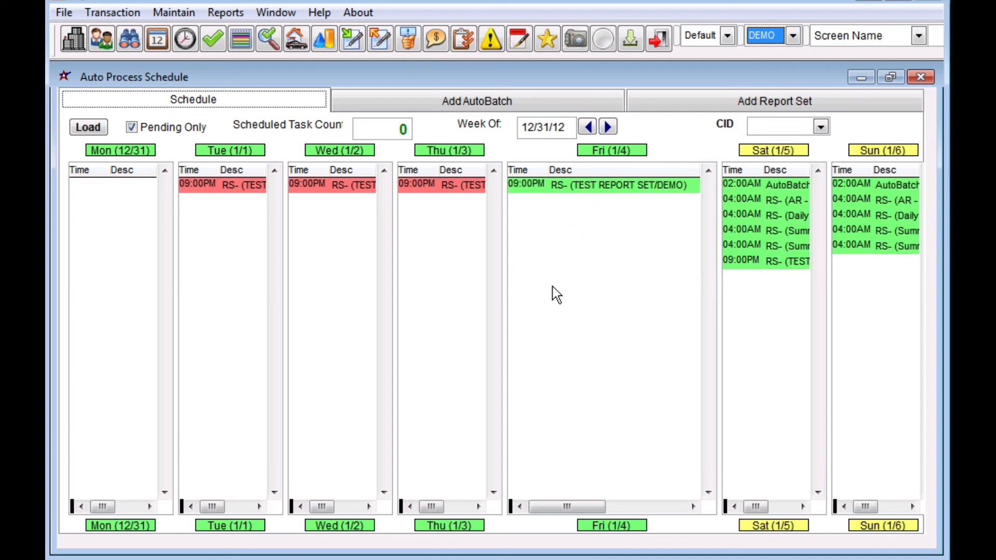
{"action": "mouse_move", "coordinate": [629, 212]}
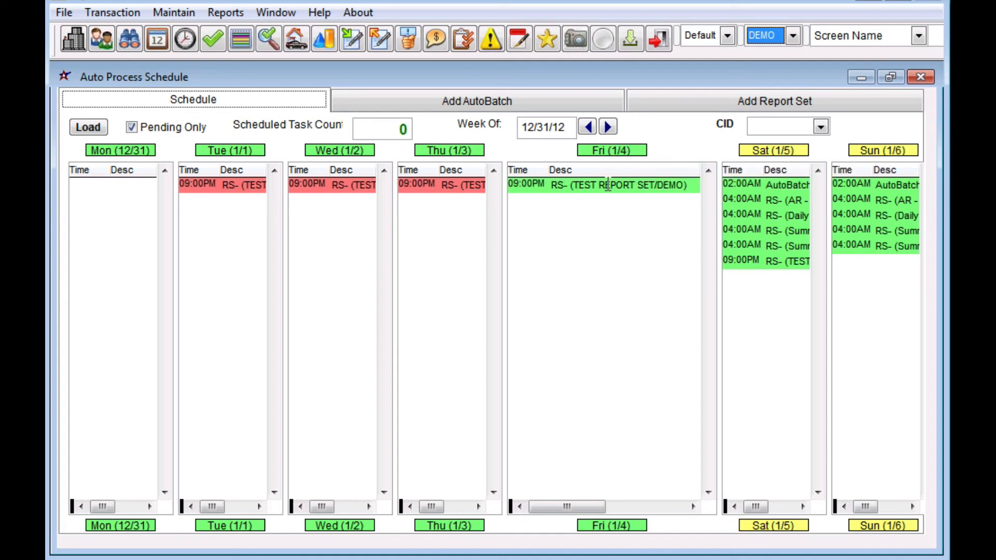
{"action": "mouse_move", "coordinate": [661, 185]}
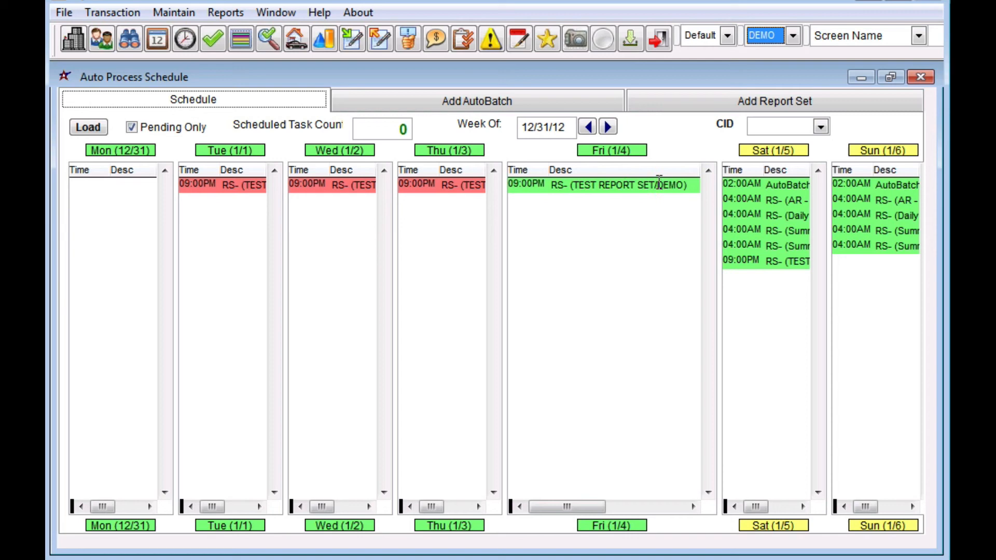
{"action": "mouse_move", "coordinate": [526, 189]}
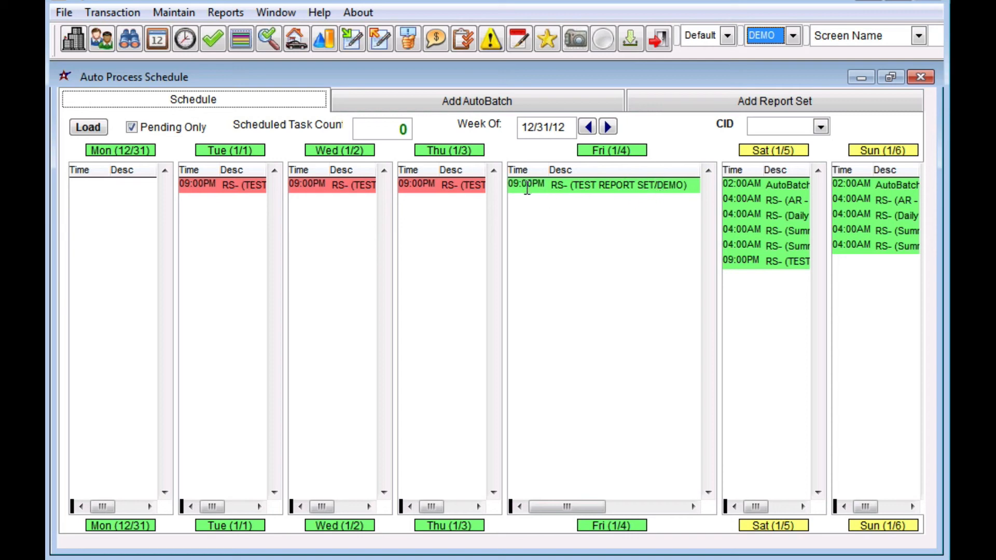
{"action": "mouse_move", "coordinate": [541, 246]}
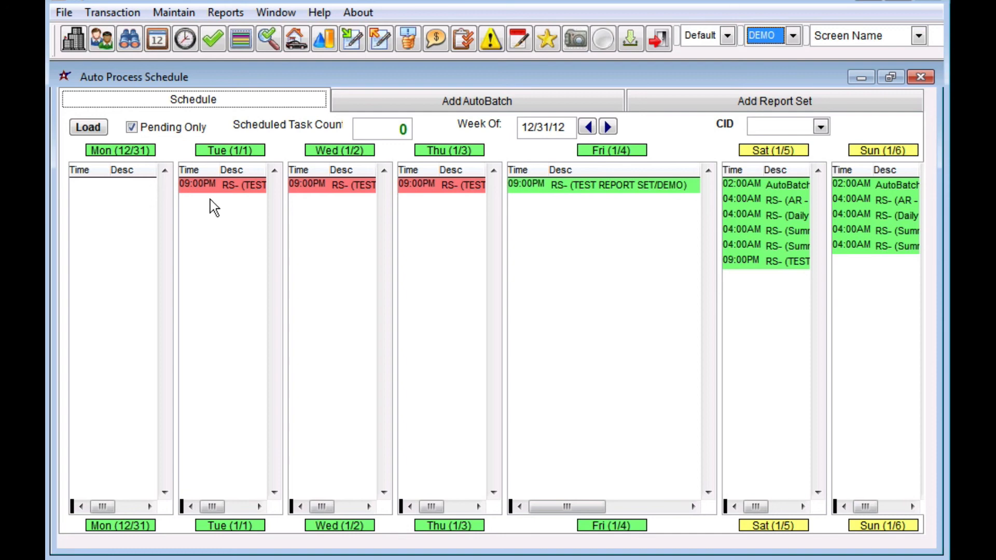
{"action": "mouse_move", "coordinate": [569, 281]}
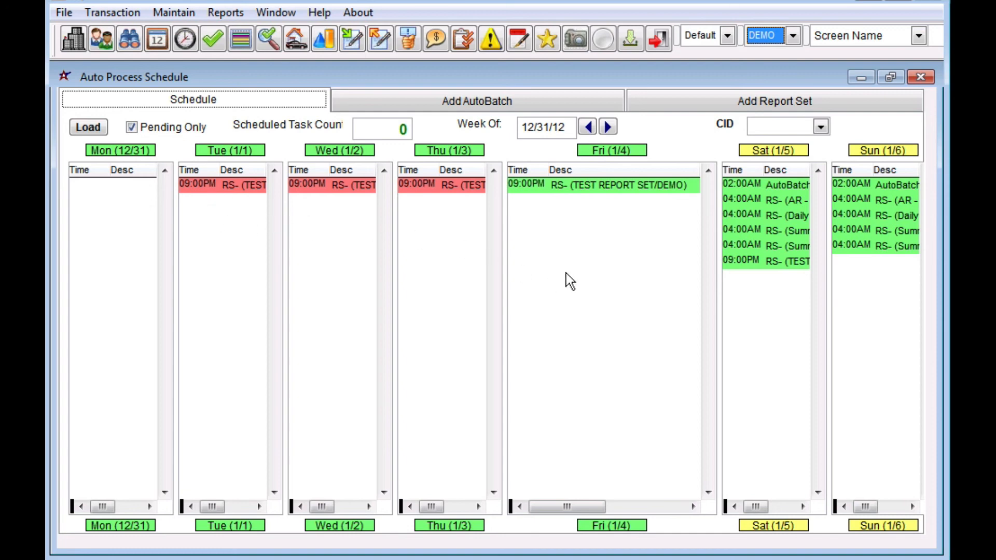
{"action": "mouse_move", "coordinate": [504, 214]}
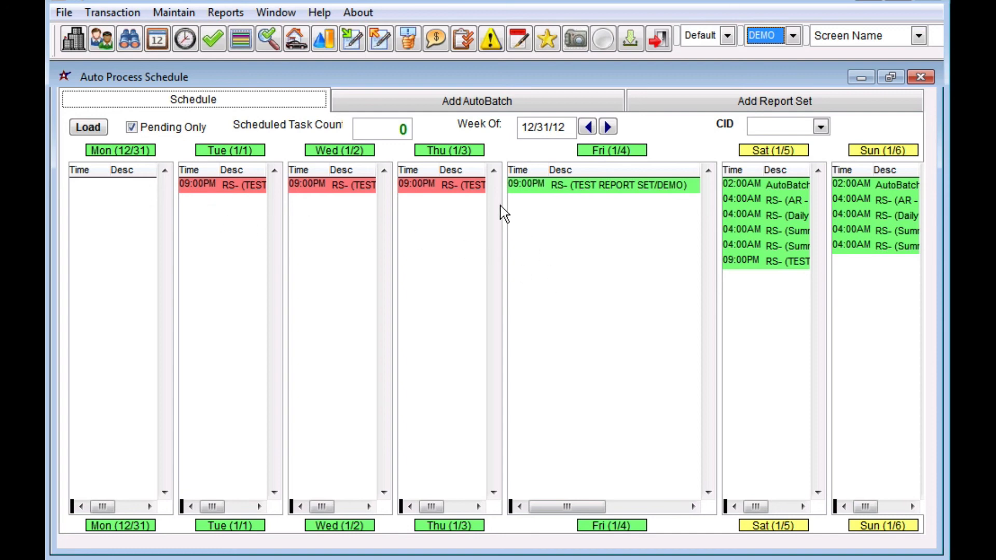
{"action": "mouse_move", "coordinate": [483, 218]}
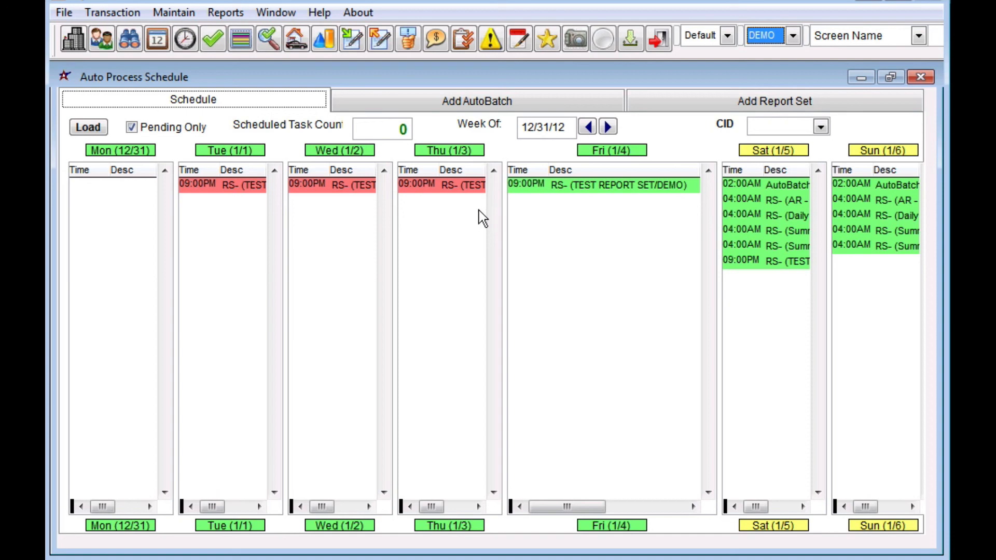
{"action": "mouse_move", "coordinate": [380, 198]}
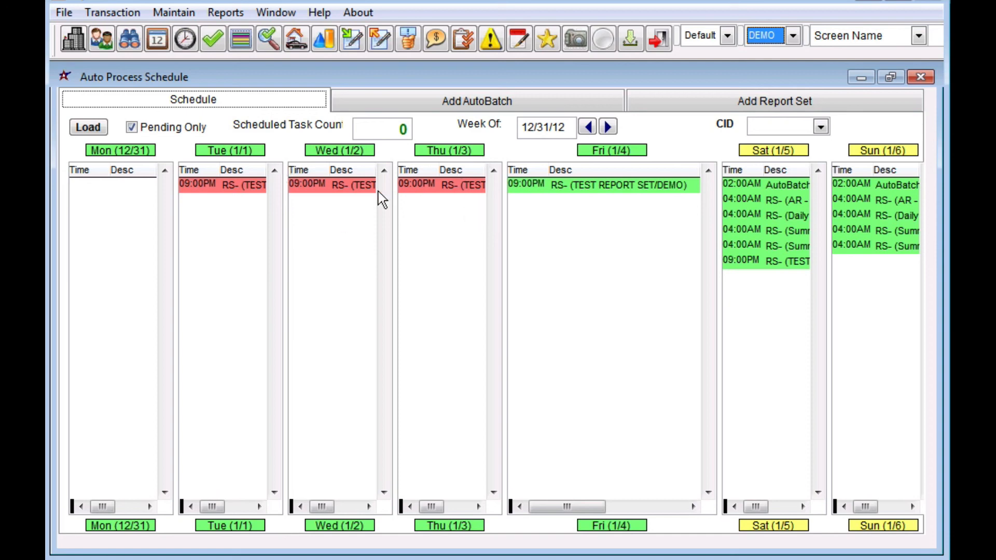
{"action": "mouse_move", "coordinate": [445, 212]}
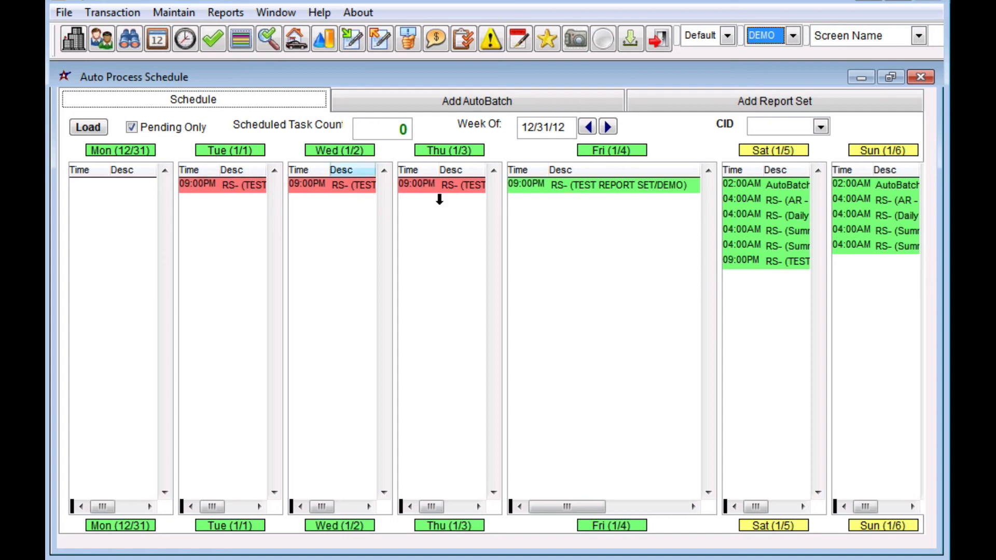
{"action": "mouse_move", "coordinate": [464, 287]}
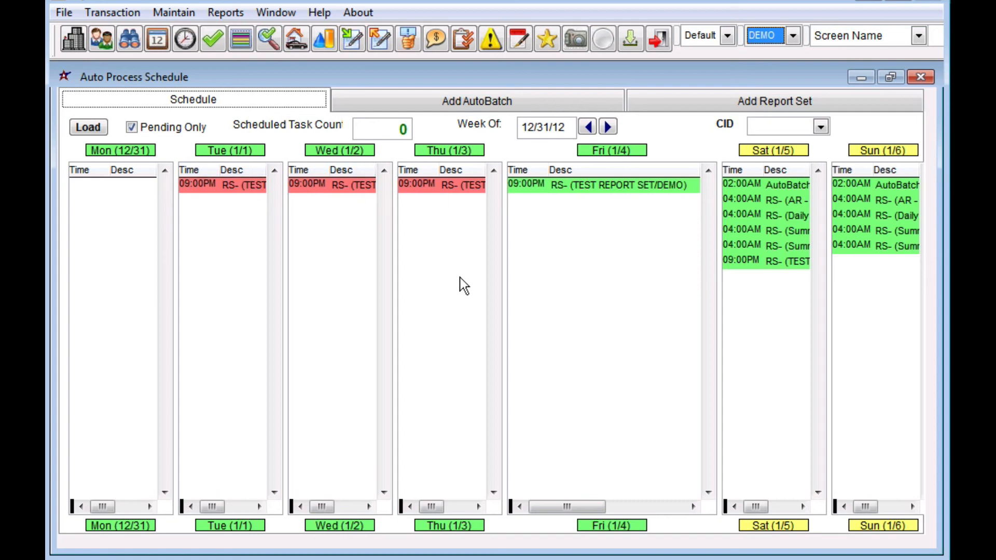
{"action": "mouse_move", "coordinate": [593, 282]}
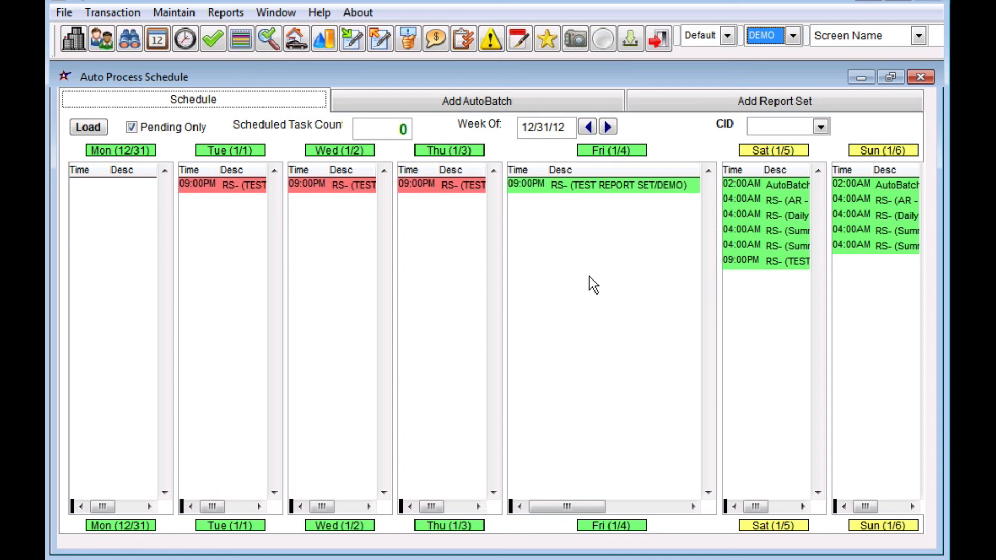
{"action": "mouse_move", "coordinate": [667, 264]}
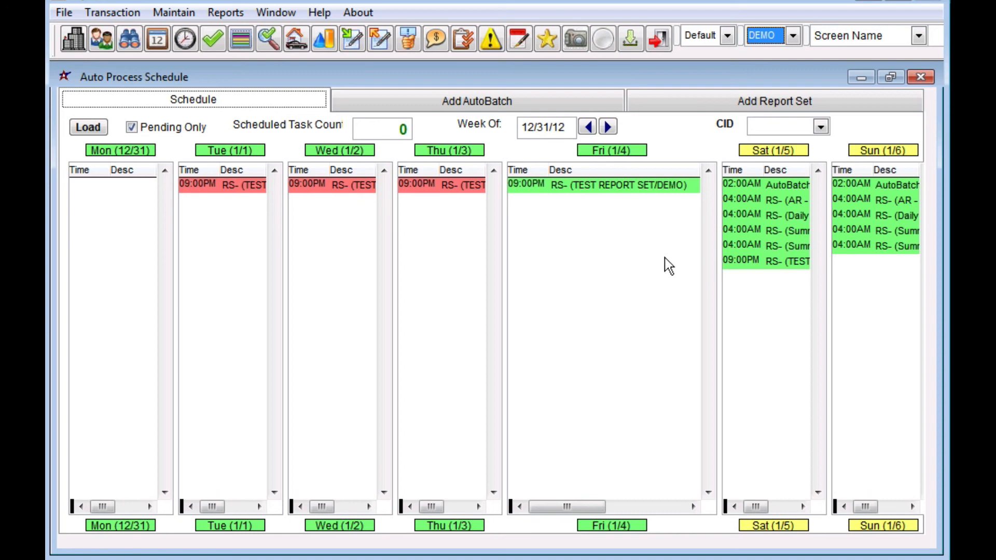
{"action": "mouse_move", "coordinate": [603, 297]}
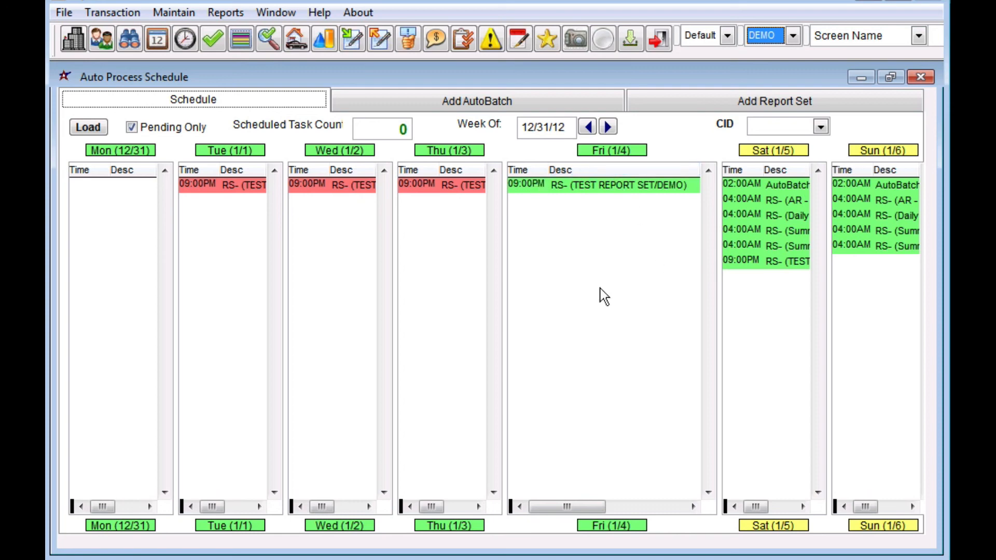